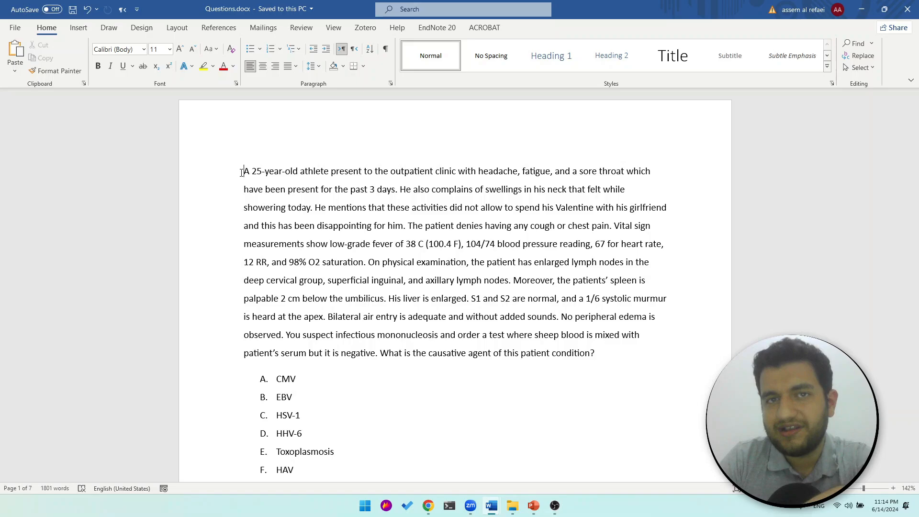
Insert 'he' before 'felt' so the first question says he felt swellings in his neck
{"action": "scroll", "scroll_direction": "up", "scroll_amount": 3}
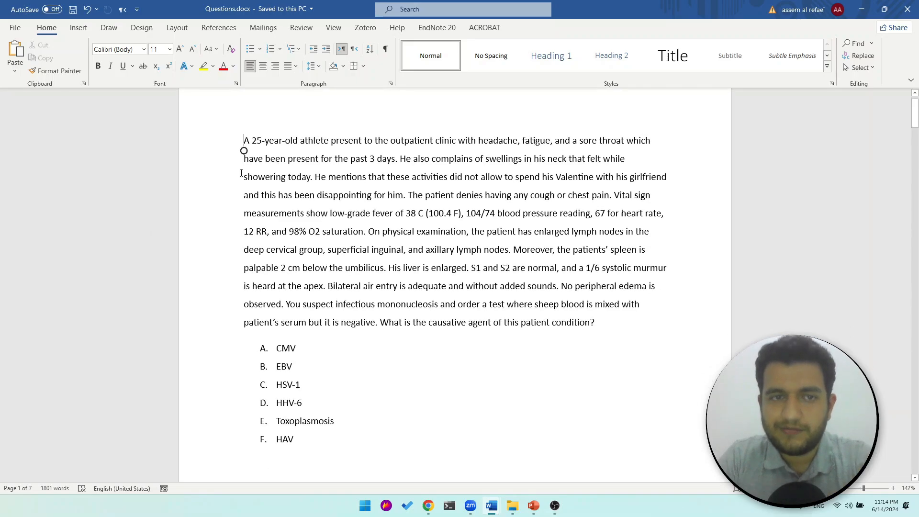
{"action": "scroll", "scroll_direction": "up", "scroll_amount": 3}
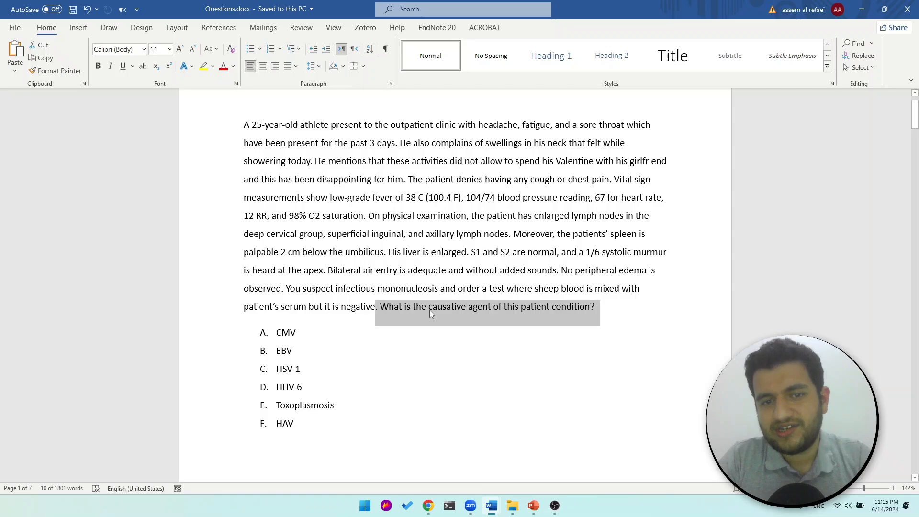
{"action": "mouse_move", "coordinate": [556, 321]}
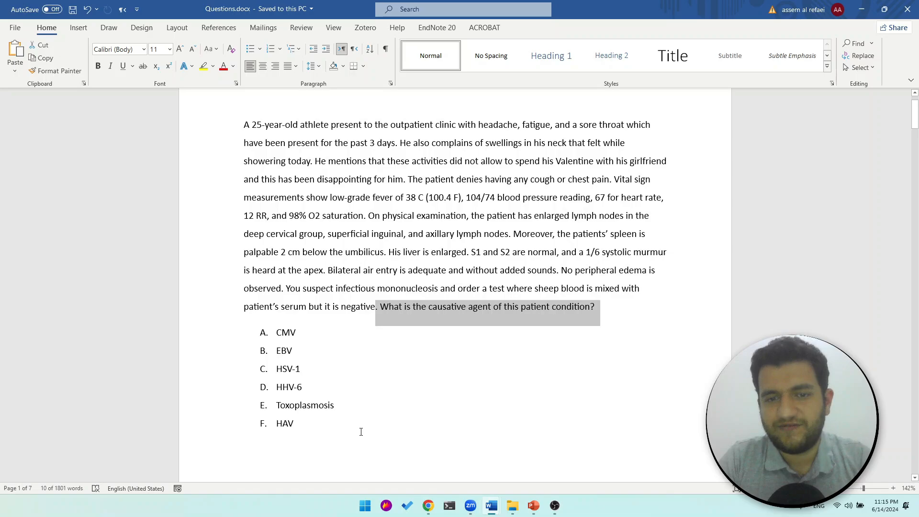
{"action": "mouse_move", "coordinate": [325, 397]}
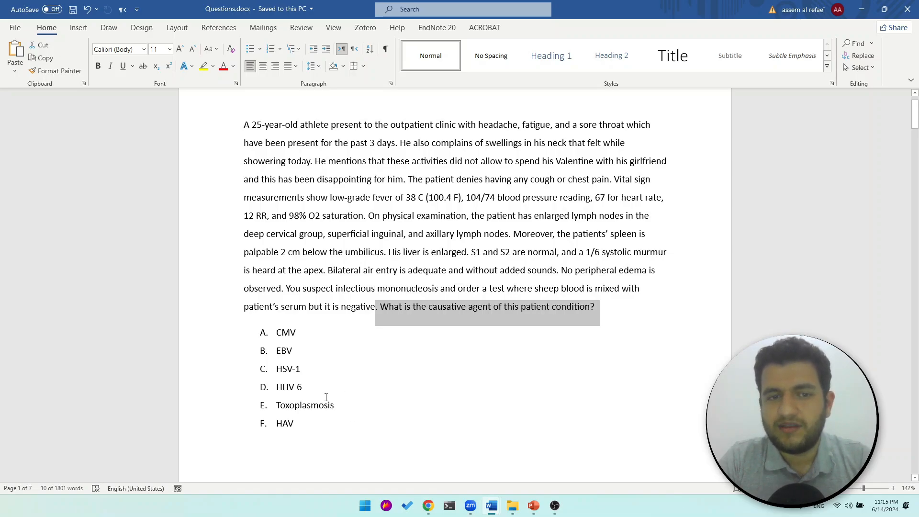
{"action": "mouse_move", "coordinate": [230, 183]}
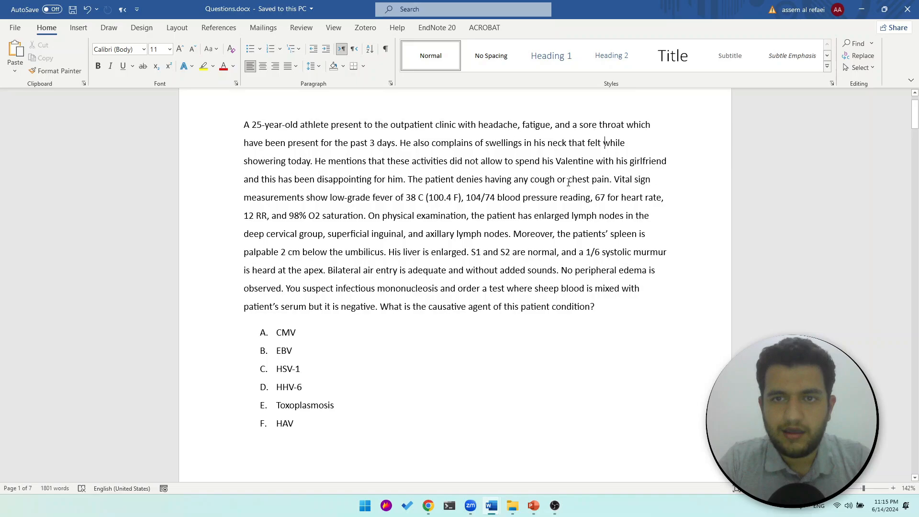
{"action": "type", "text": "hr"}
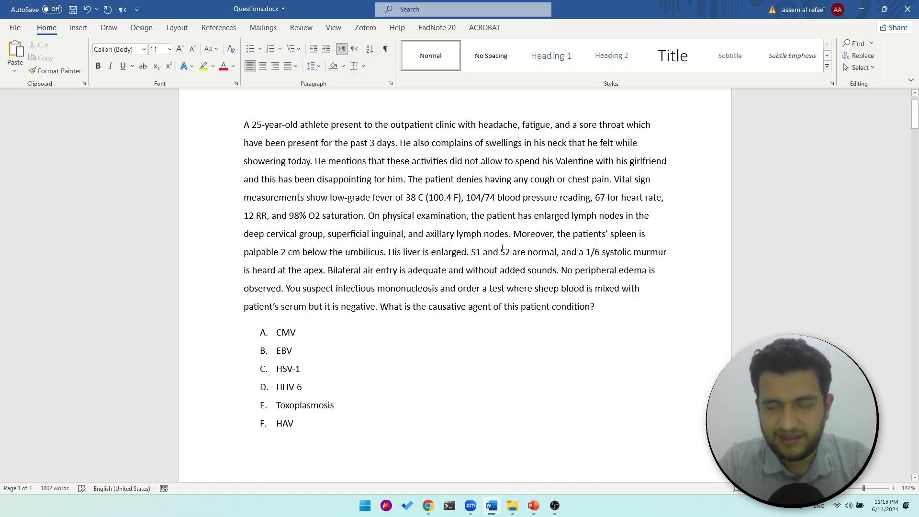
{"action": "mouse_move", "coordinate": [510, 224]}
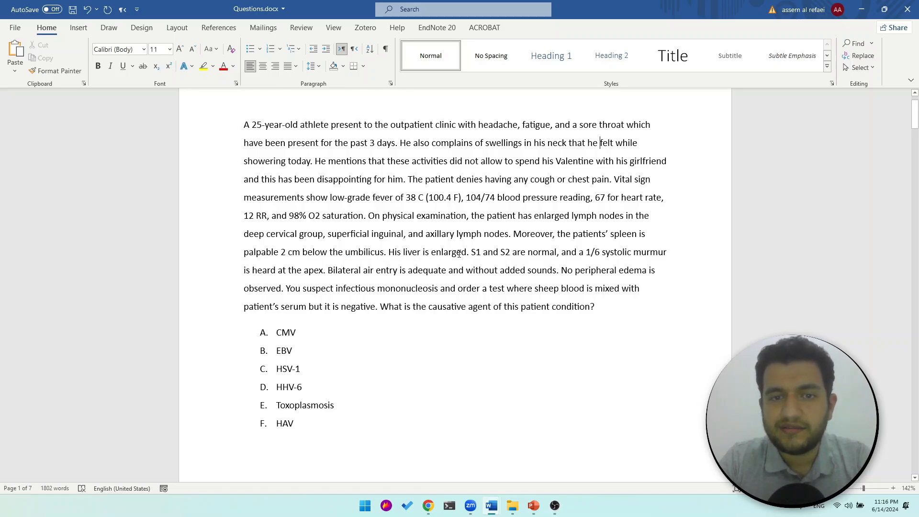
{"action": "double_click", "coordinate": [446, 251]}
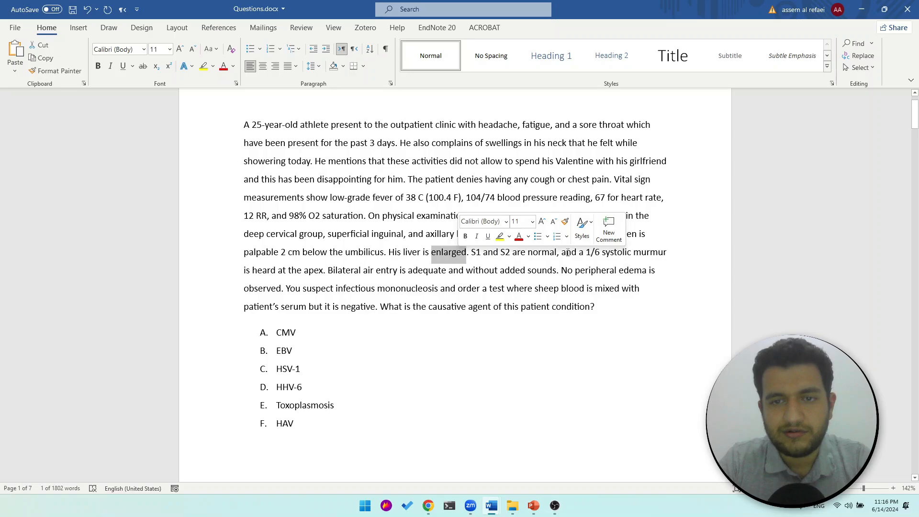
{"action": "left_click", "coordinate": [600, 252]}
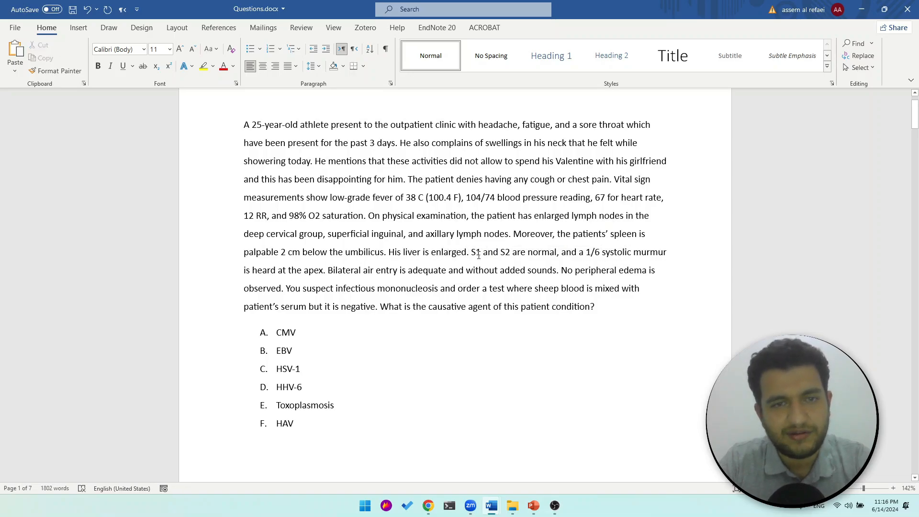
{"action": "double_click", "coordinate": [340, 270]}
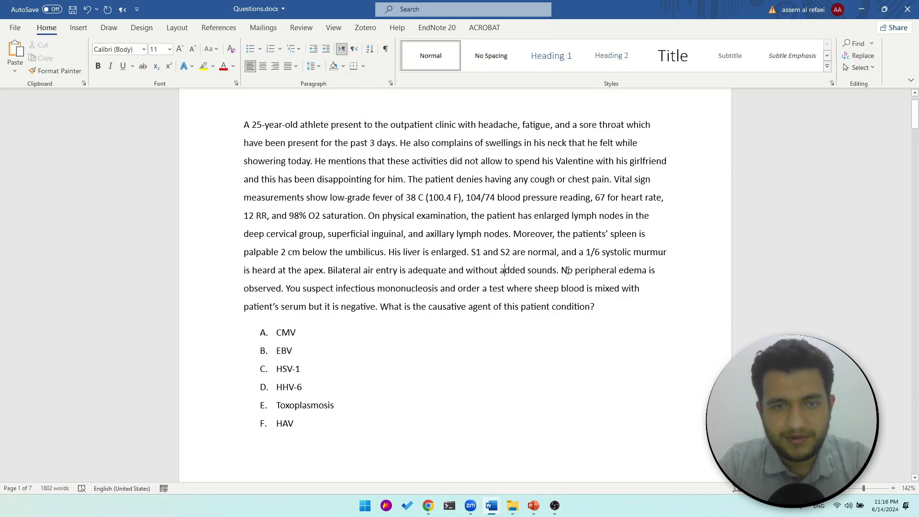
{"action": "double_click", "coordinate": [321, 287]}
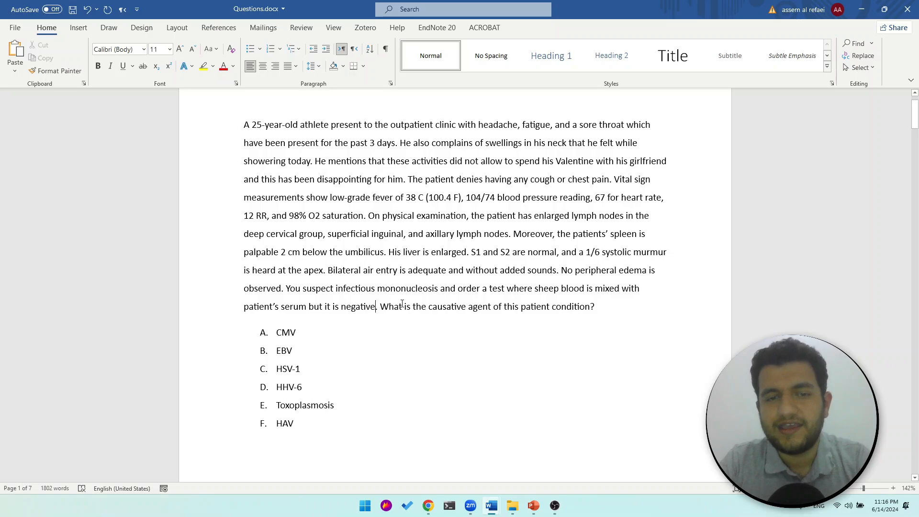
{"action": "mouse_move", "coordinate": [495, 319]}
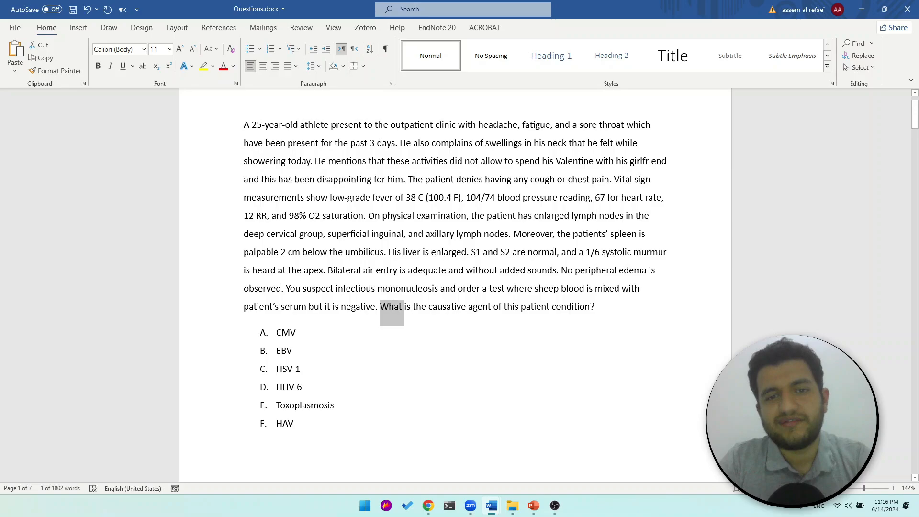
{"action": "mouse_move", "coordinate": [501, 299]}
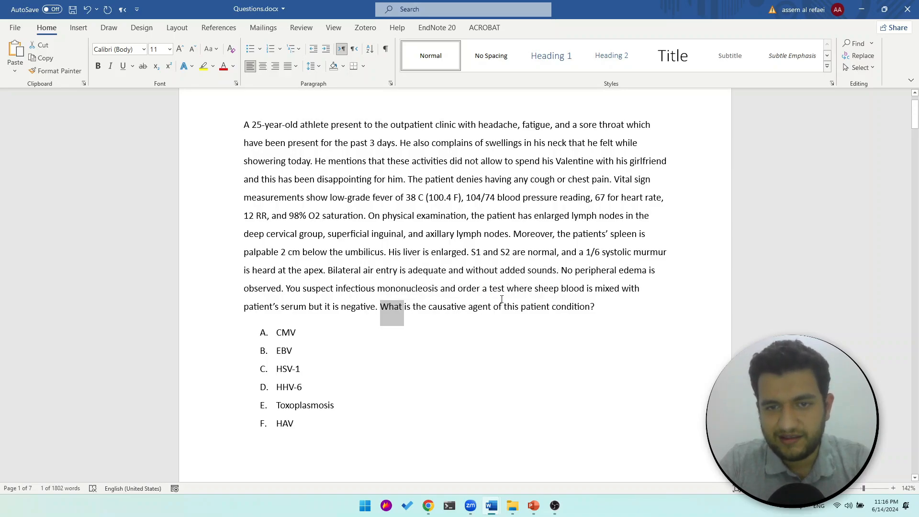
{"action": "mouse_move", "coordinate": [315, 325]}
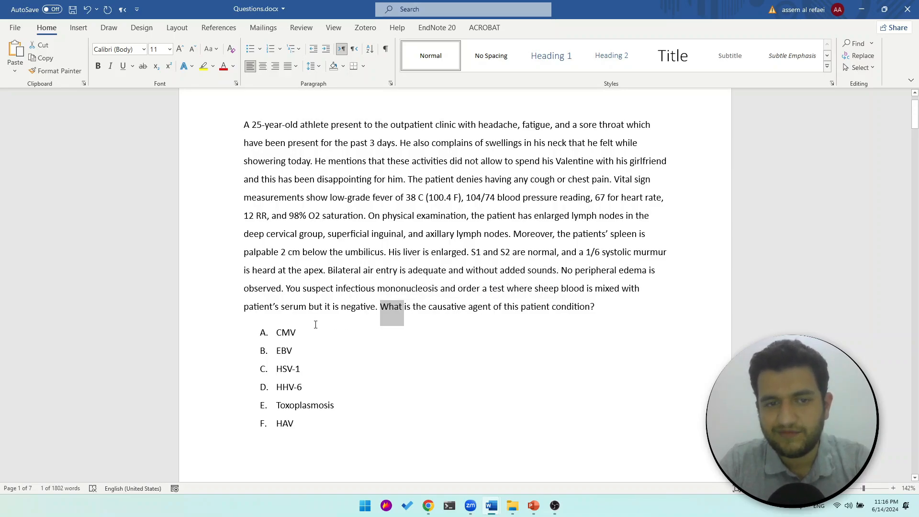
{"action": "double_click", "coordinate": [284, 351]}
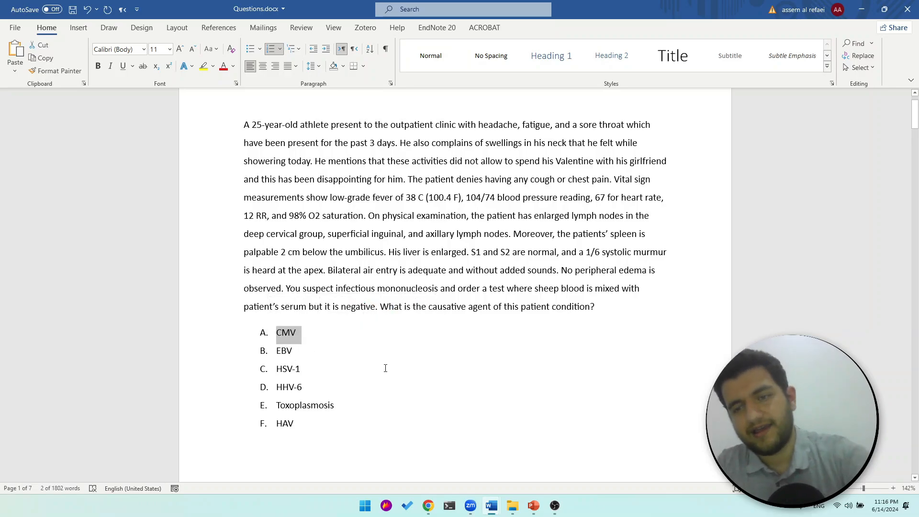
{"action": "scroll", "scroll_direction": "down", "scroll_amount": 3}
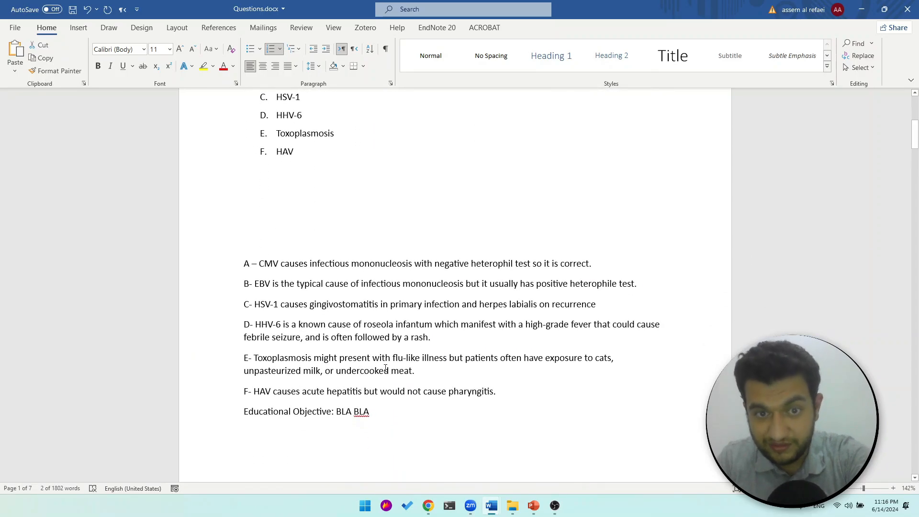
{"action": "scroll", "scroll_direction": "up", "scroll_amount": 3}
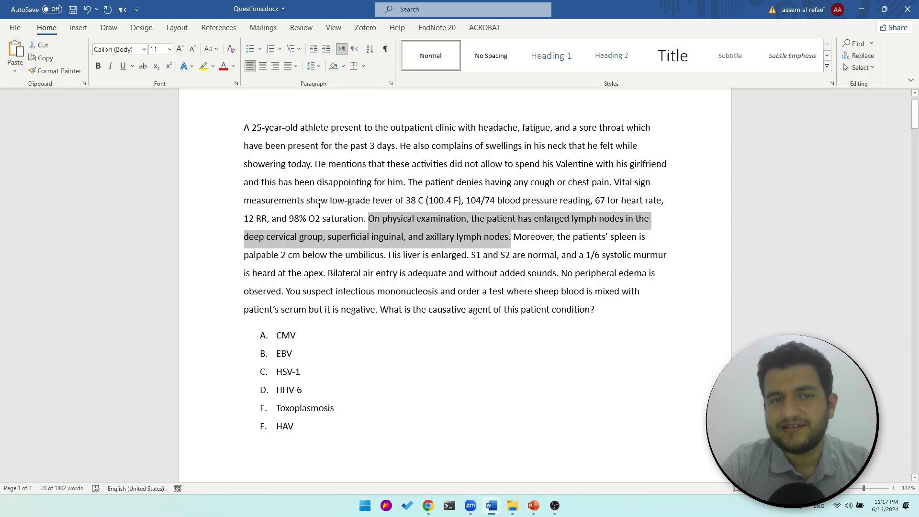
{"action": "mouse_move", "coordinate": [410, 235]}
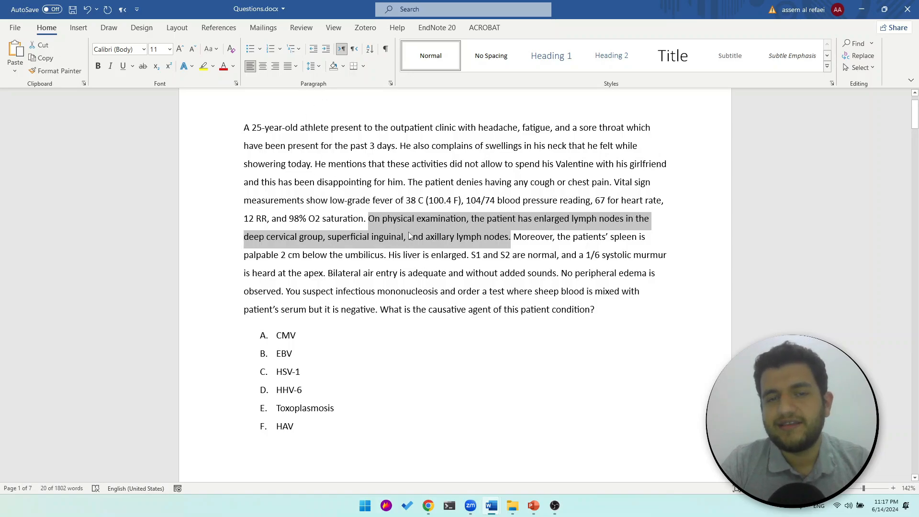
{"action": "mouse_move", "coordinate": [406, 230]}
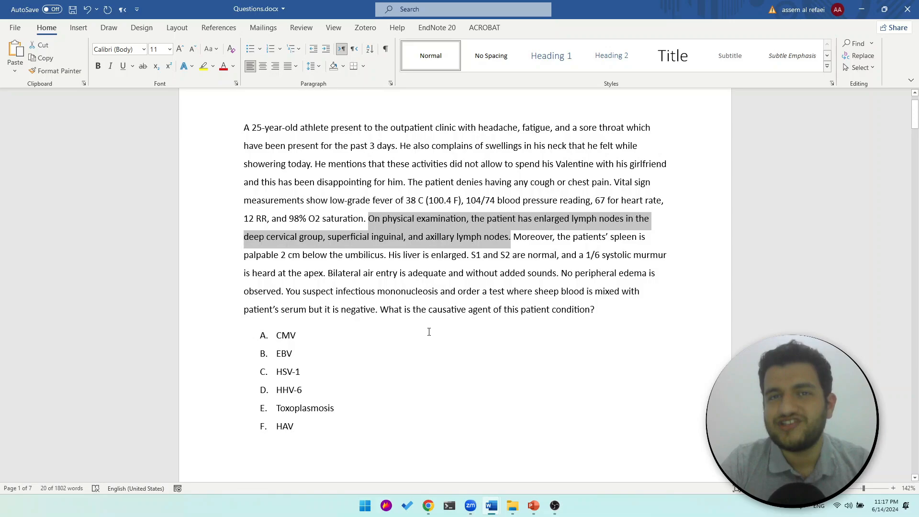
{"action": "double_click", "coordinate": [460, 309]}
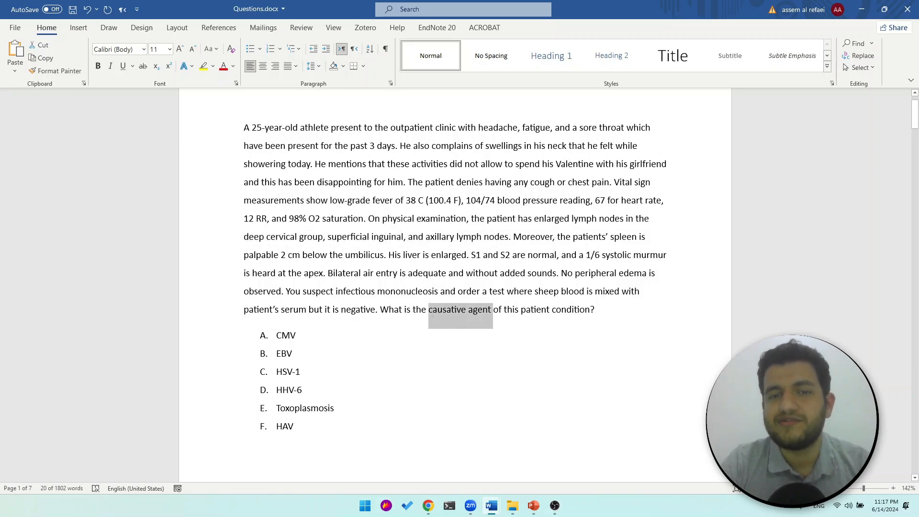
{"action": "left_click", "coordinate": [296, 335]}
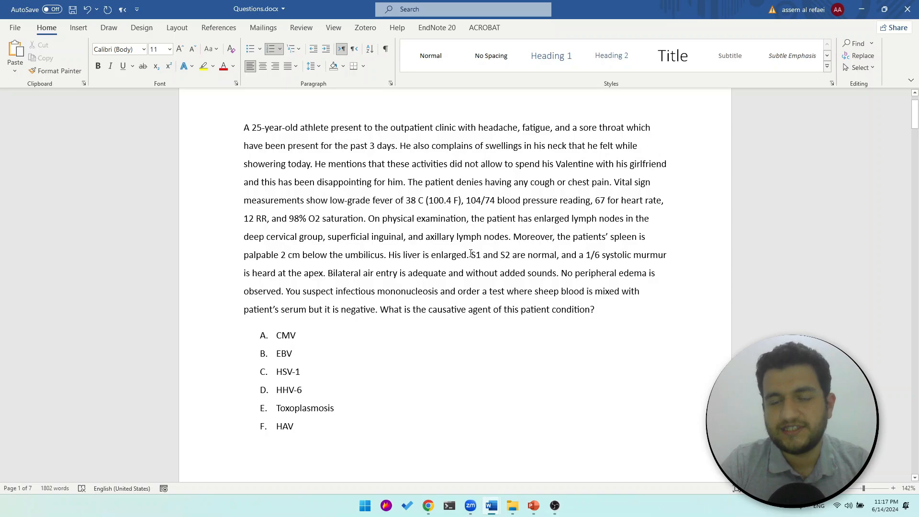
Add the placeholder line 'EXPALANANANANANANANANA' on the blank line above the answer explanations
{"action": "scroll", "scroll_direction": "down", "scroll_amount": 3}
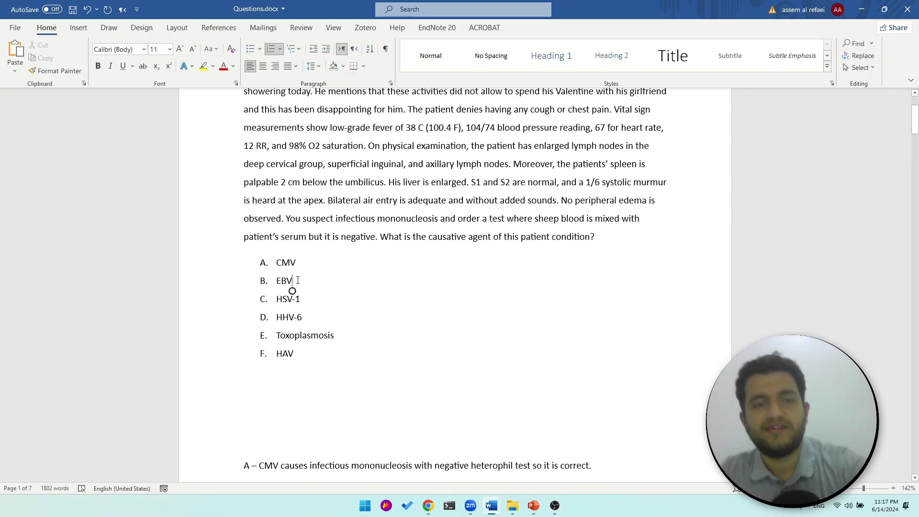
{"action": "scroll", "scroll_direction": "down", "scroll_amount": 3}
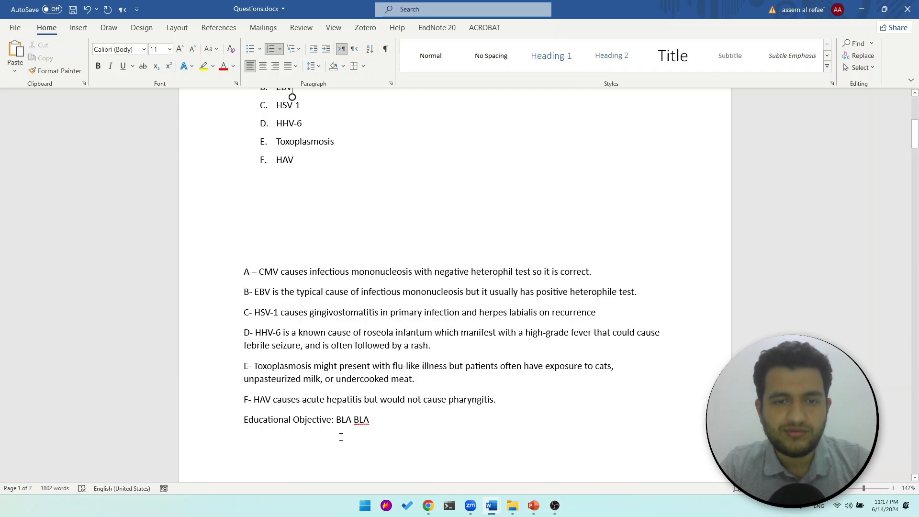
{"action": "left_click", "coordinate": [244, 230]}
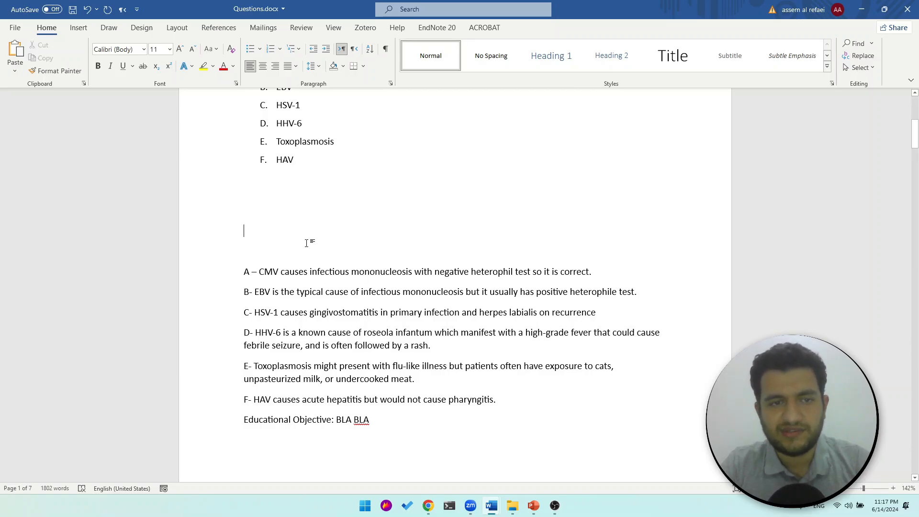
{"action": "type", "text": "EXPALANANANANANANA"}
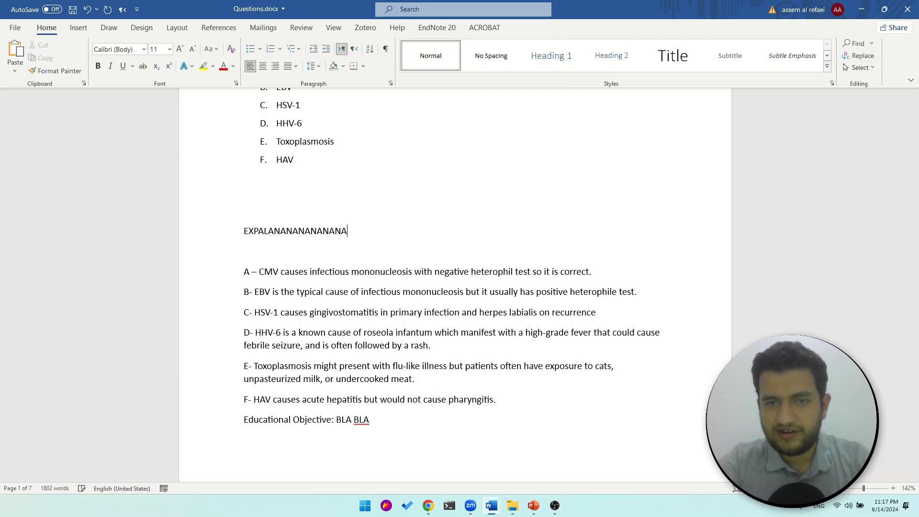
{"action": "type", "text": "NANANA"}
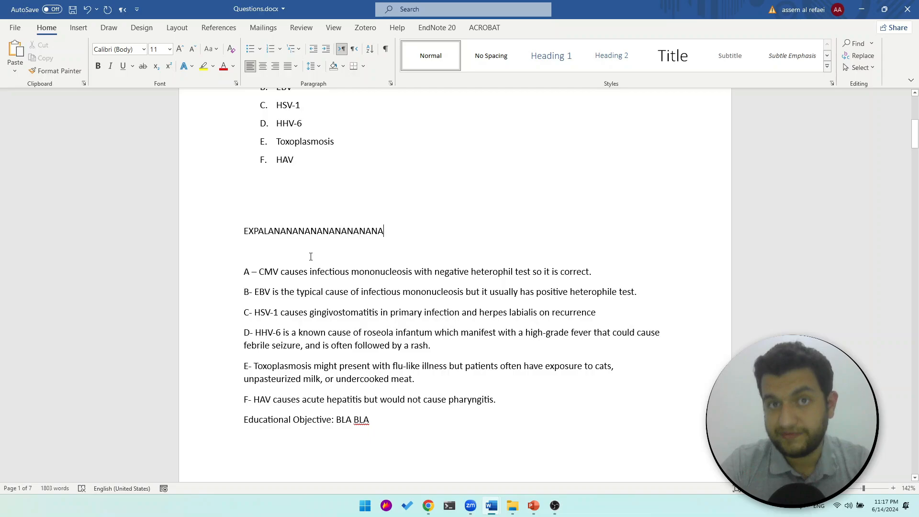
{"action": "mouse_move", "coordinate": [352, 282]}
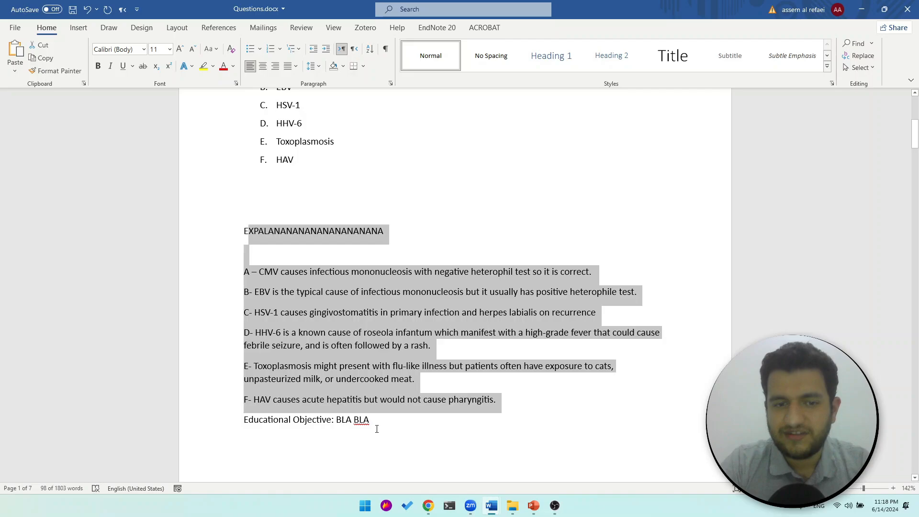
Color the Educational Objective line red and insert a comment via the 'COM' Tell Me search
{"action": "left_click", "coordinate": [309, 419]}
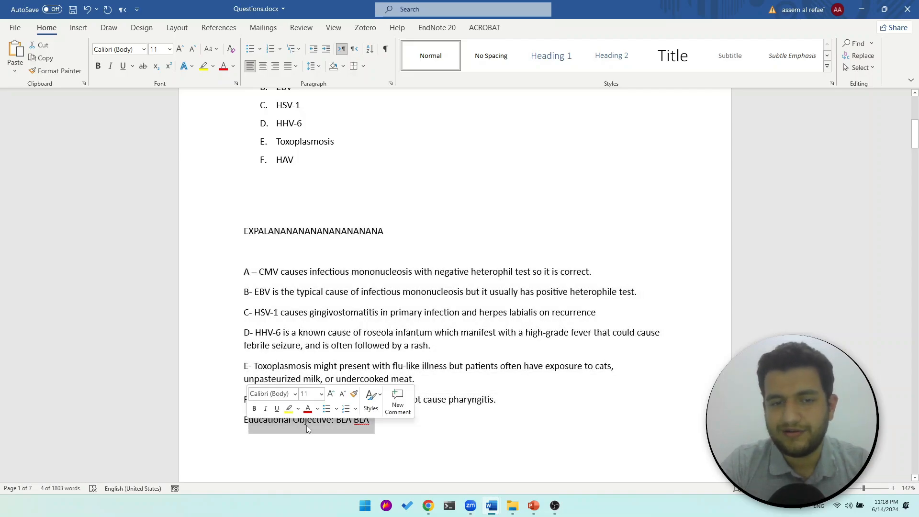
{"action": "left_click", "coordinate": [262, 420]}
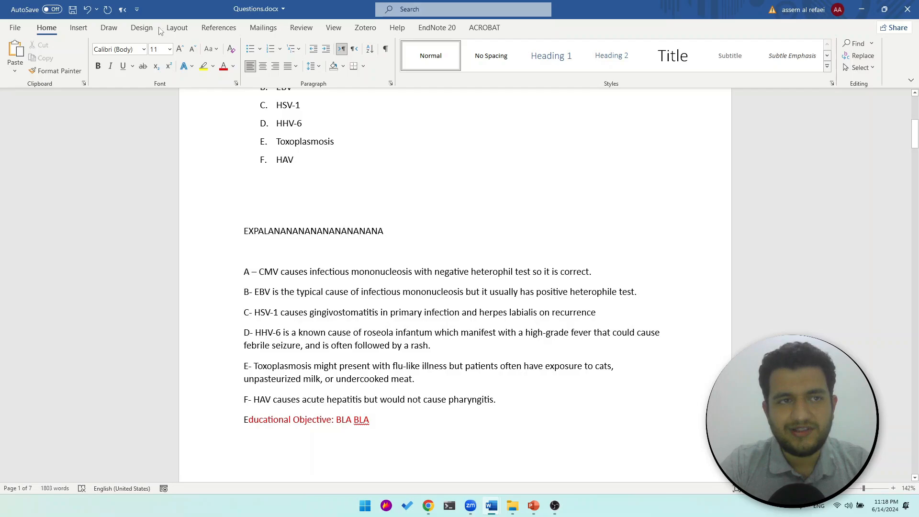
{"action": "type", "text": "COM"}
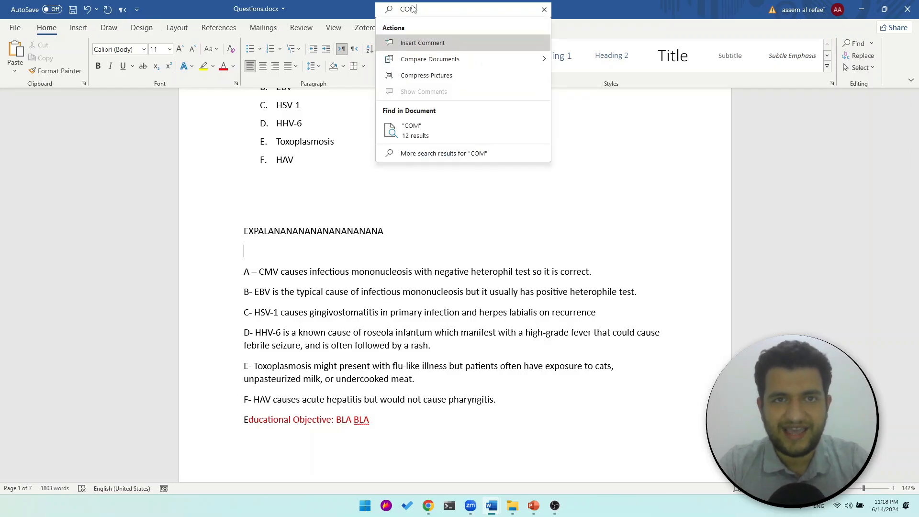
{"action": "left_click", "coordinate": [421, 42]}
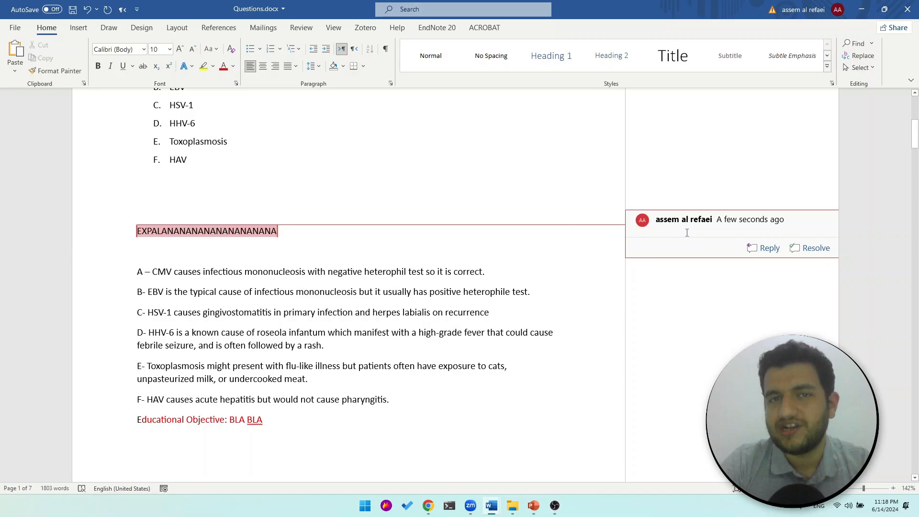
Write the comment's first question, 'What IM with -Hetero?'
{"action": "left_click", "coordinate": [703, 232]}
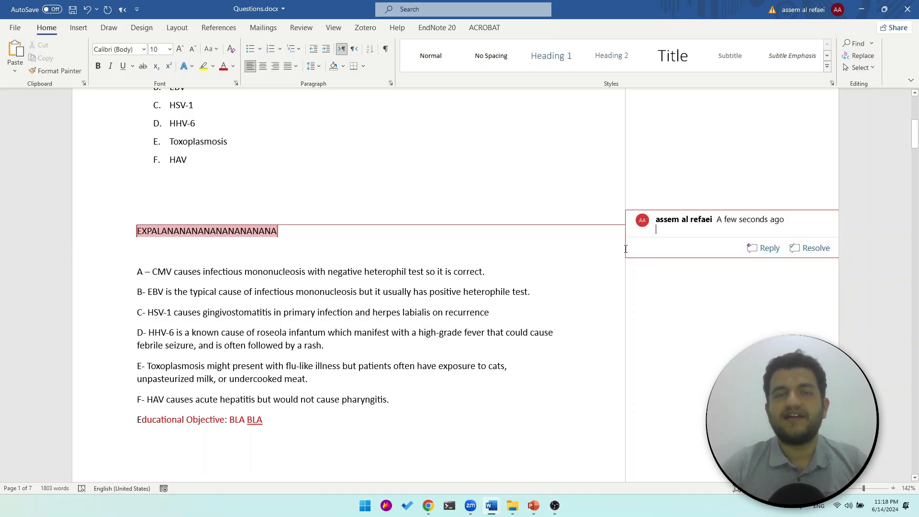
{"action": "mouse_move", "coordinate": [620, 249]}
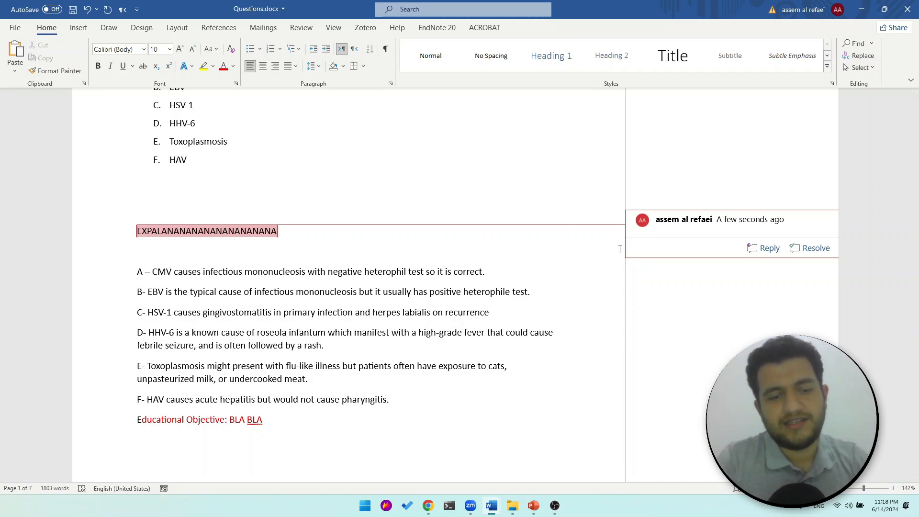
{"action": "type", "text": "What is the cause of"}
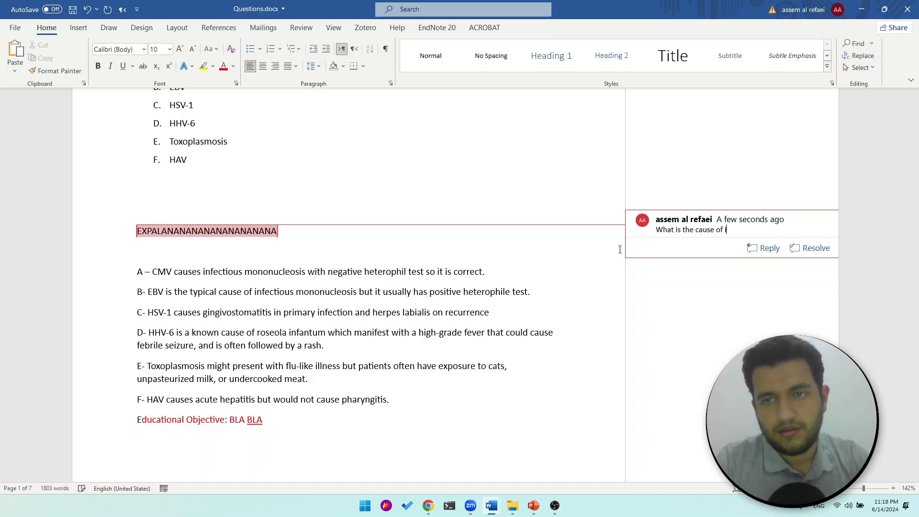
{"action": "type", "text": "IM with -"}
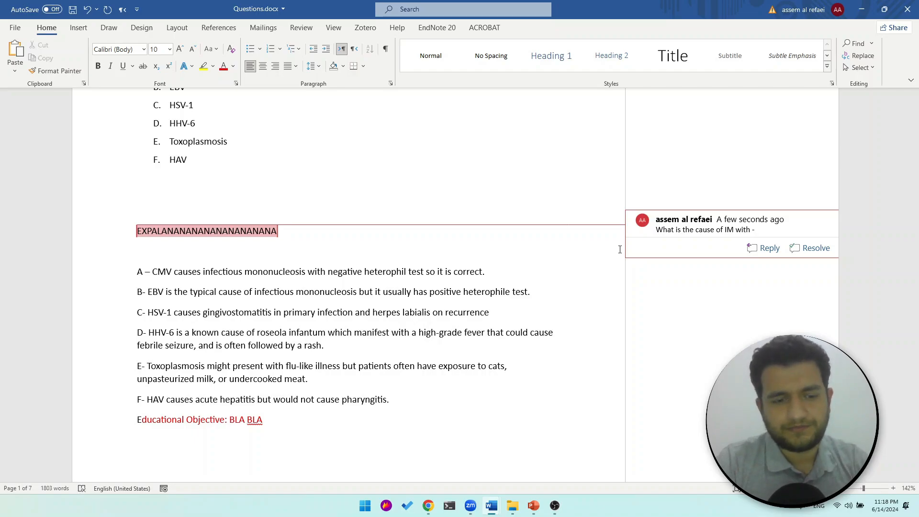
{"action": "type", "text": "Hetero"}
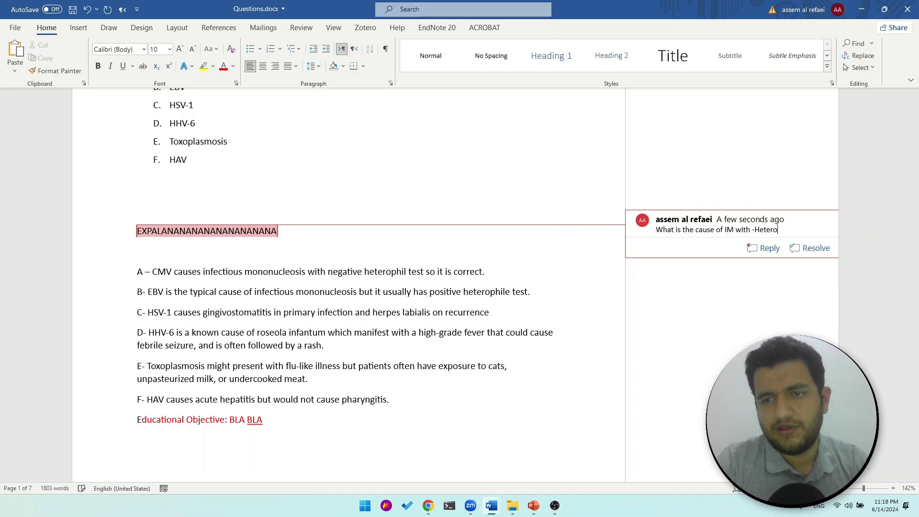
{"action": "type", "text": "?"}
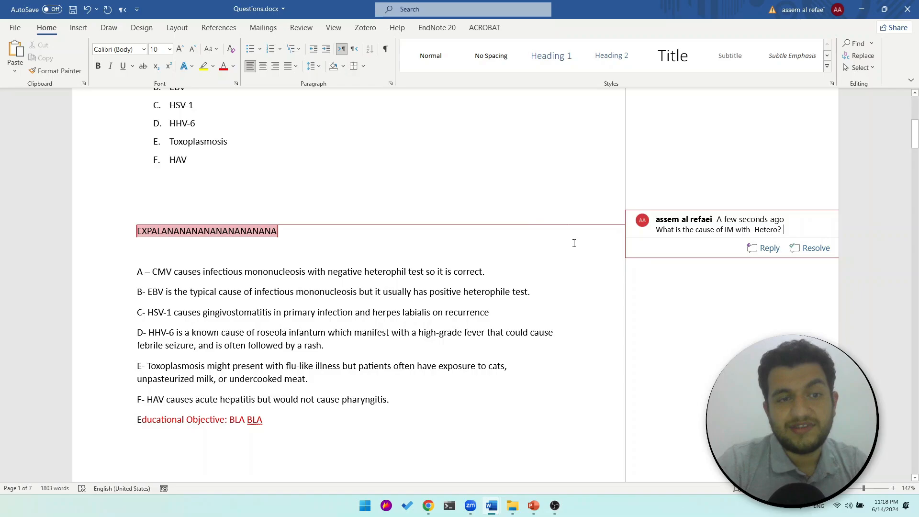
{"action": "mouse_move", "coordinate": [282, 131]}
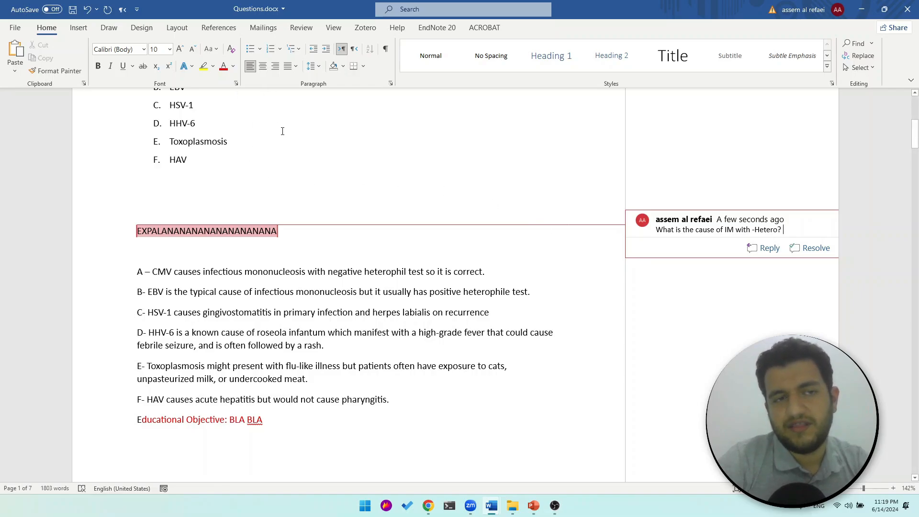
{"action": "mouse_move", "coordinate": [401, 343]}
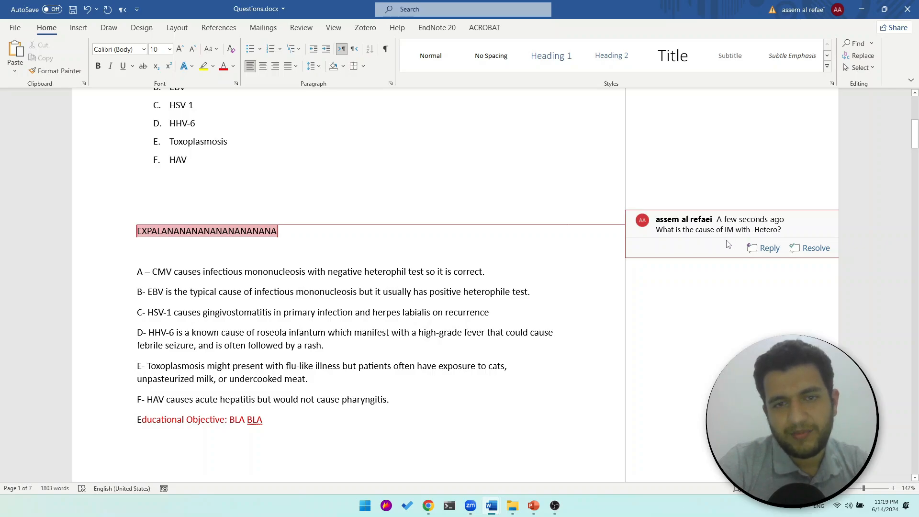
{"action": "left_click", "coordinate": [784, 229]}
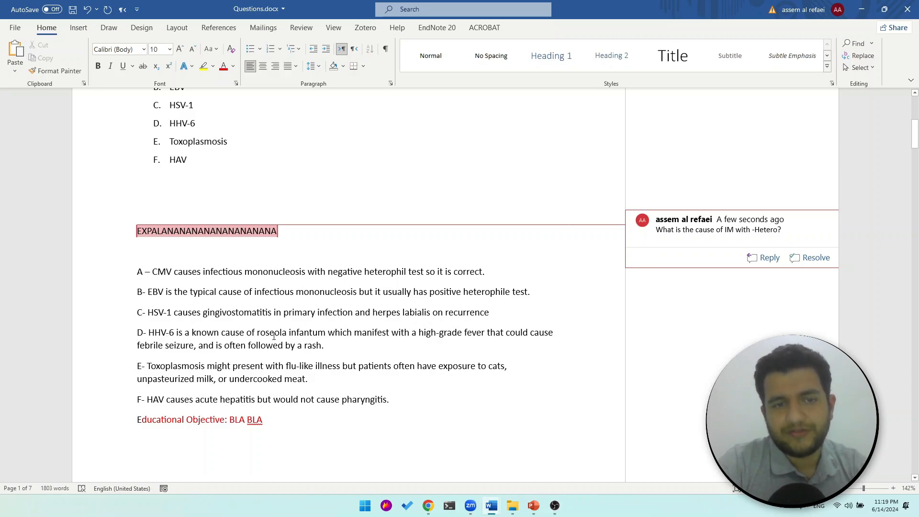
{"action": "mouse_move", "coordinate": [337, 343]}
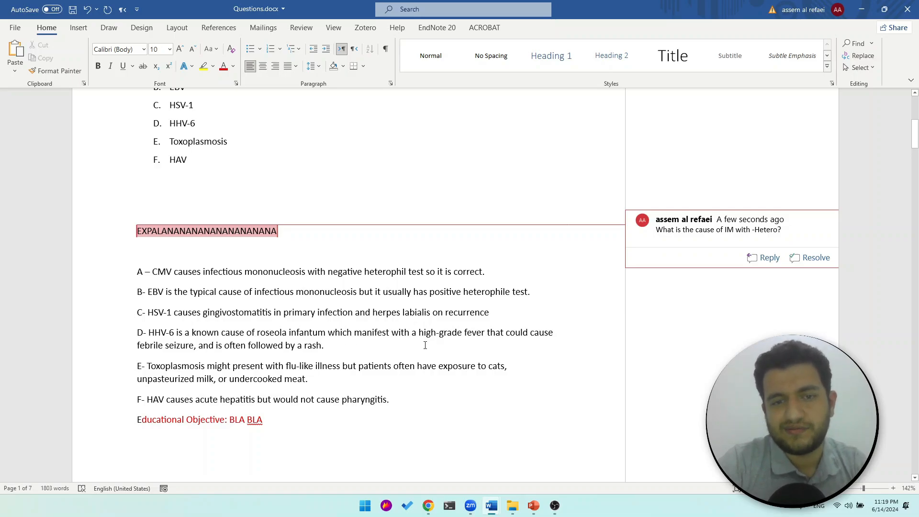
Add a second line asking 'How does HHV-6 disease present? Comp?'
{"action": "left_click", "coordinate": [717, 240]}
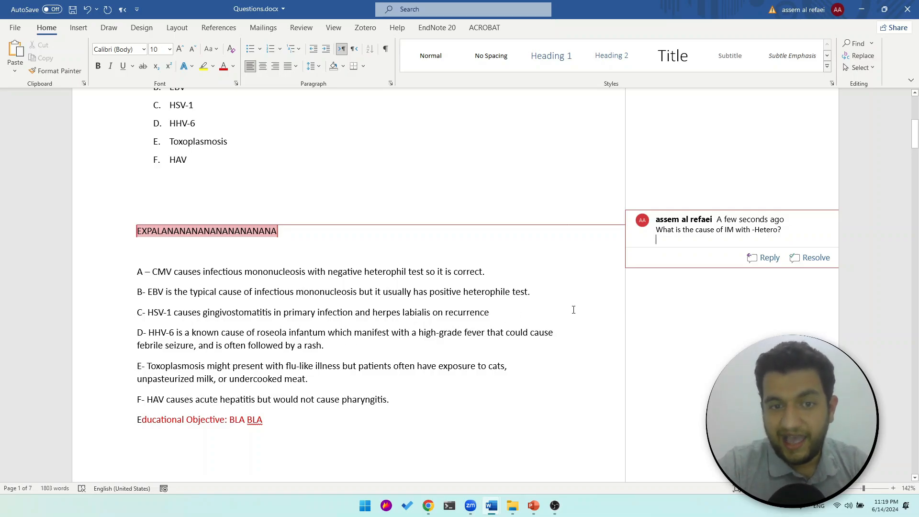
{"action": "type", "text": "H"}
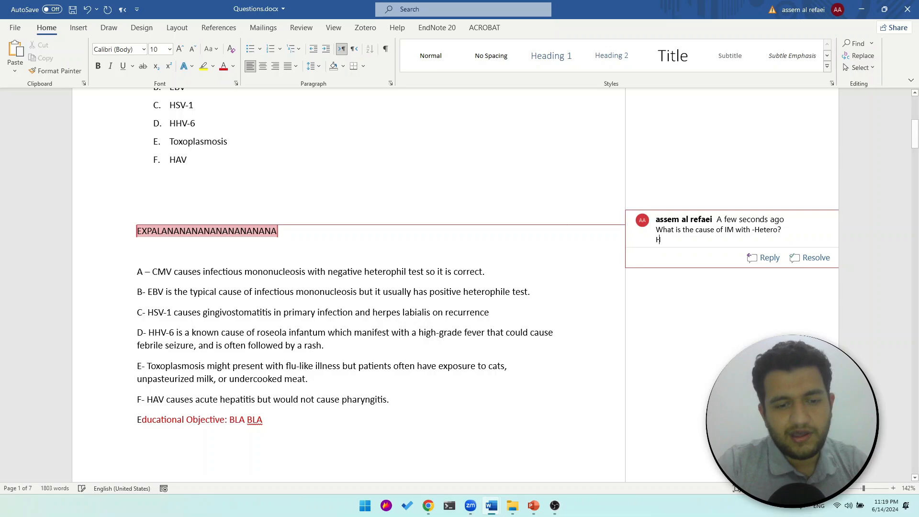
{"action": "type", "text": "ow does HHV-6 c"}
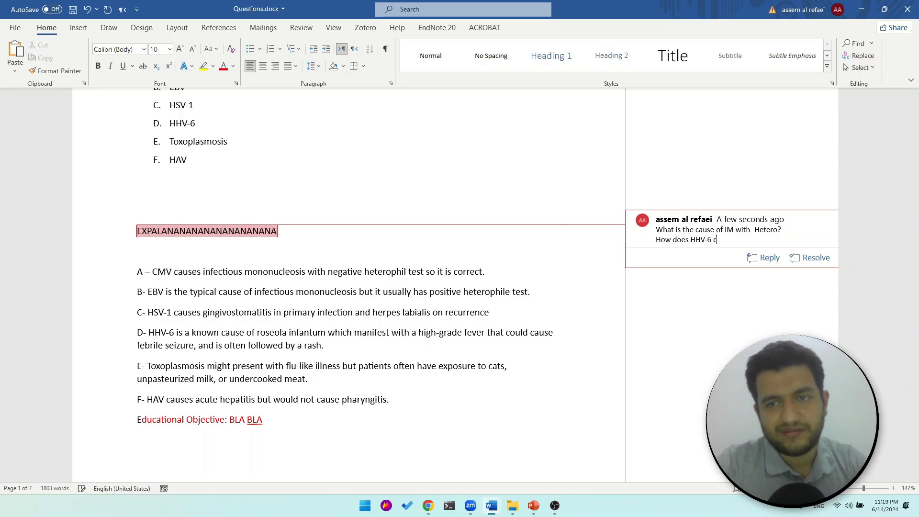
{"action": "type", "text": "isease present?"}
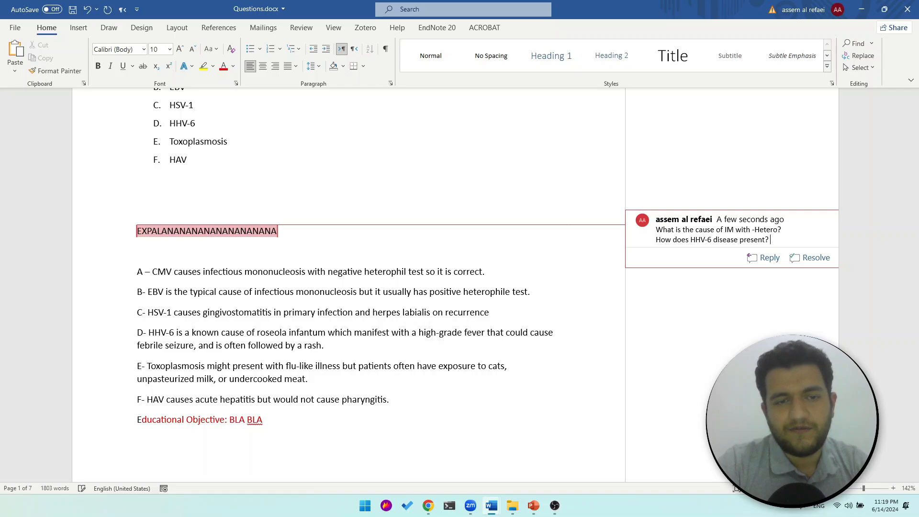
{"action": "mouse_move", "coordinate": [573, 309]}
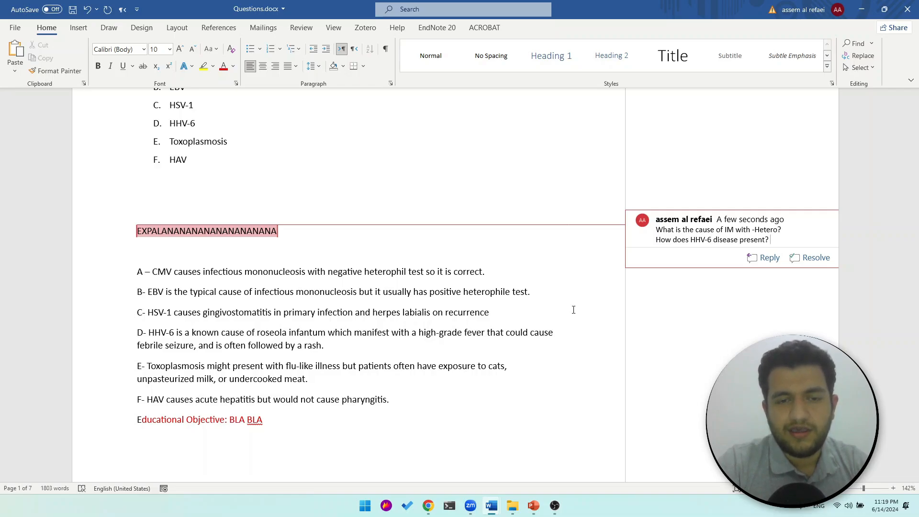
{"action": "type", "text": "Comp?"}
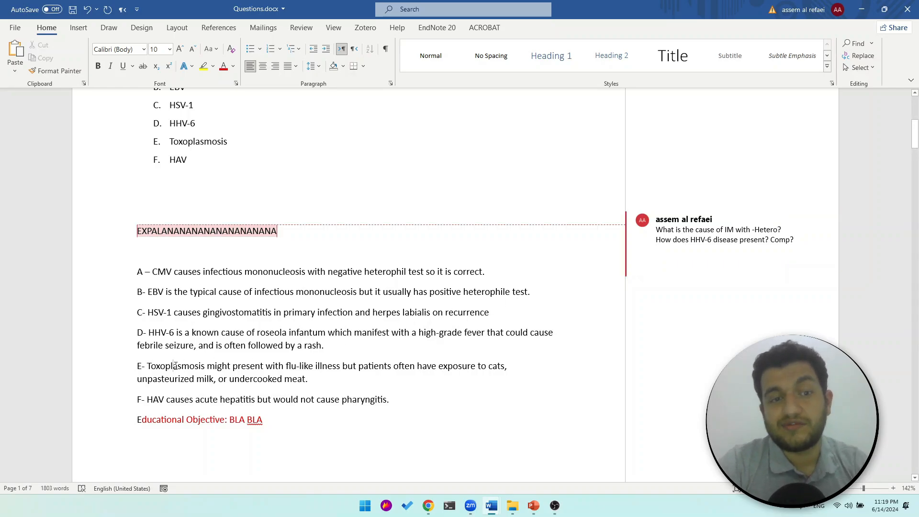
Add a third line about toxoplasmosis-causing exposures (3)
{"action": "left_click", "coordinate": [723, 239]}
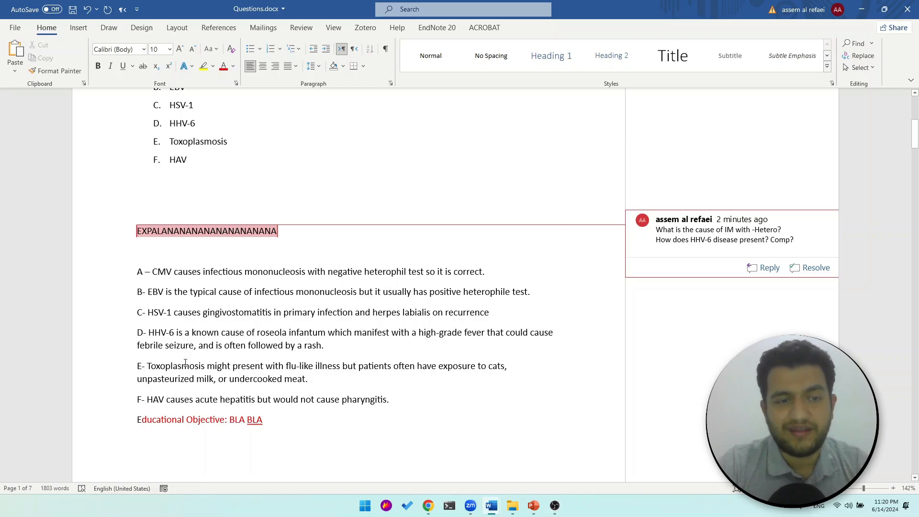
{"action": "mouse_move", "coordinate": [278, 381]}
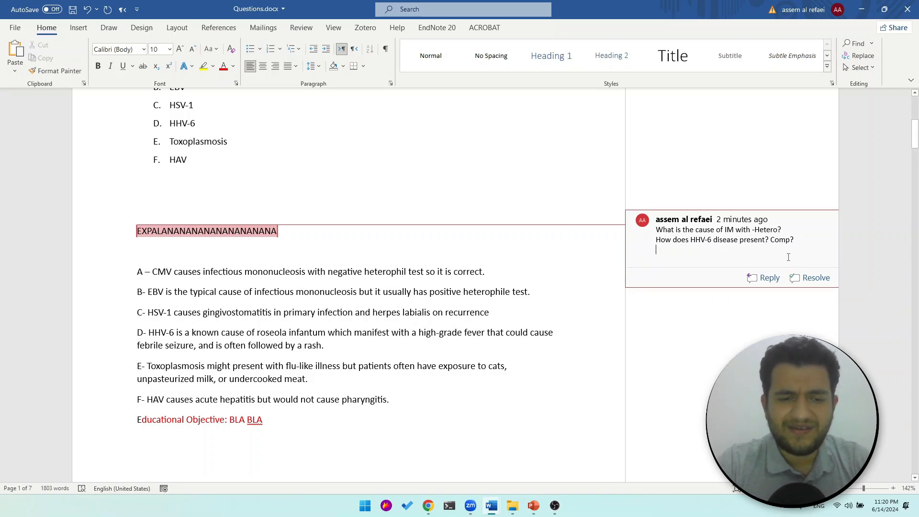
{"action": "type", "text": "Toxo"}
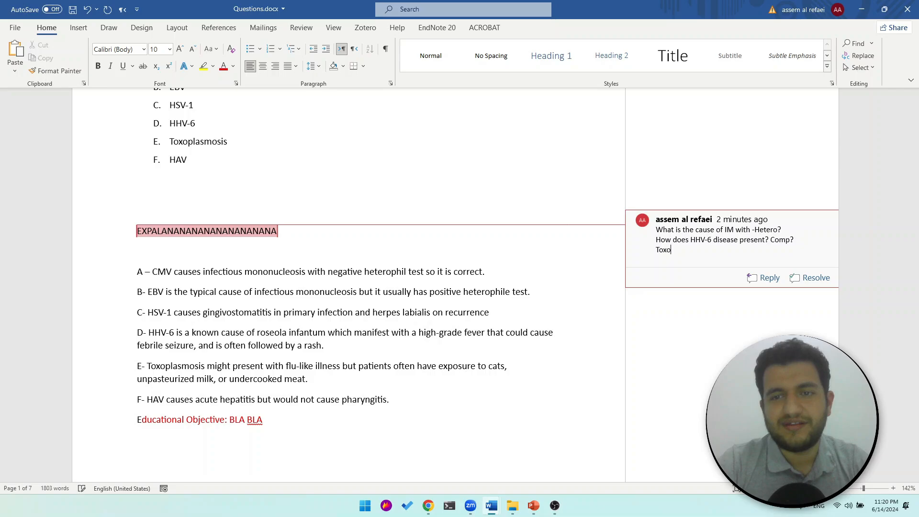
{"action": "type", "text": "plasmosis"}
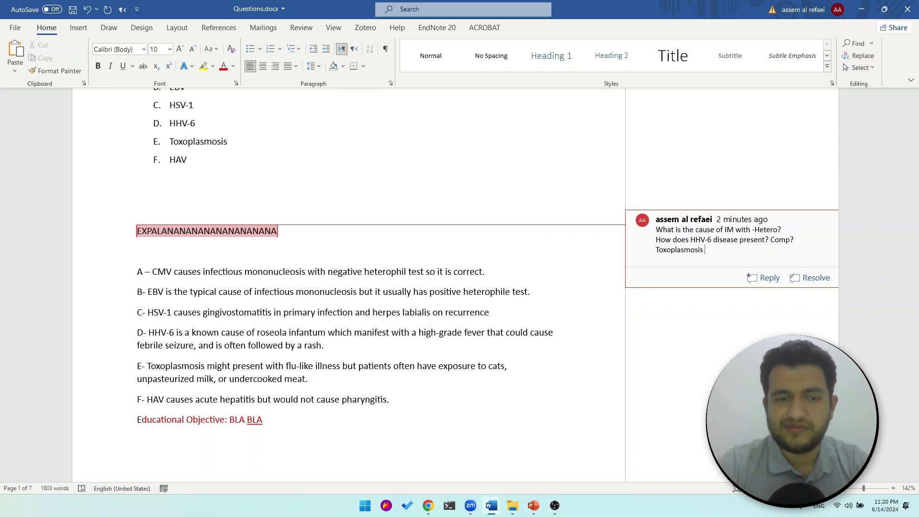
{"action": "type", "text": "causing exposures ("}
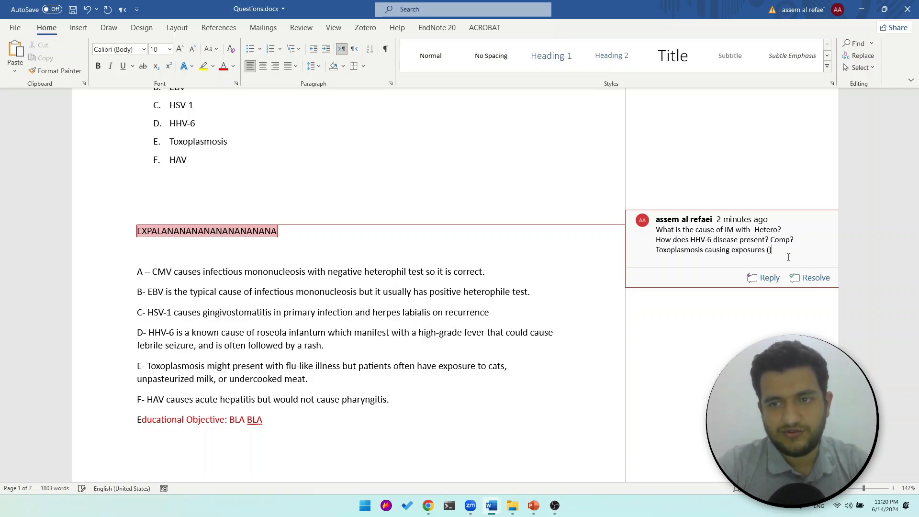
{"action": "type", "text": "3"}
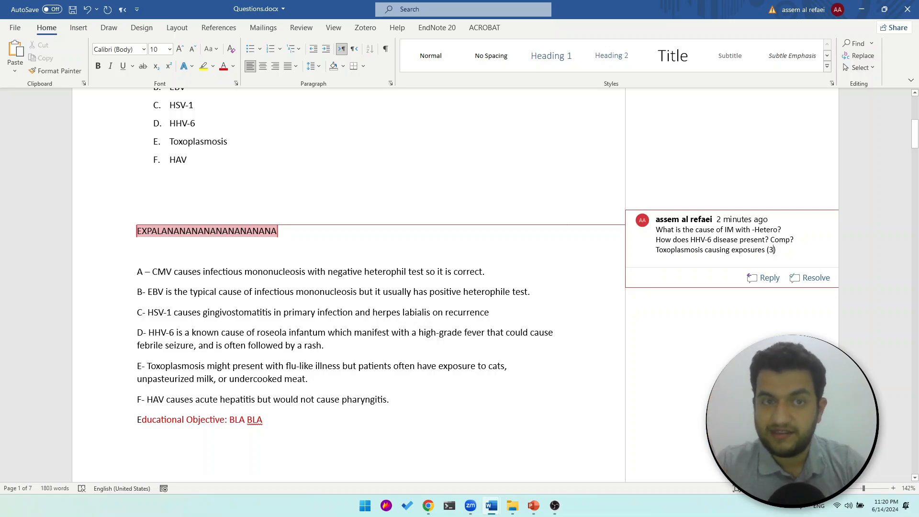
Review the athlete sore-throat question, selecting stem text and the Heterophile antibody test choice
{"action": "scroll", "scroll_direction": "up", "scroll_amount": 3}
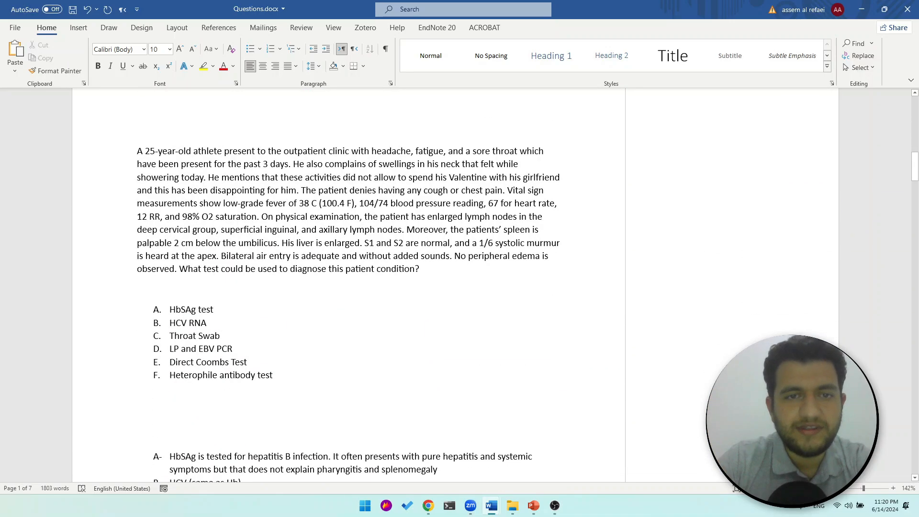
{"action": "scroll", "scroll_direction": "down", "scroll_amount": 3}
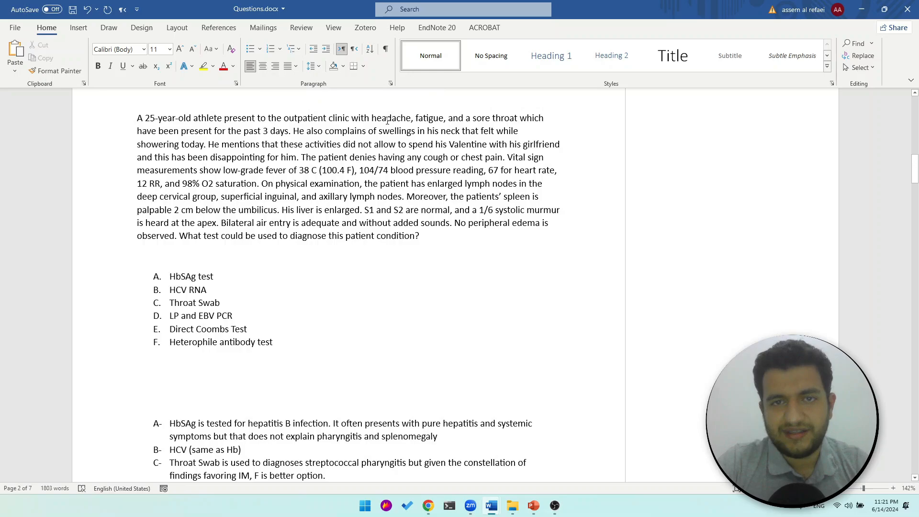
{"action": "double_click", "coordinate": [391, 118]}
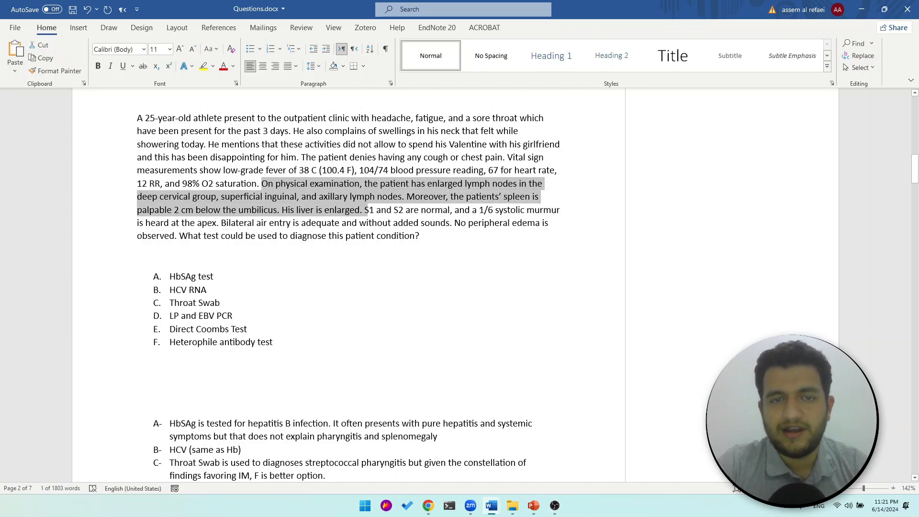
{"action": "left_click", "coordinate": [474, 226]}
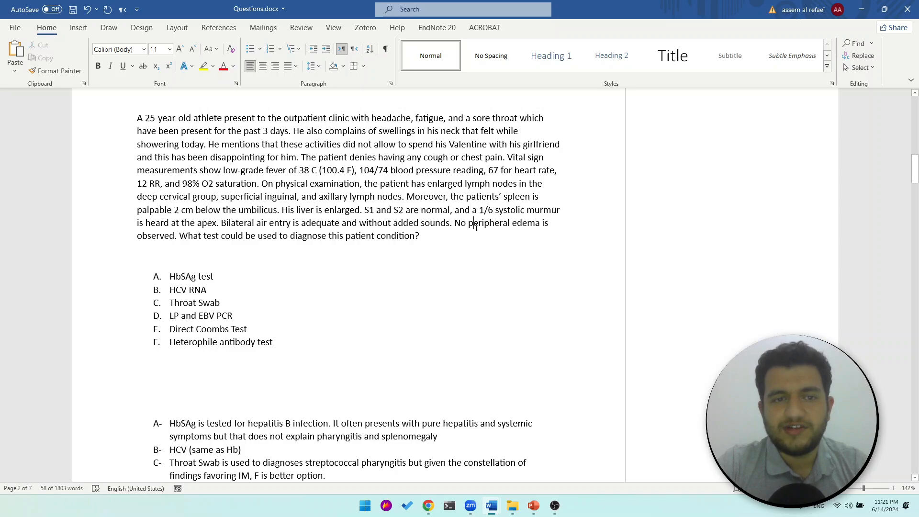
{"action": "left_click", "coordinate": [420, 235]}
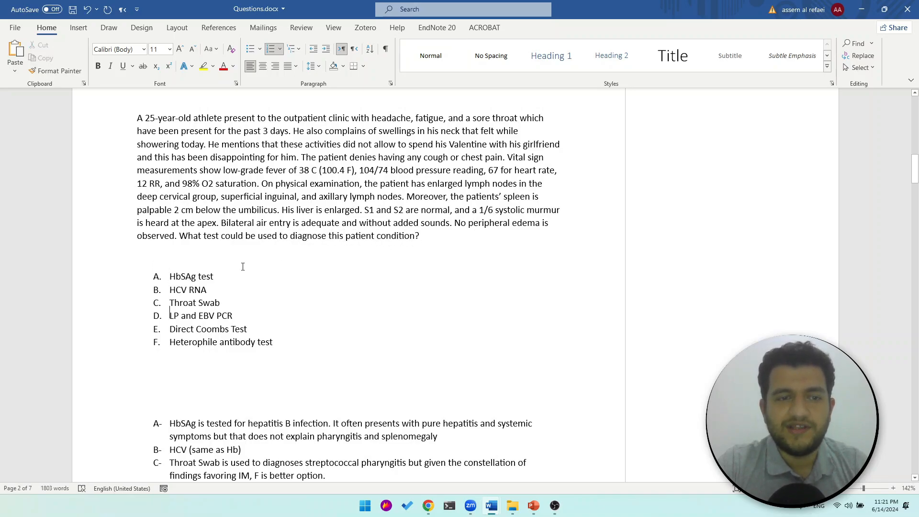
{"action": "double_click", "coordinate": [220, 342]}
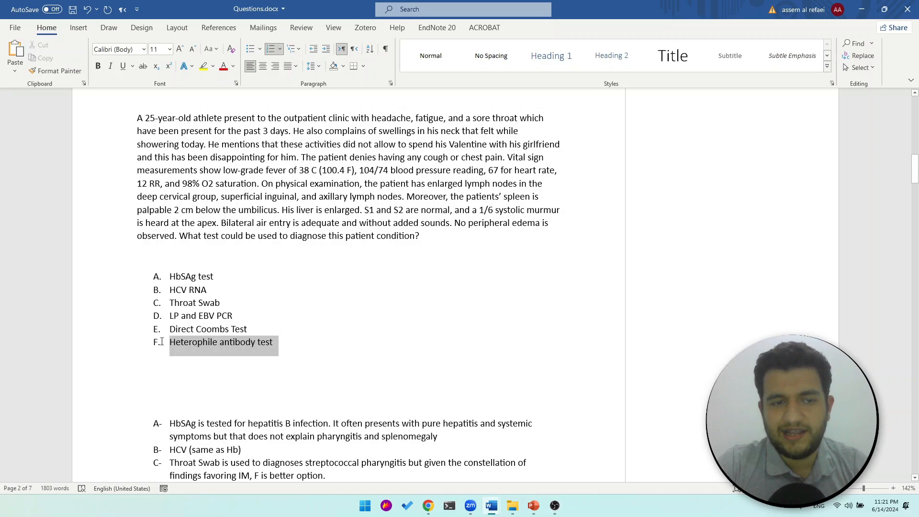
{"action": "scroll", "scroll_direction": "down", "scroll_amount": 3}
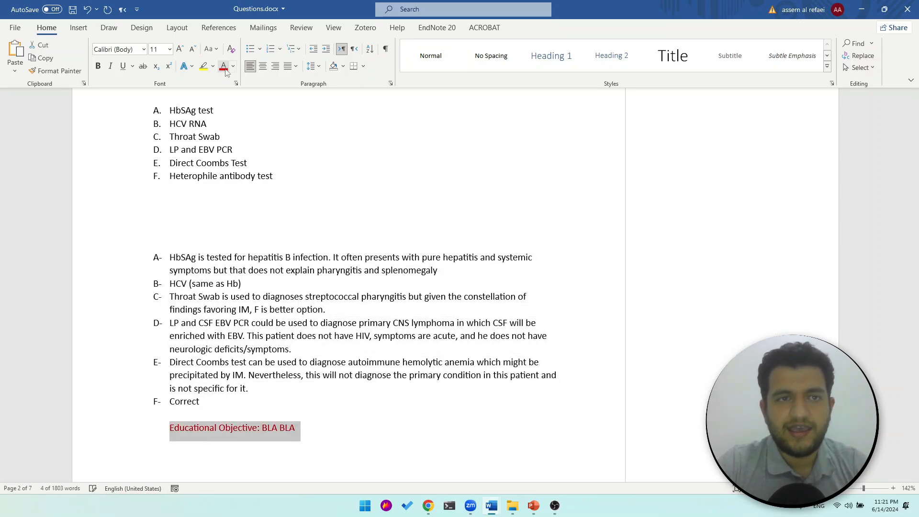
Type 'When is CSF EBV PCR ordered?' into the comment on choice F's test
{"action": "left_click", "coordinate": [136, 216]}
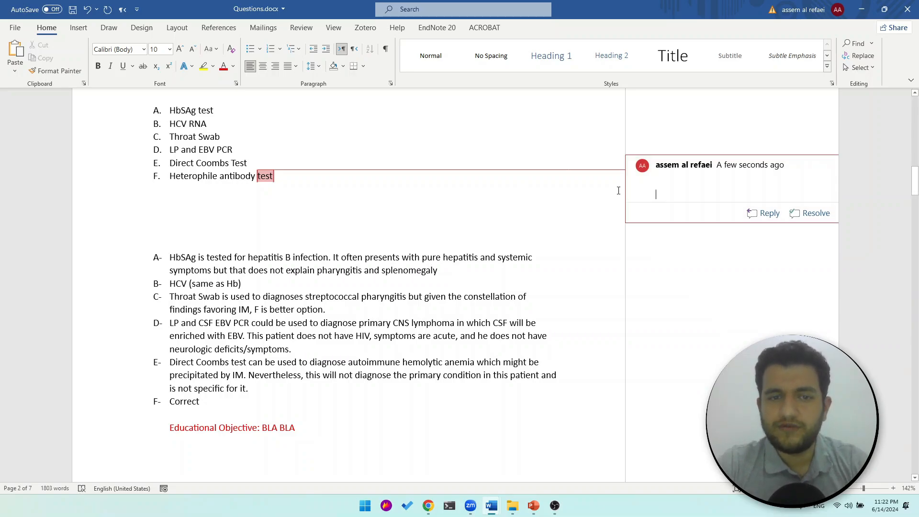
{"action": "type", "text": "W"}
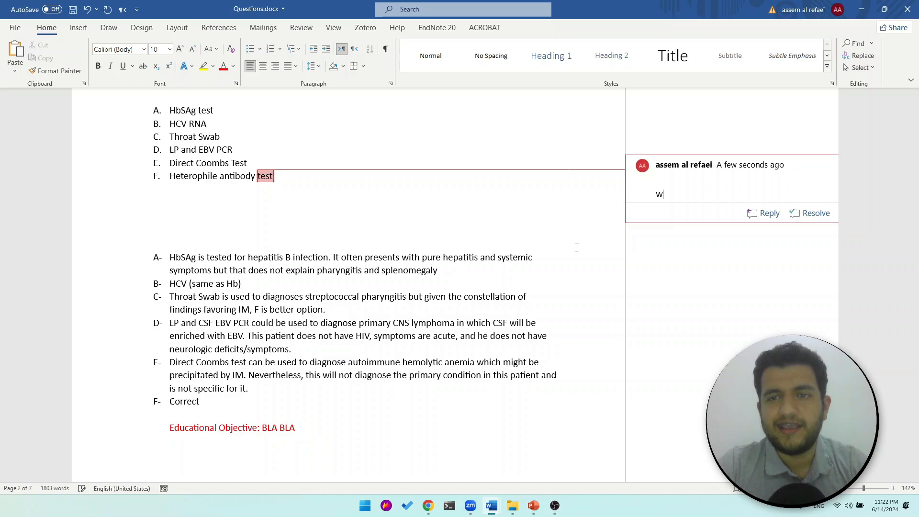
{"action": "key", "text": "backspace"}
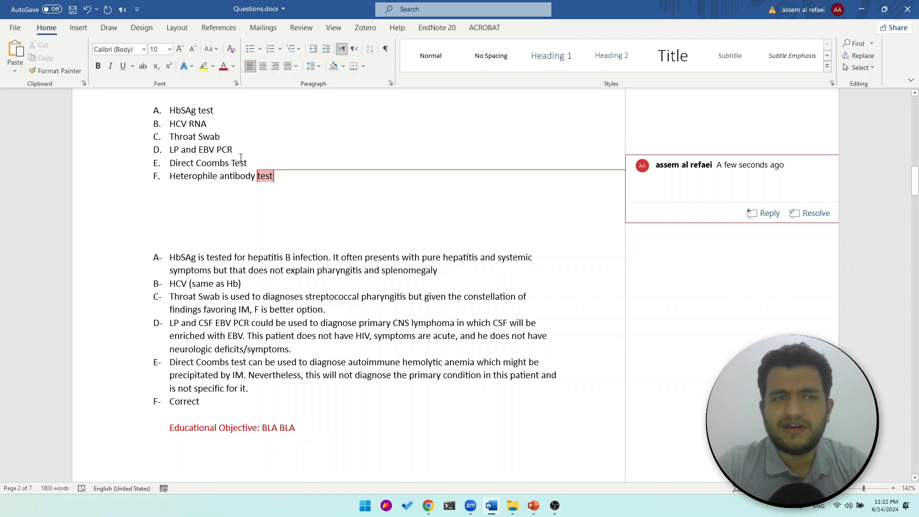
{"action": "left_click", "coordinate": [727, 194]}
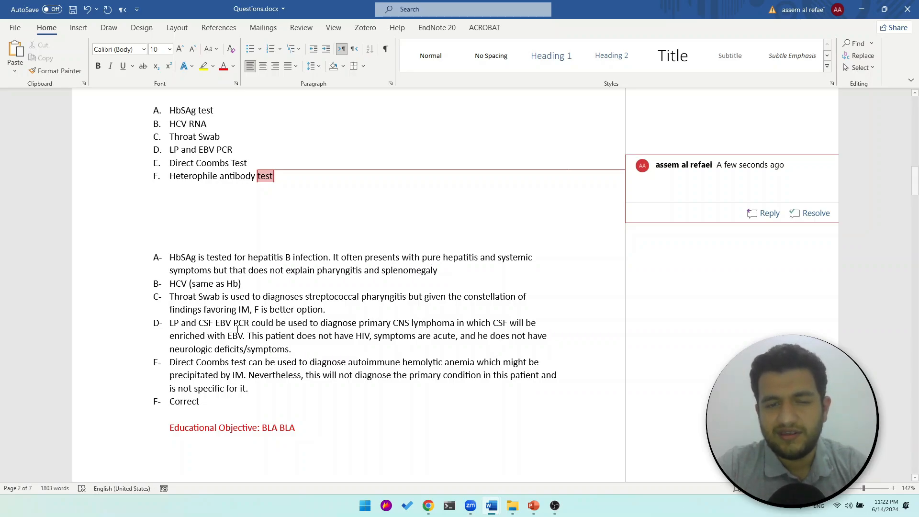
{"action": "left_click", "coordinate": [727, 195]}
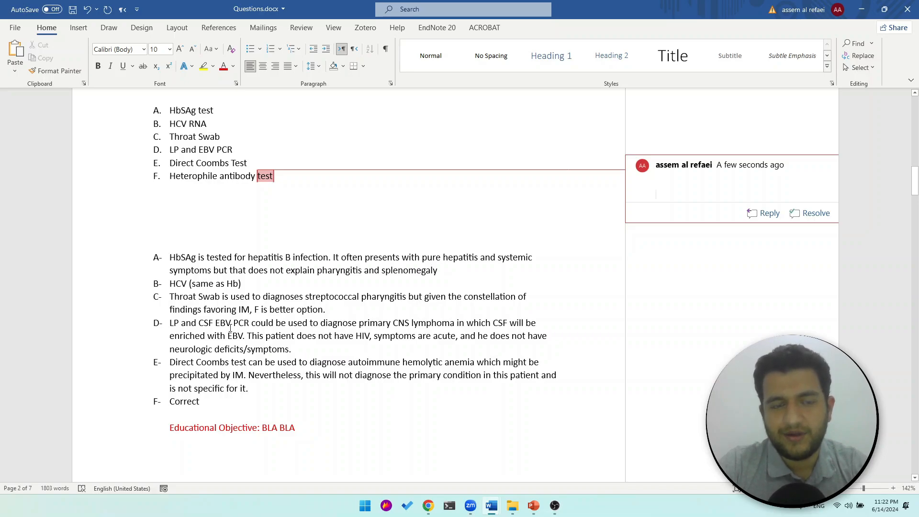
{"action": "left_click", "coordinate": [655, 195]}
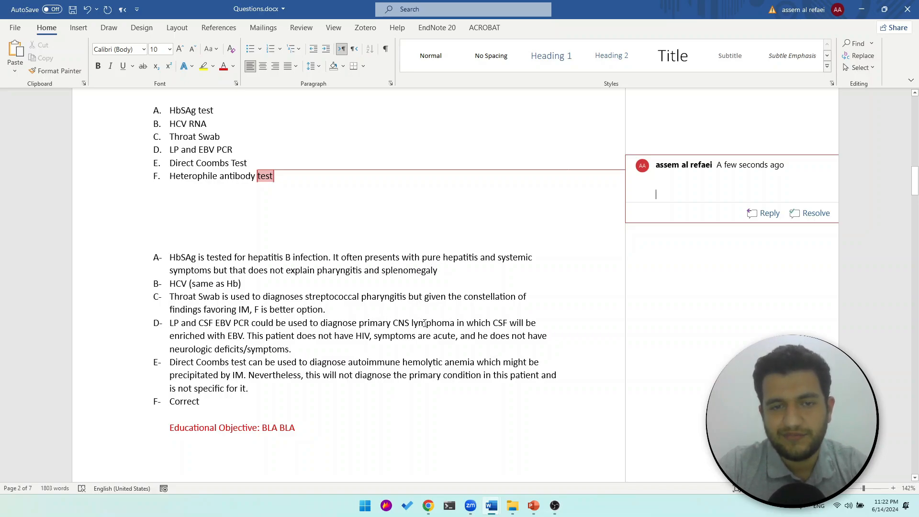
{"action": "mouse_move", "coordinate": [334, 141]}
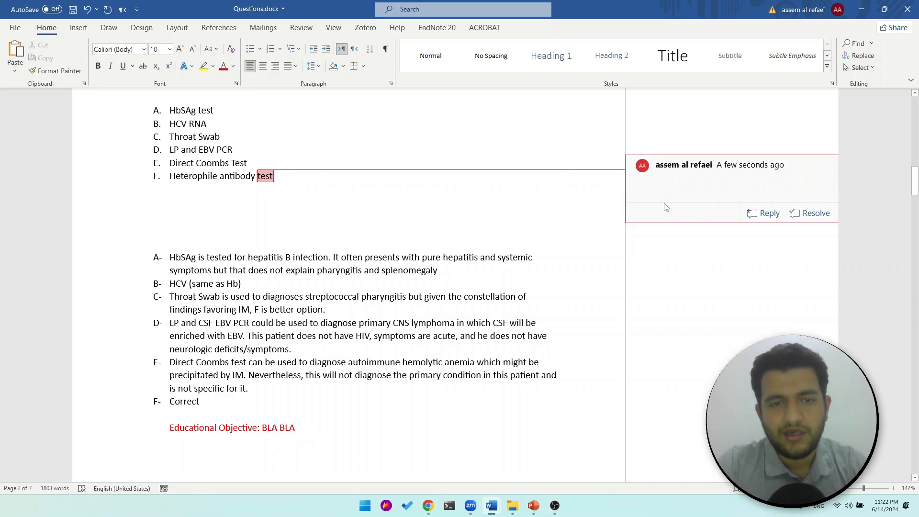
{"action": "type", "text": "w"}
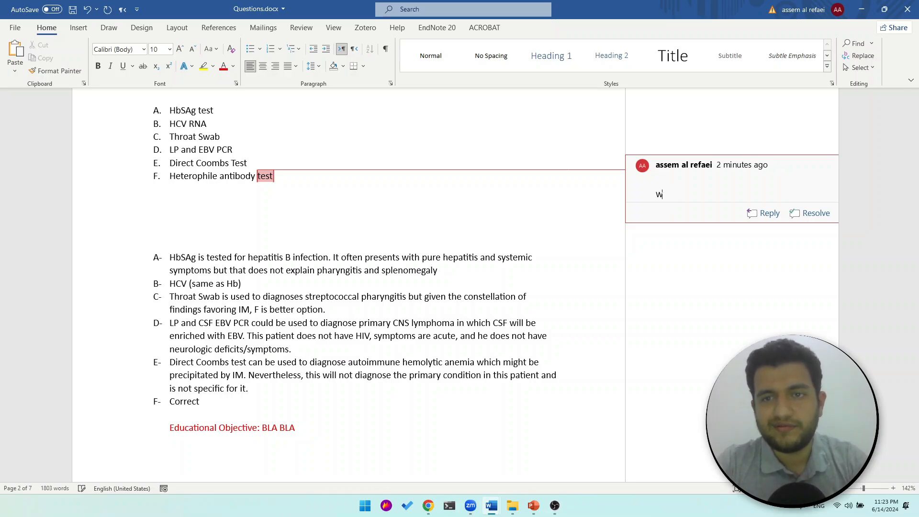
{"action": "type", "text": "hen is CSF EBC"}
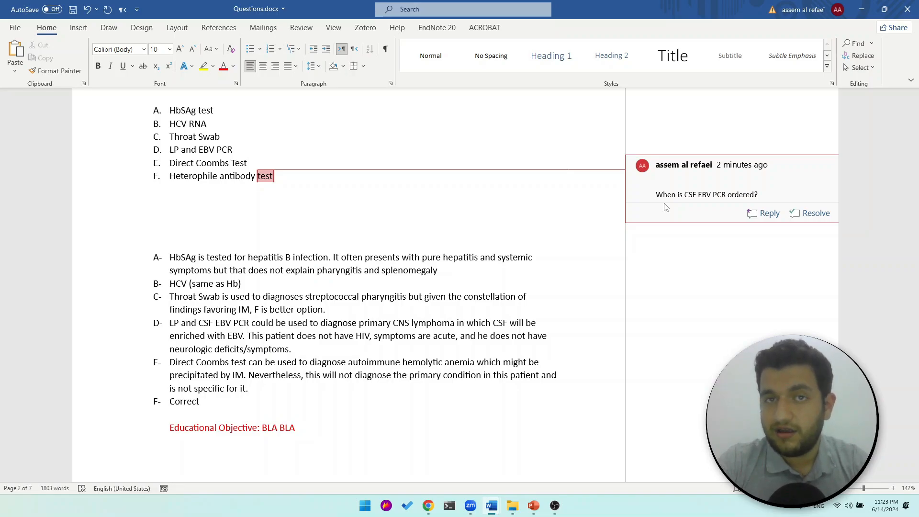
{"action": "left_click", "coordinate": [706, 195]}
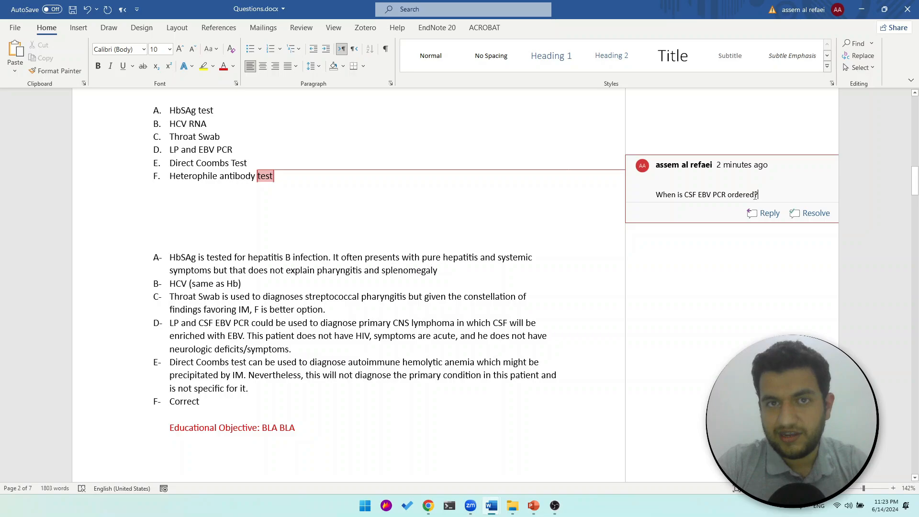
{"action": "mouse_move", "coordinate": [751, 196]}
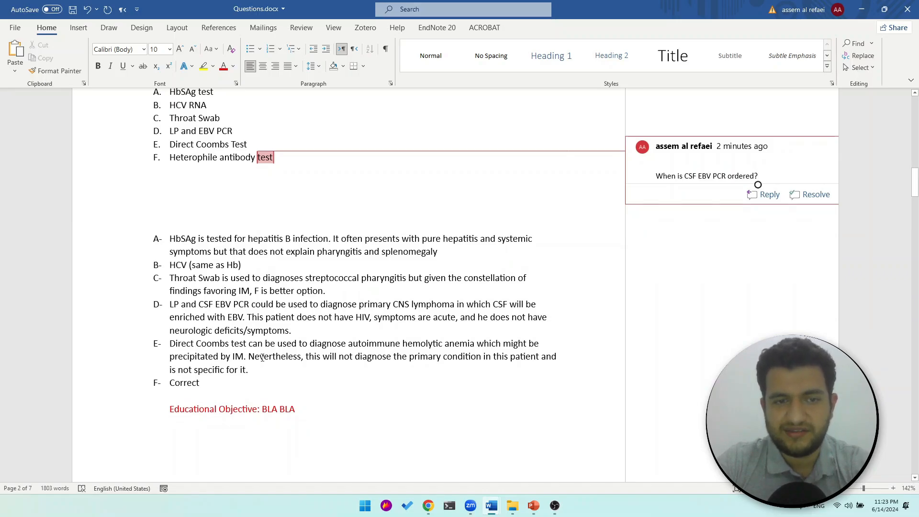
{"action": "mouse_move", "coordinate": [475, 346]}
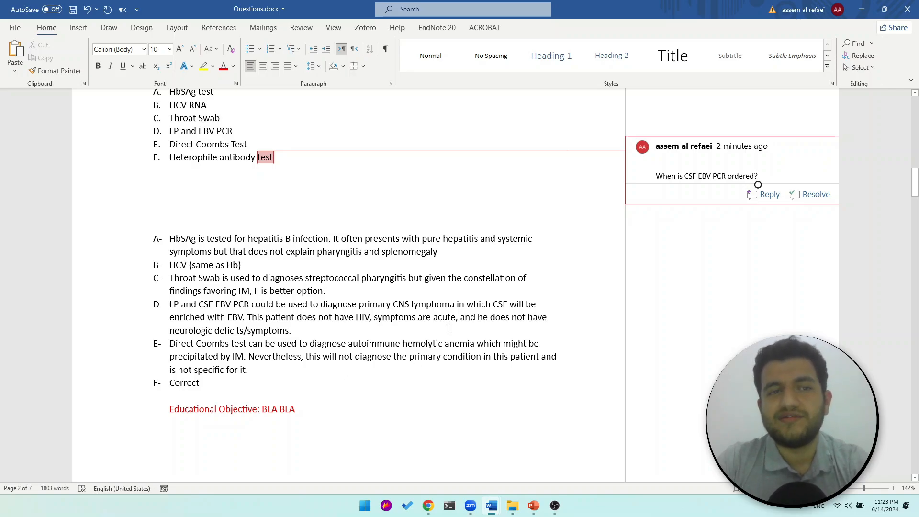
{"action": "scroll", "scroll_direction": "up", "scroll_amount": 3}
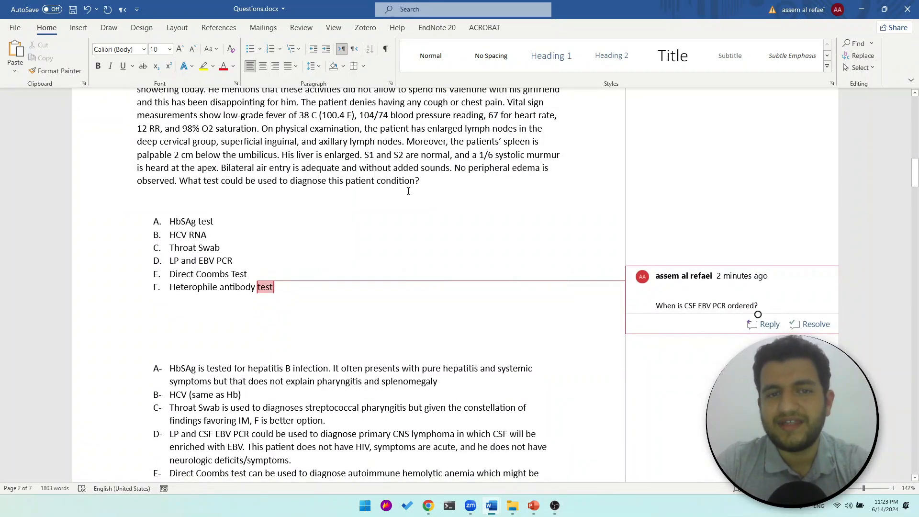
{"action": "scroll", "scroll_direction": "up", "scroll_amount": 3}
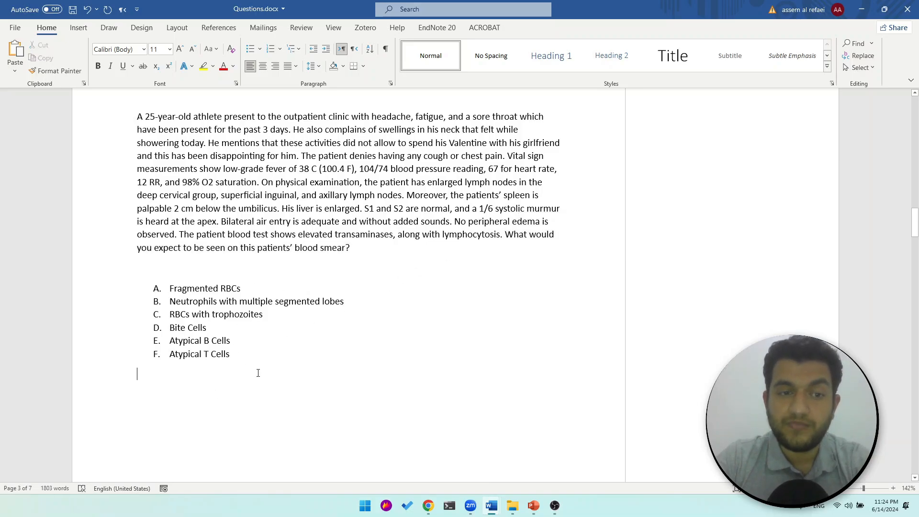
{"action": "mouse_move", "coordinate": [235, 348]}
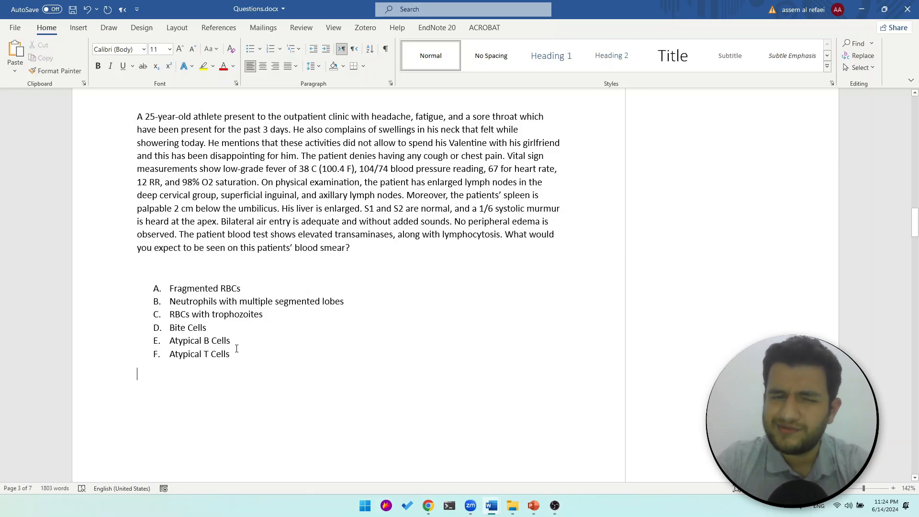
{"action": "double_click", "coordinate": [199, 354]}
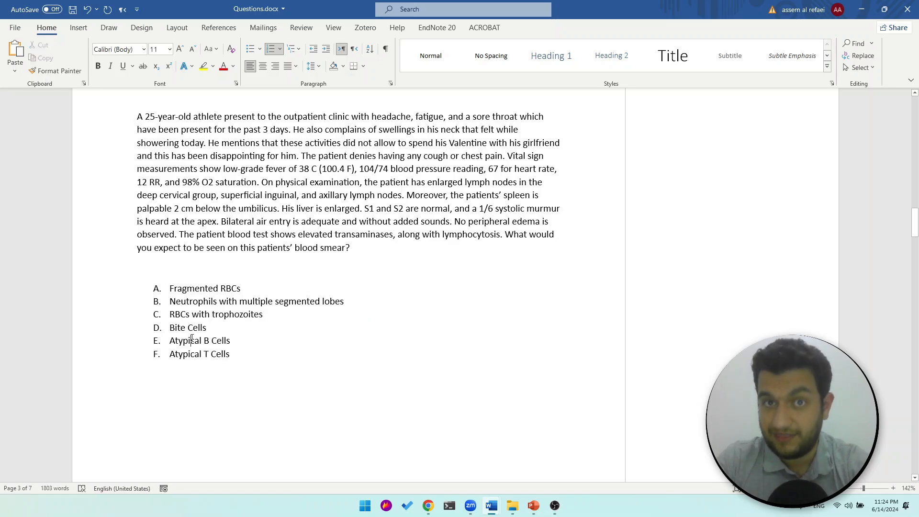
{"action": "scroll", "scroll_direction": "down", "scroll_amount": 3}
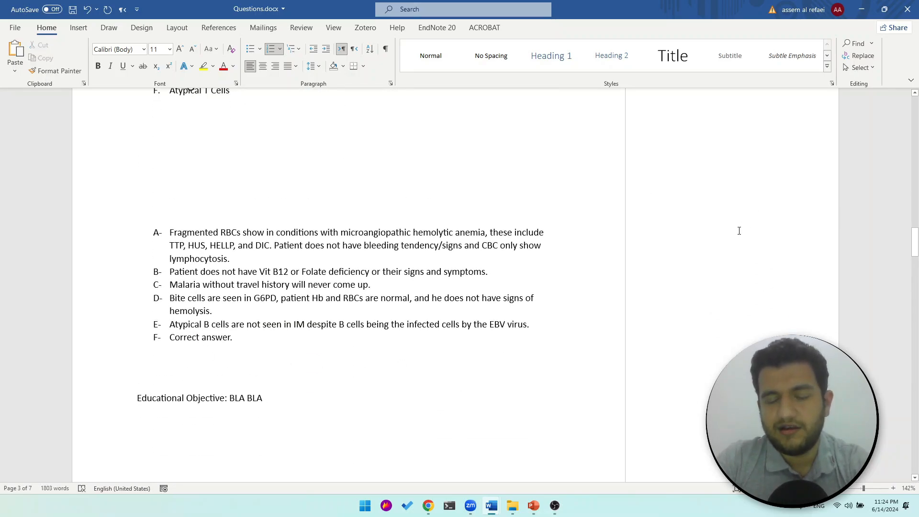
{"action": "mouse_move", "coordinate": [830, 315]}
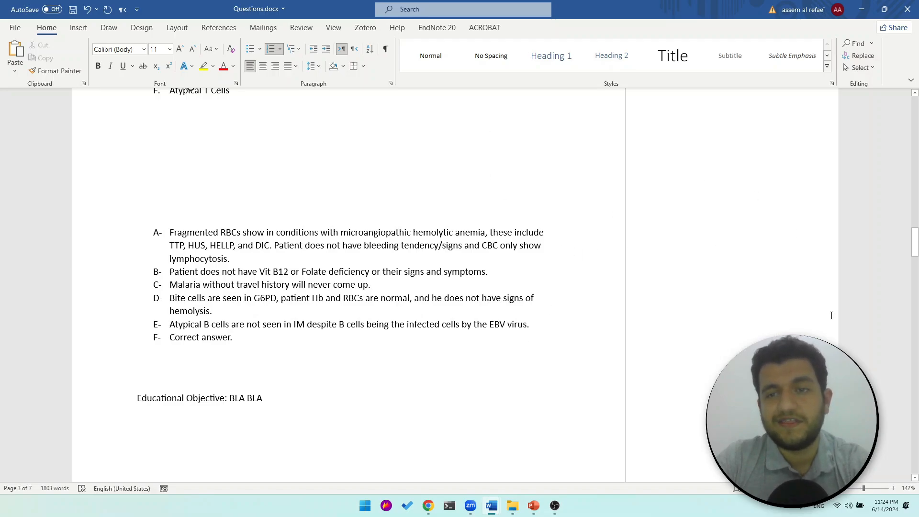
{"action": "scroll", "scroll_direction": "up", "scroll_amount": 3}
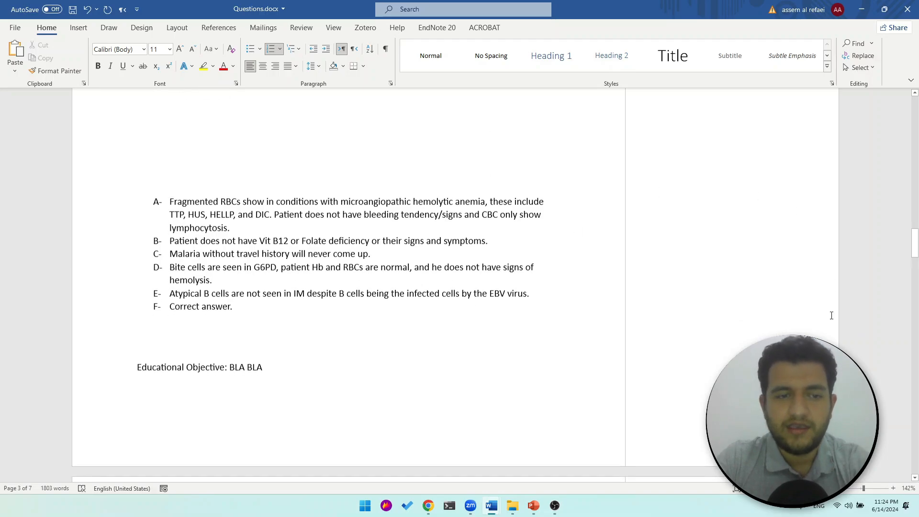
{"action": "scroll", "scroll_direction": "up", "scroll_amount": 3}
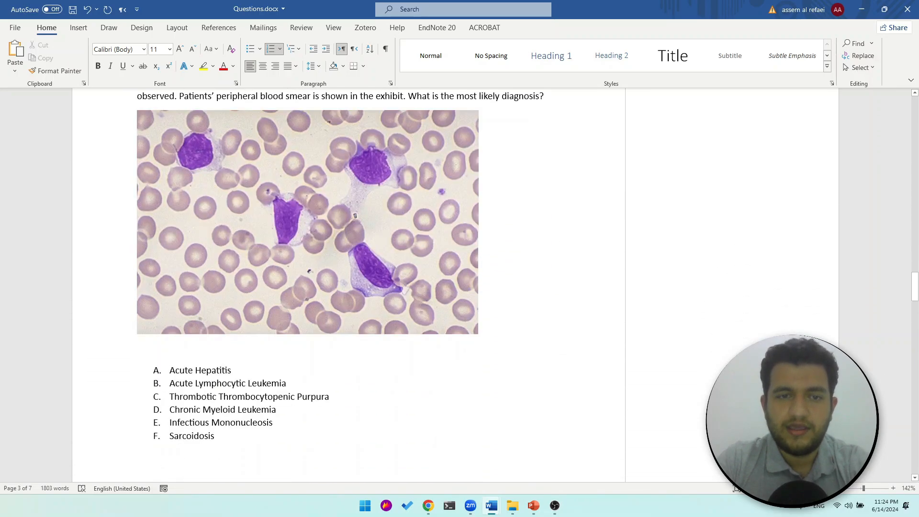
{"action": "scroll", "scroll_direction": "up", "scroll_amount": 3}
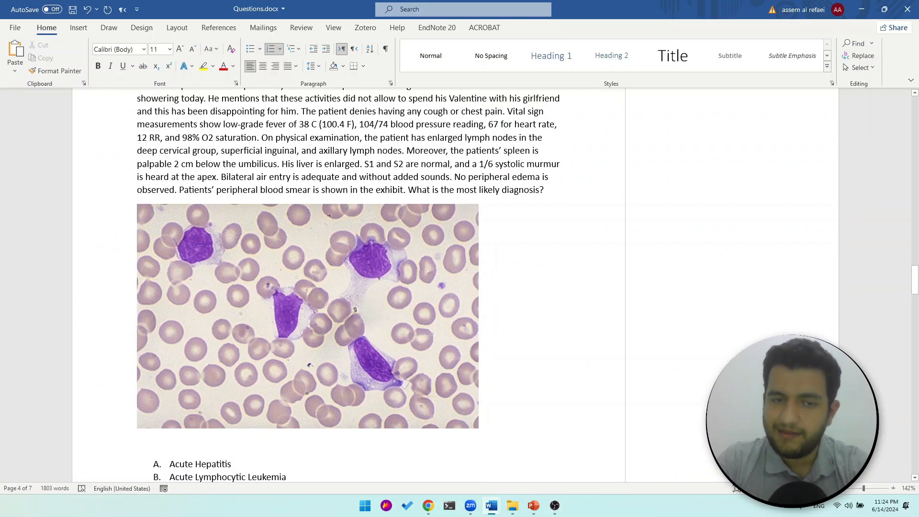
{"action": "left_click", "coordinate": [307, 315]}
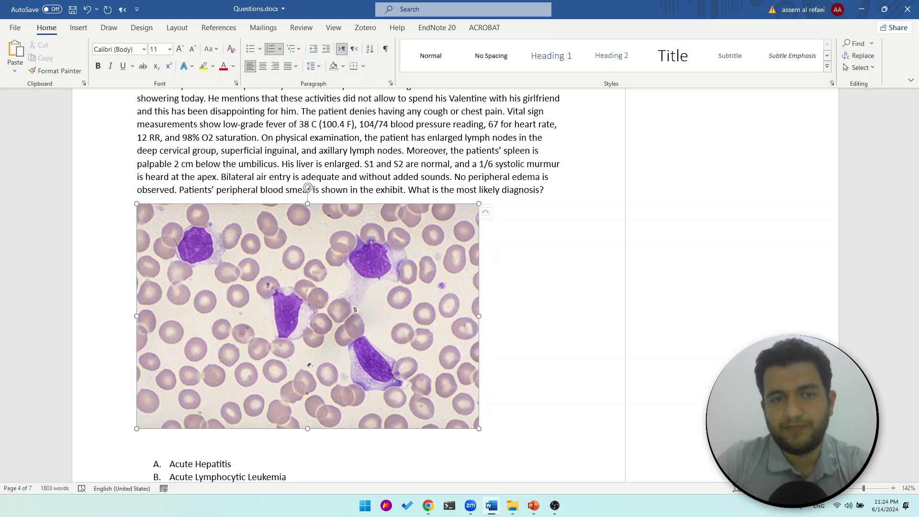
{"action": "left_click", "coordinate": [307, 316]}
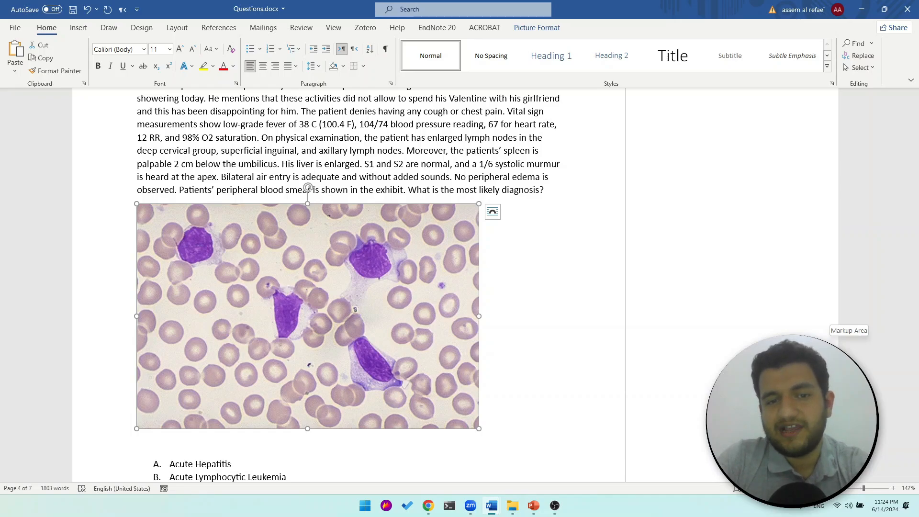
{"action": "scroll", "scroll_direction": "down", "scroll_amount": 3}
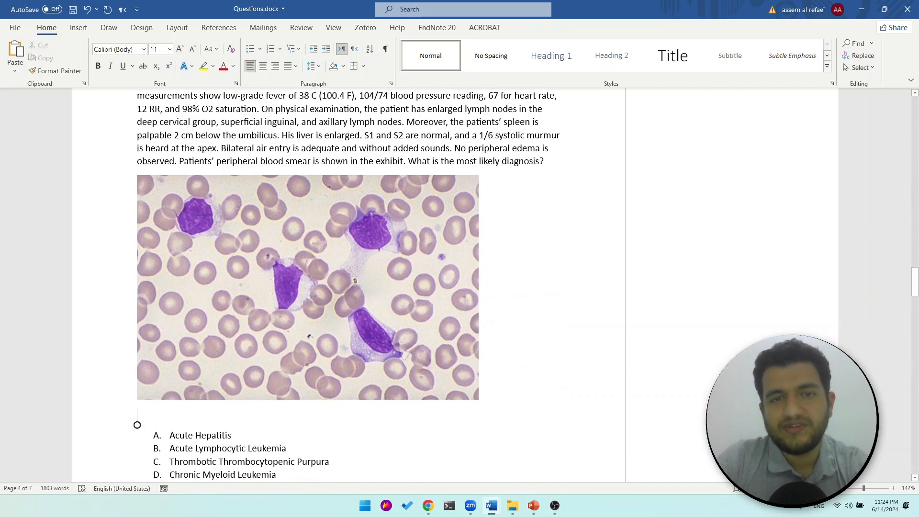
{"action": "mouse_move", "coordinate": [598, 178]}
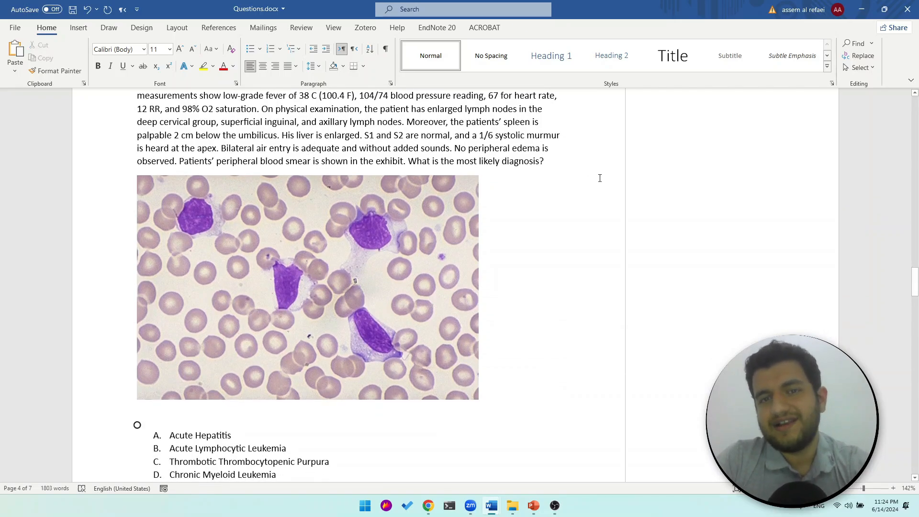
{"action": "scroll", "scroll_direction": "down", "scroll_amount": 3}
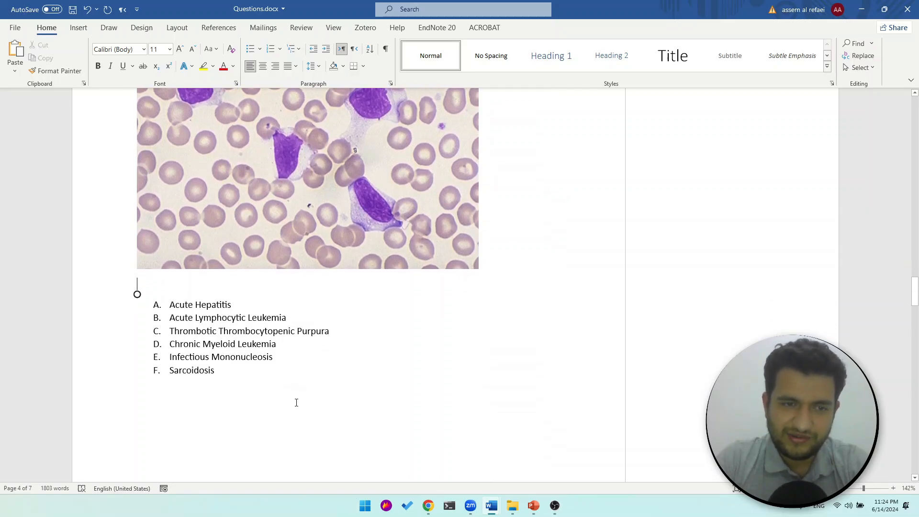
{"action": "mouse_move", "coordinate": [318, 361]}
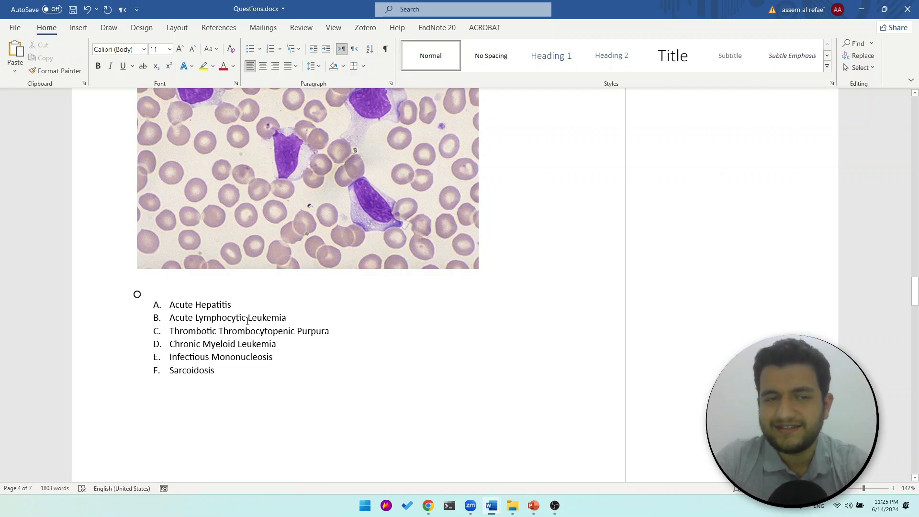
{"action": "scroll", "scroll_direction": "up", "scroll_amount": 3}
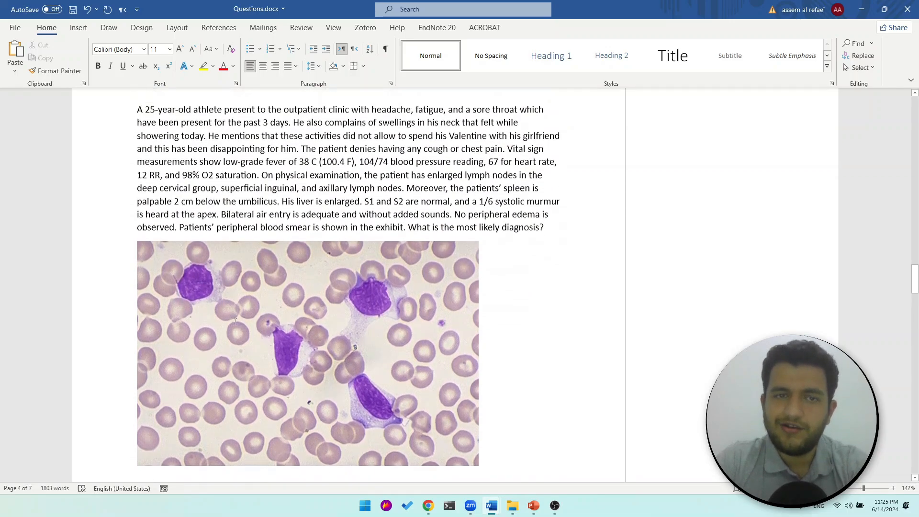
{"action": "scroll", "scroll_direction": "down", "scroll_amount": 3}
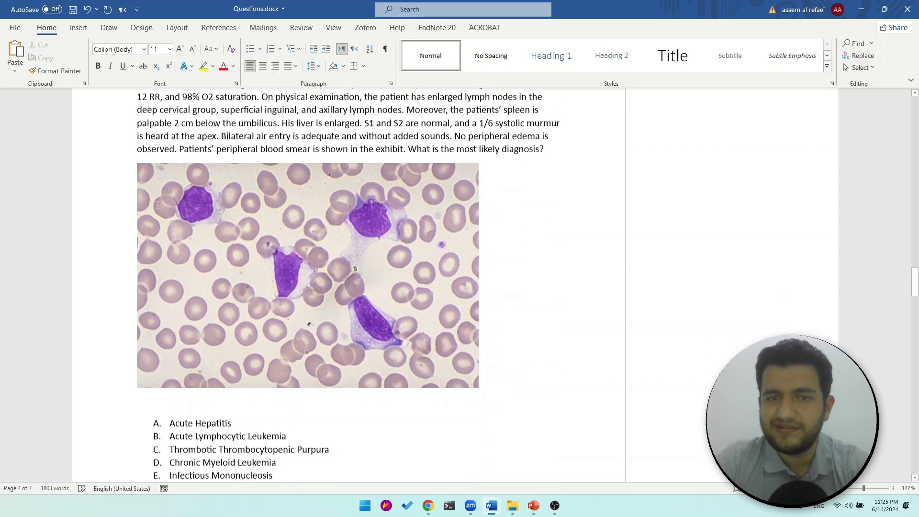
{"action": "scroll", "scroll_direction": "up", "scroll_amount": 3}
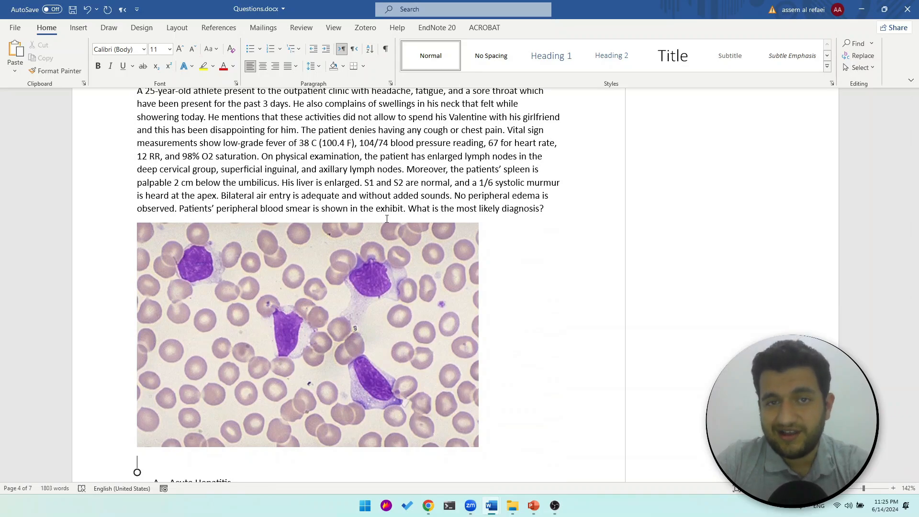
{"action": "mouse_move", "coordinate": [396, 304]}
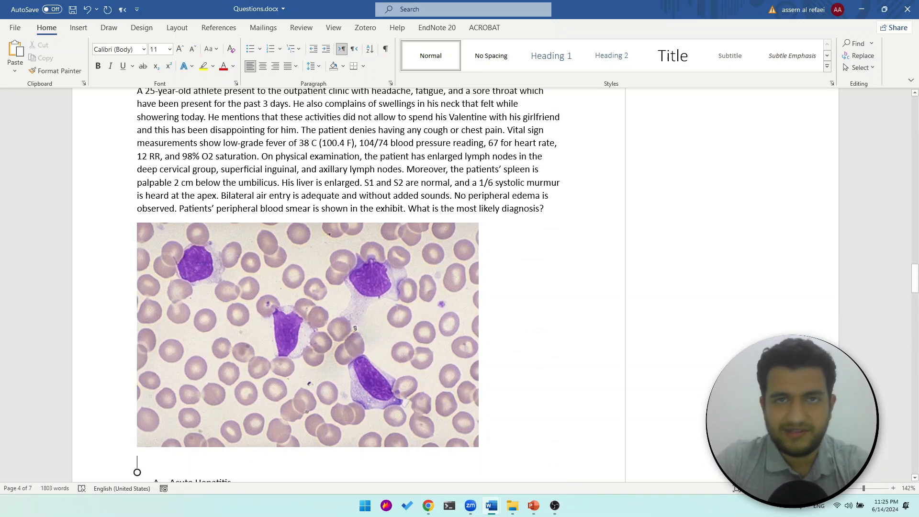
{"action": "scroll", "scroll_direction": "down", "scroll_amount": 3}
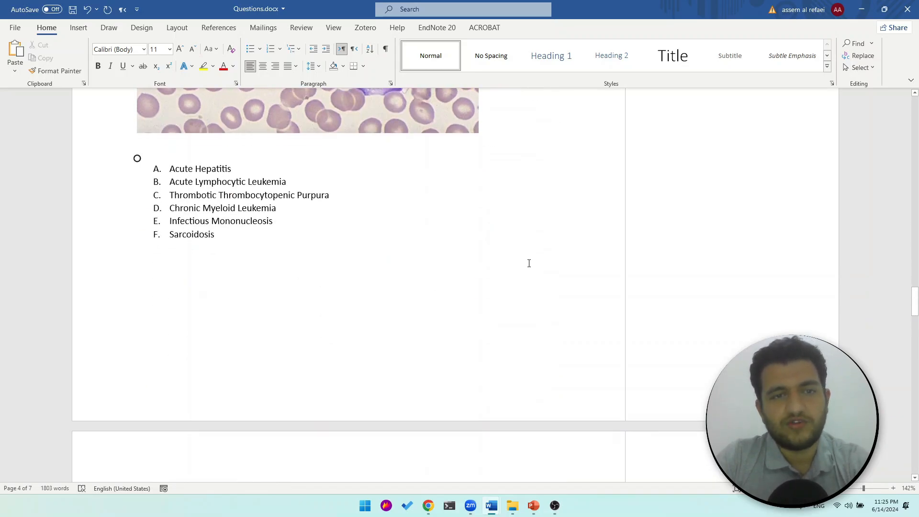
{"action": "scroll", "scroll_direction": "down", "scroll_amount": 3}
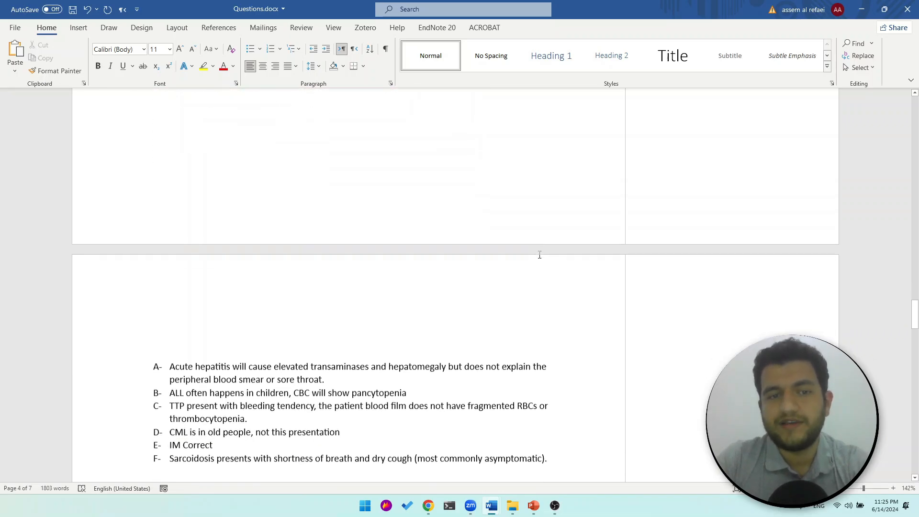
Complete the football-player stem so it ends 'What is the best next step in the management?'
{"action": "scroll", "scroll_direction": "up", "scroll_amount": 3}
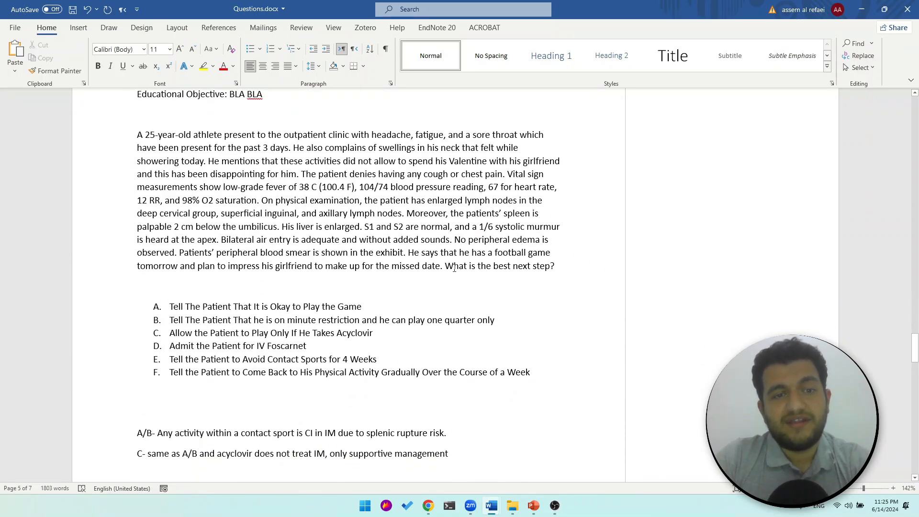
{"action": "double_click", "coordinate": [526, 265]}
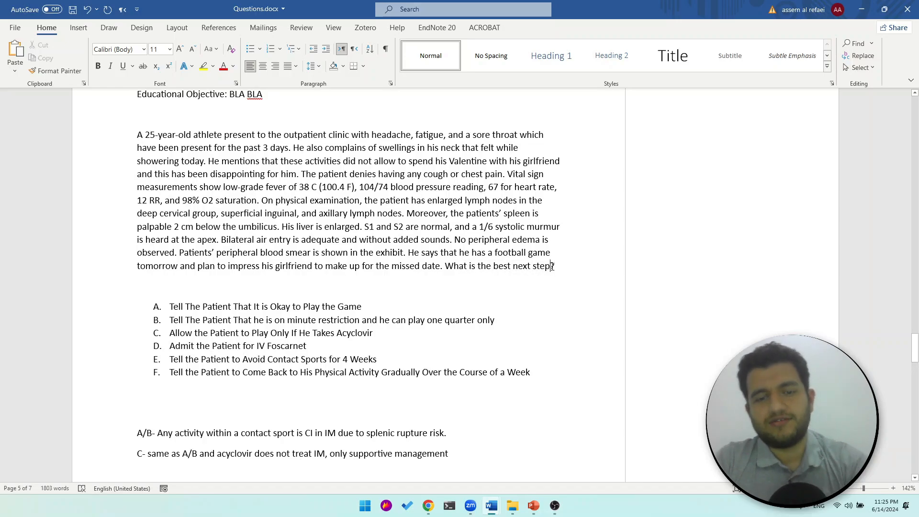
{"action": "type", "text": "in the managem"}
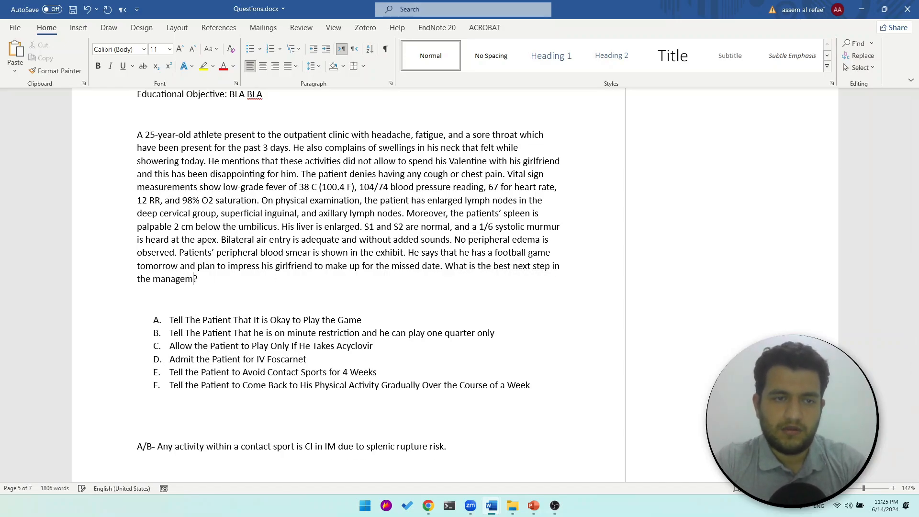
{"action": "type", "text": "ent"}
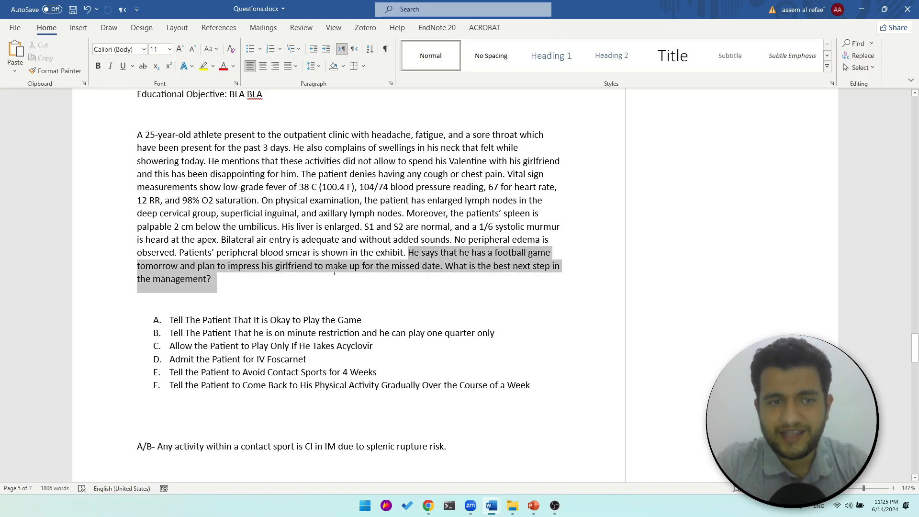
{"action": "left_click", "coordinate": [383, 265]}
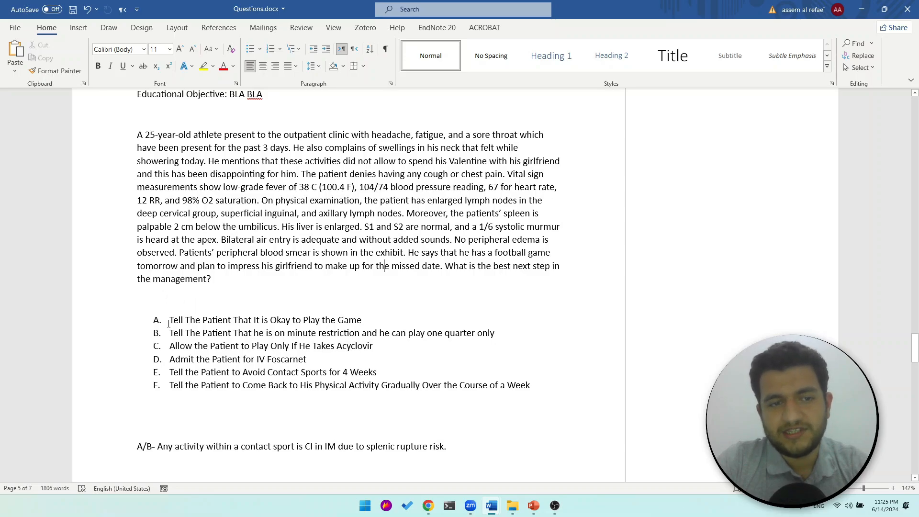
Select words in answer option A while reviewing the activity-restriction choices
{"action": "double_click", "coordinate": [263, 319]}
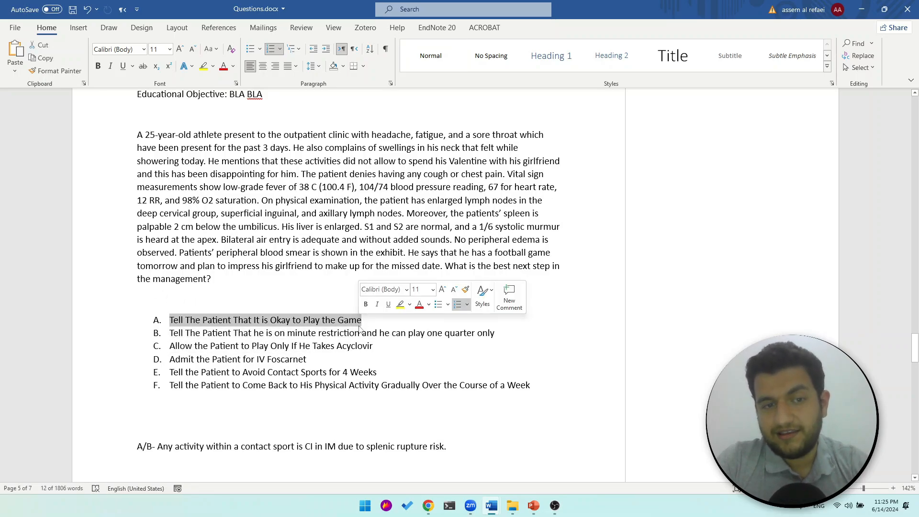
{"action": "left_click", "coordinate": [297, 319]}
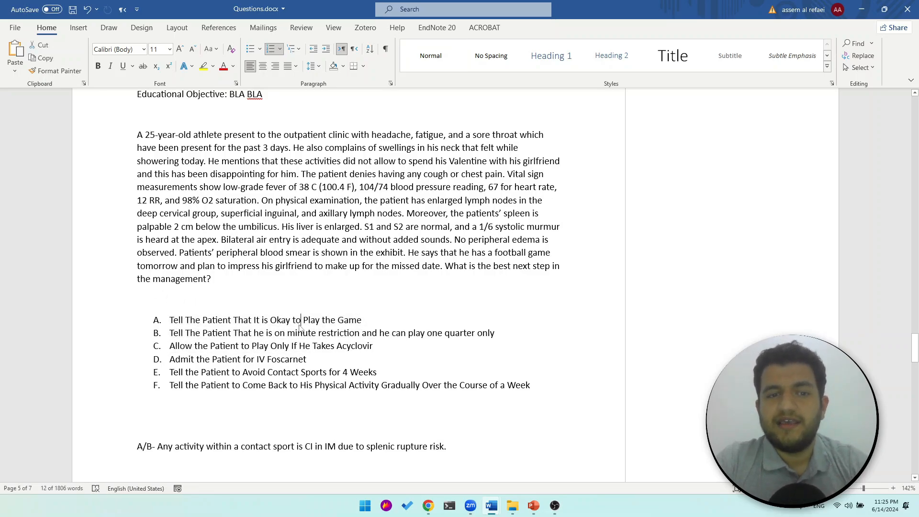
{"action": "double_click", "coordinate": [295, 319]}
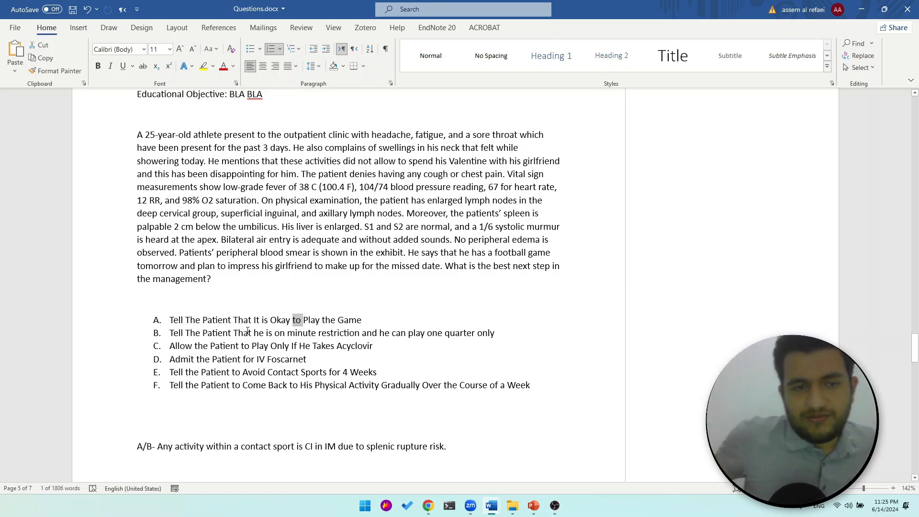
{"action": "mouse_move", "coordinate": [255, 362]}
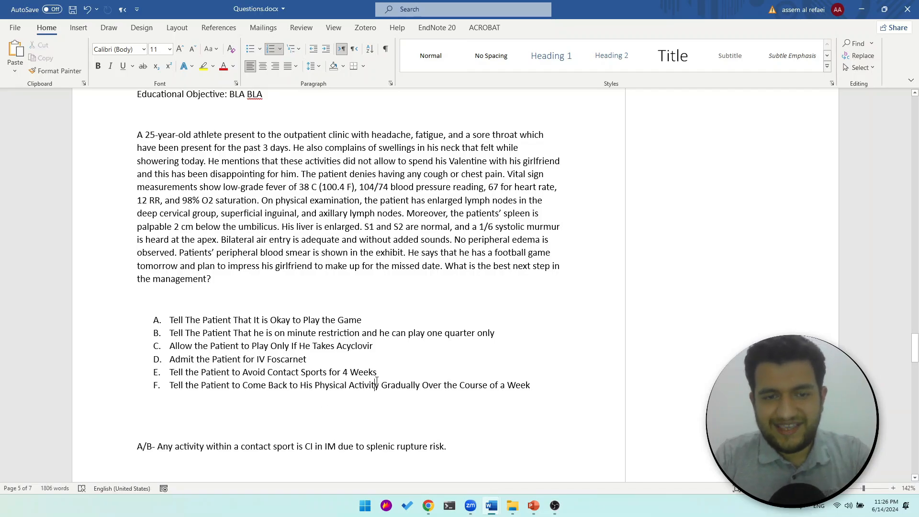
{"action": "scroll", "scroll_direction": "down", "scroll_amount": 3}
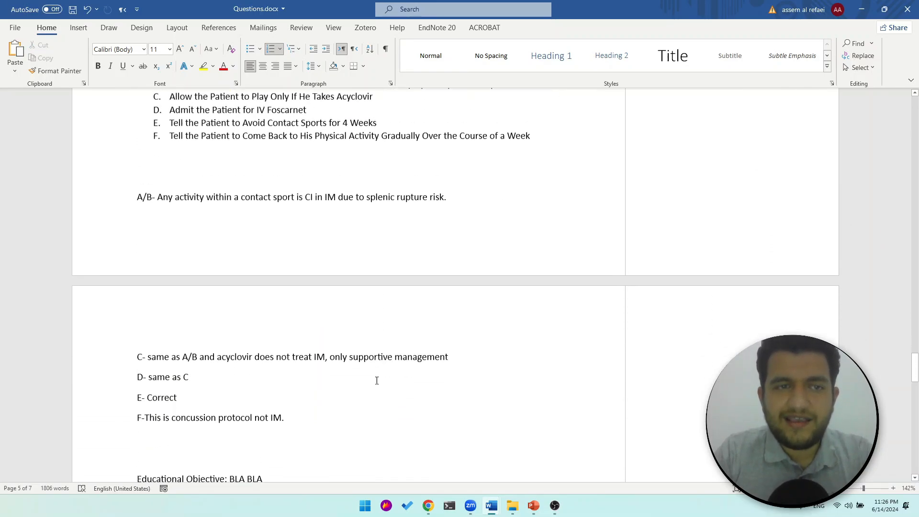
{"action": "scroll", "scroll_direction": "up", "scroll_amount": 3}
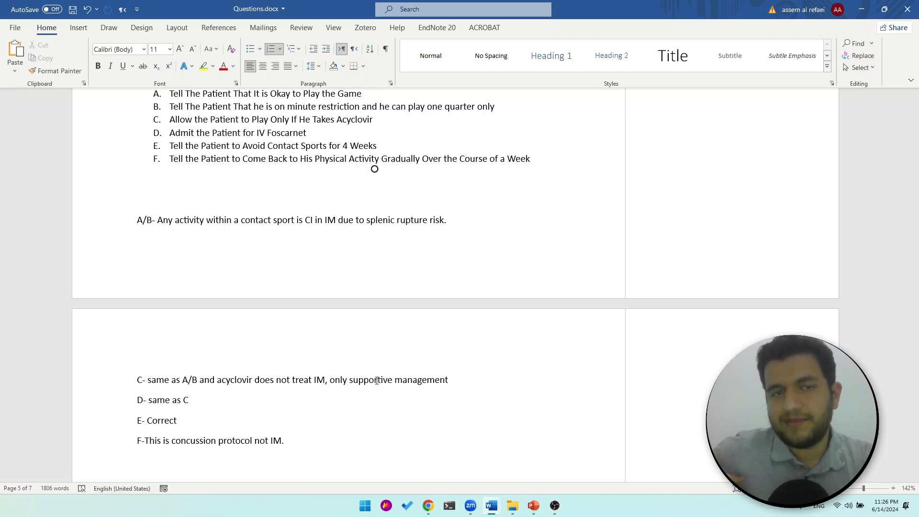
{"action": "scroll", "scroll_direction": "down", "scroll_amount": 3}
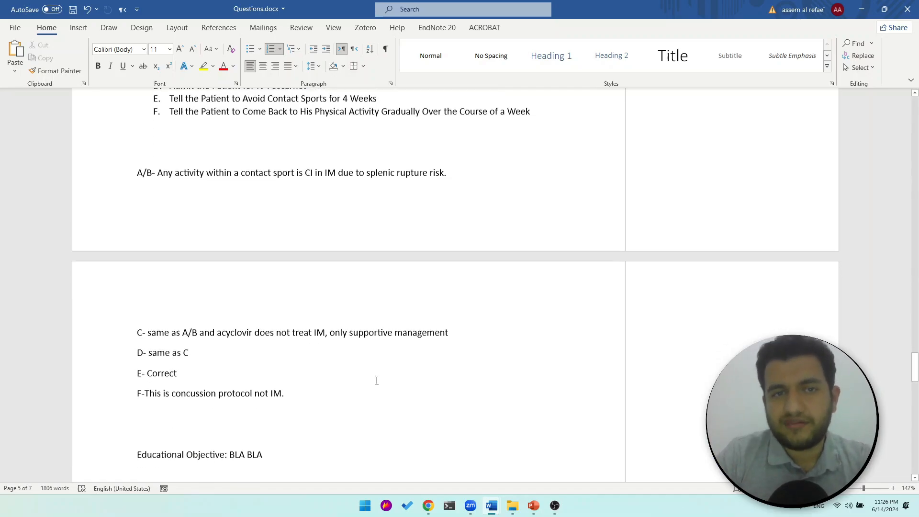
{"action": "scroll", "scroll_direction": "down", "scroll_amount": 3}
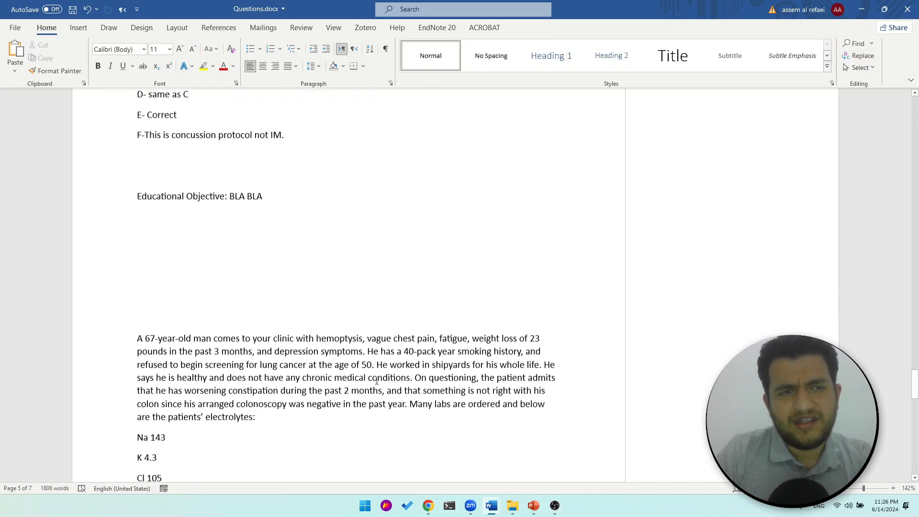
{"action": "scroll", "scroll_direction": "up", "scroll_amount": 3}
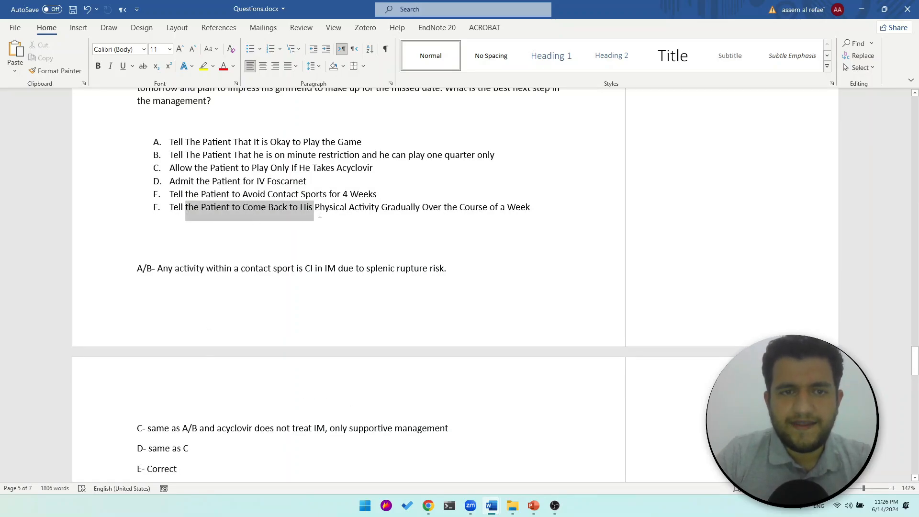
{"action": "left_click", "coordinate": [415, 207]}
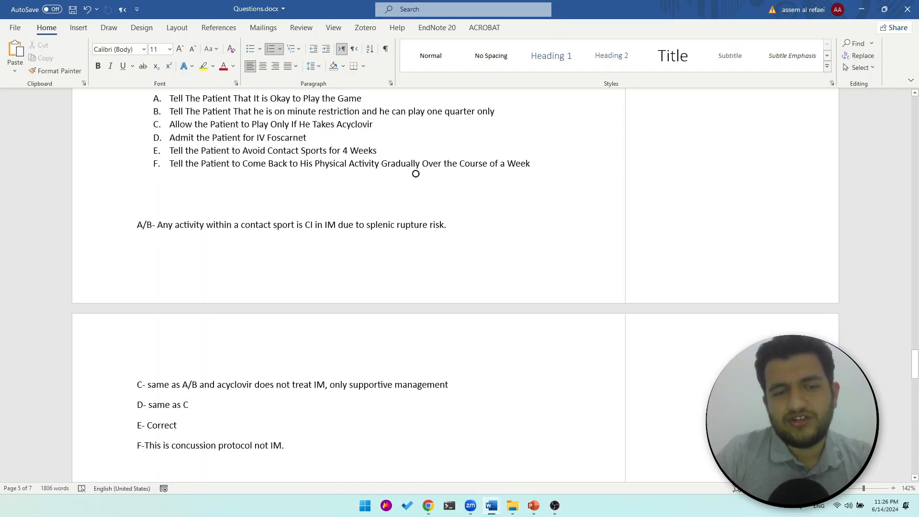
{"action": "left_click", "coordinate": [283, 445]}
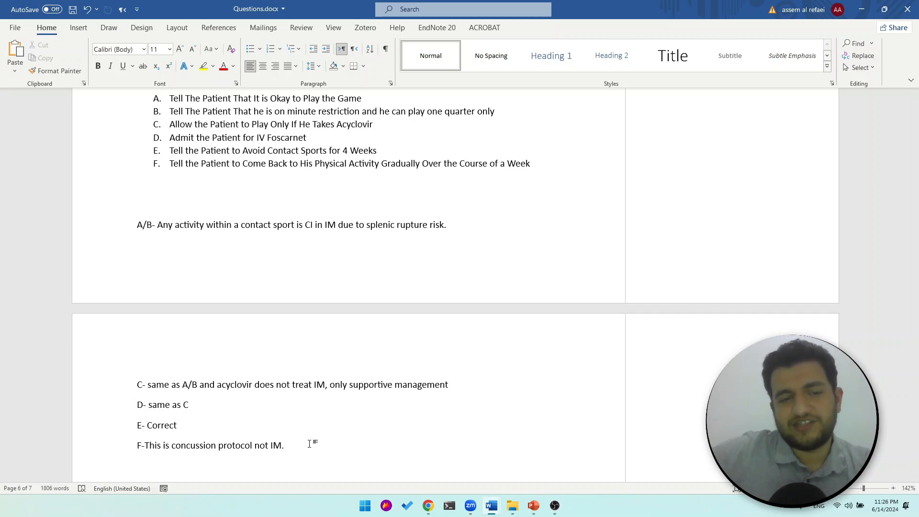
{"action": "left_click", "coordinate": [284, 445]}
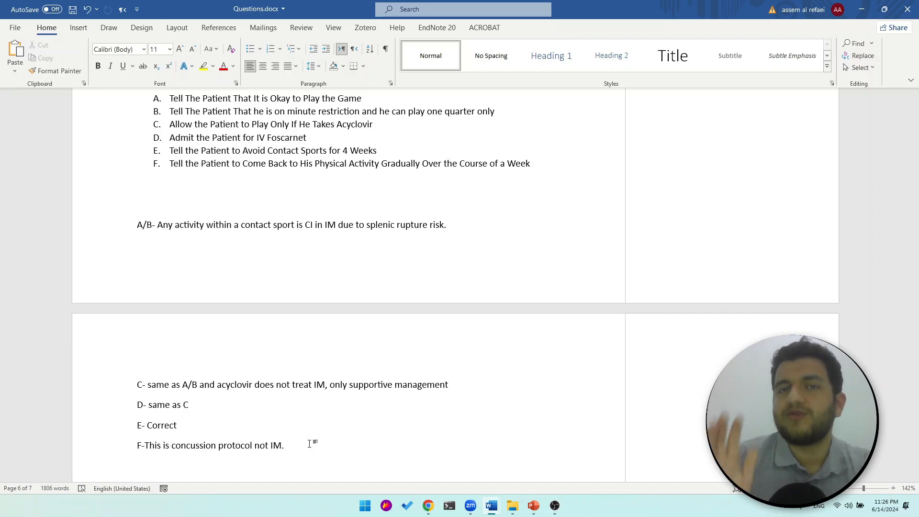
{"action": "scroll", "scroll_direction": "down", "scroll_amount": 3}
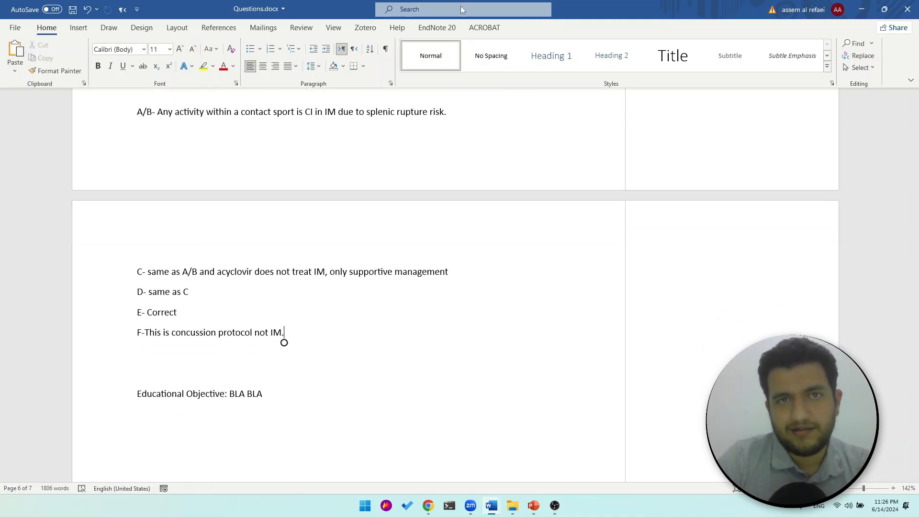
Insert a comment on 'IM' in option F's explanation and type 'concussion vs.', correcting typos
{"action": "left_click", "coordinate": [463, 9]}
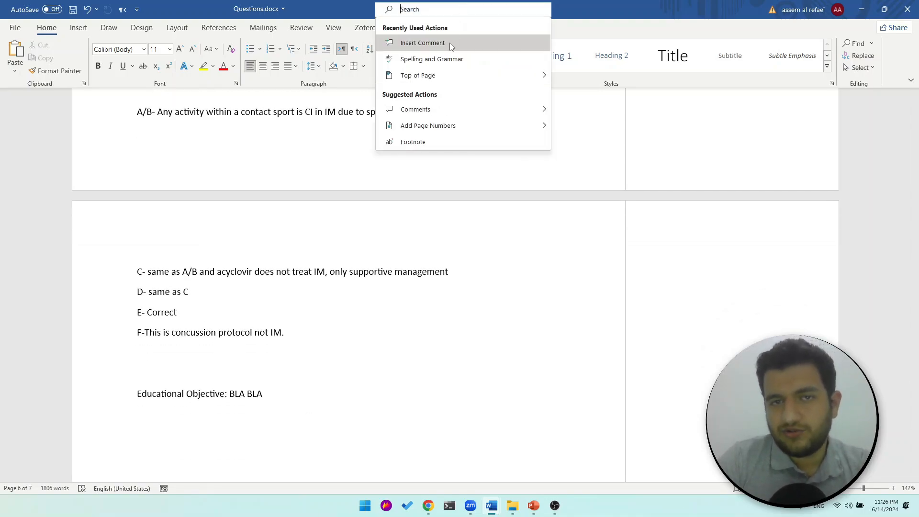
{"action": "left_click", "coordinate": [421, 42]}
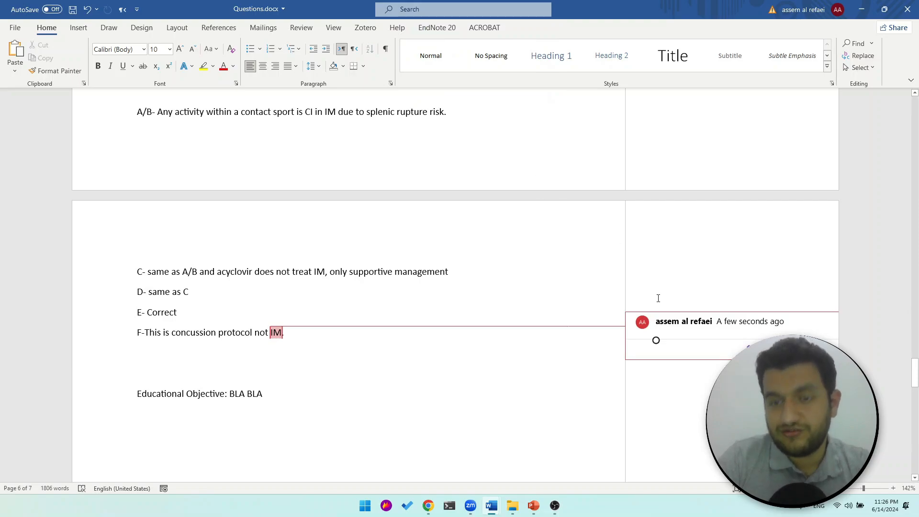
{"action": "mouse_move", "coordinate": [677, 305]}
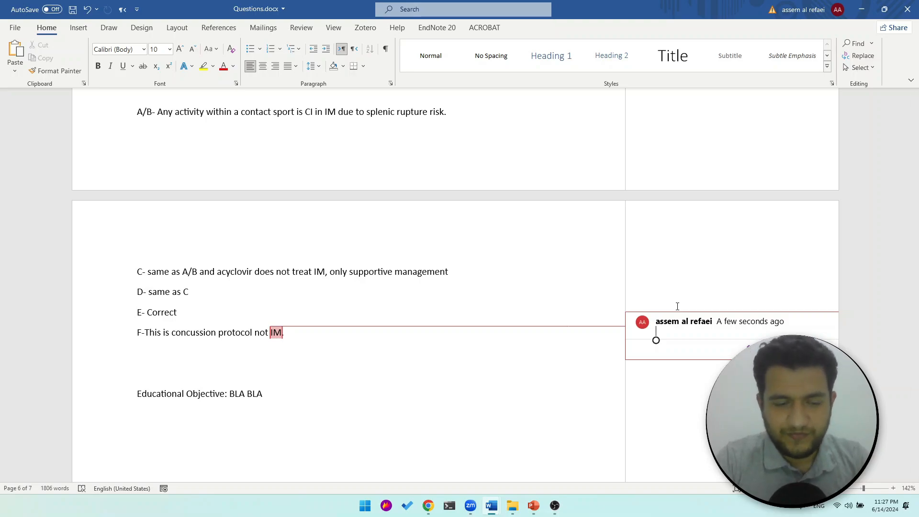
{"action": "type", "text": "concussion p"}
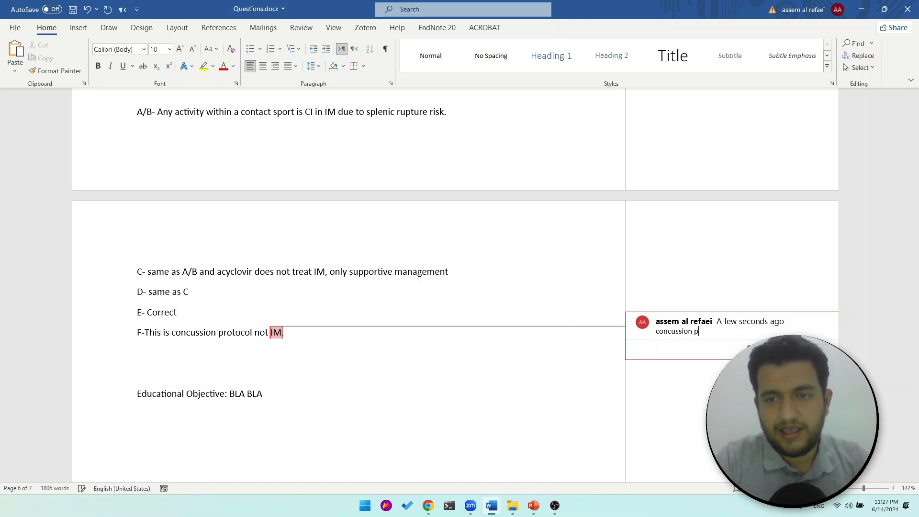
{"action": "type", "text": "excer"}
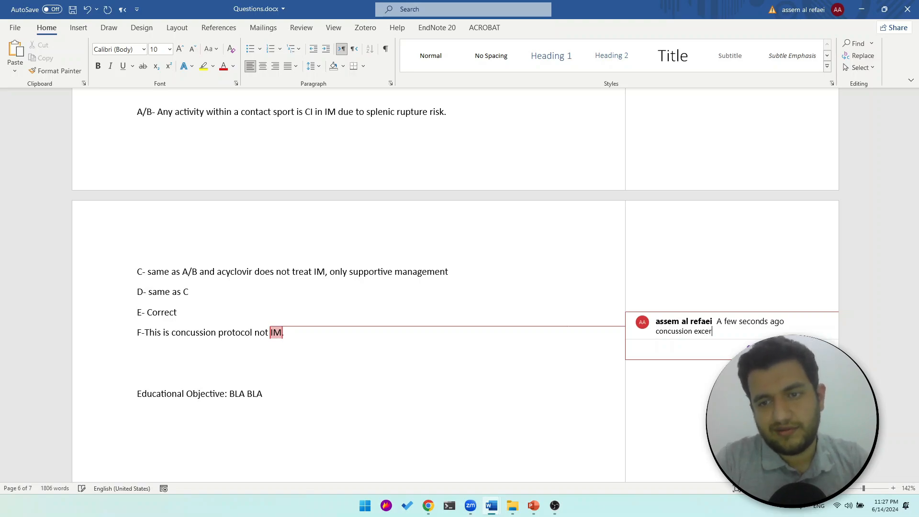
{"action": "key", "text": "Backspace"}
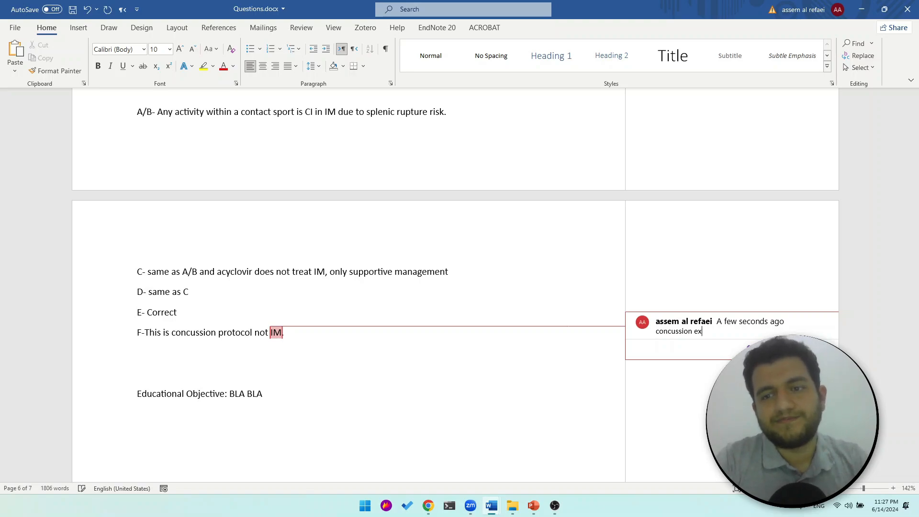
{"action": "key", "text": "backspace"}
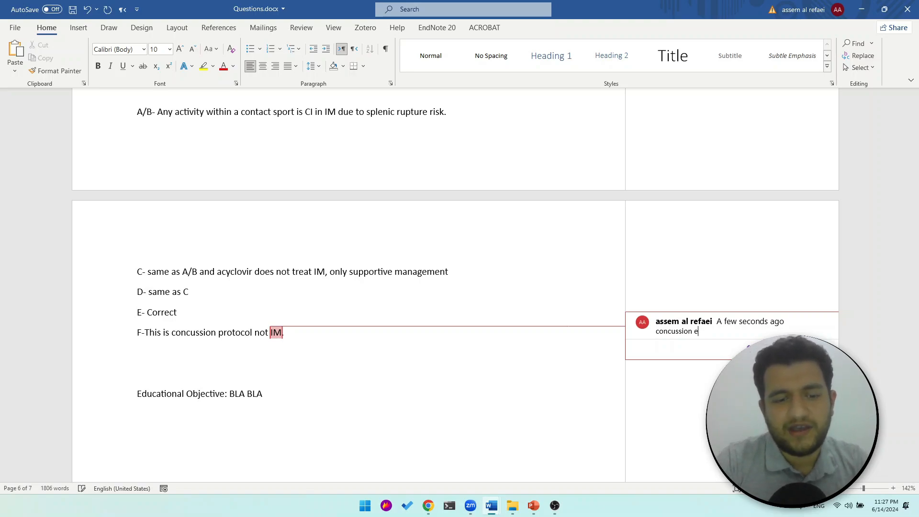
{"action": "type", "text": "vs."}
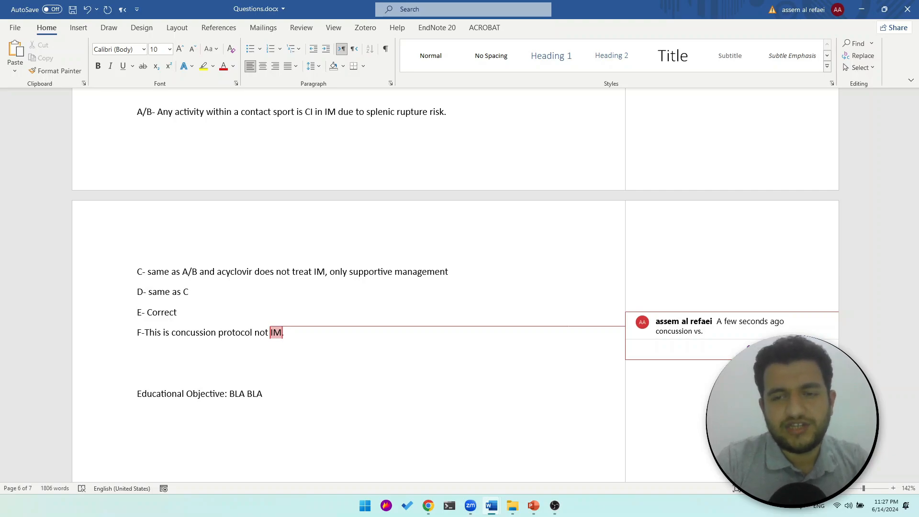
Extend the IM comment with 'IM return to activity' and scroll to the lung-cancer question
{"action": "type", "text": "IM return"}
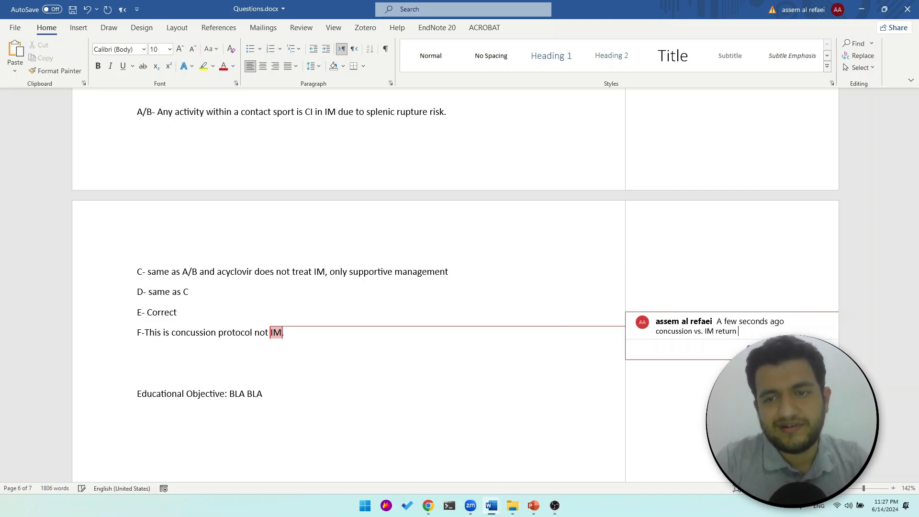
{"action": "type", "text": "to activity"}
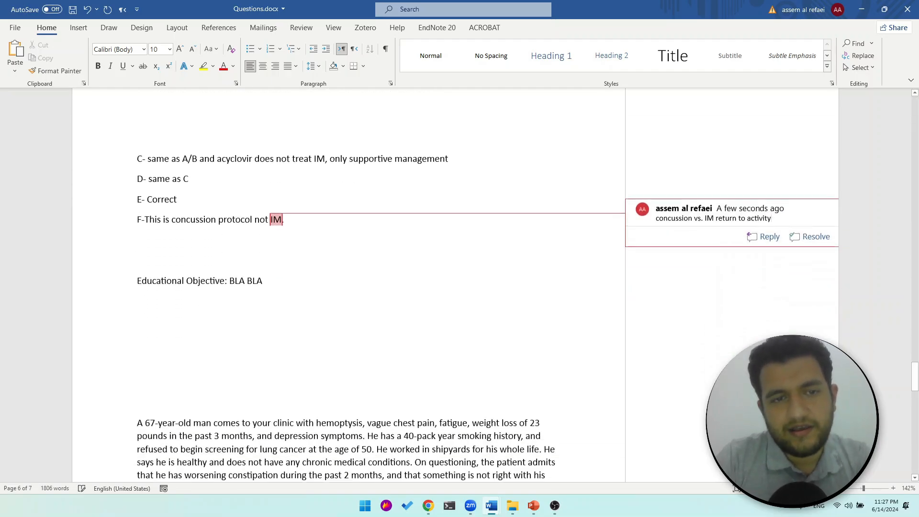
{"action": "scroll", "scroll_direction": "down", "scroll_amount": 3}
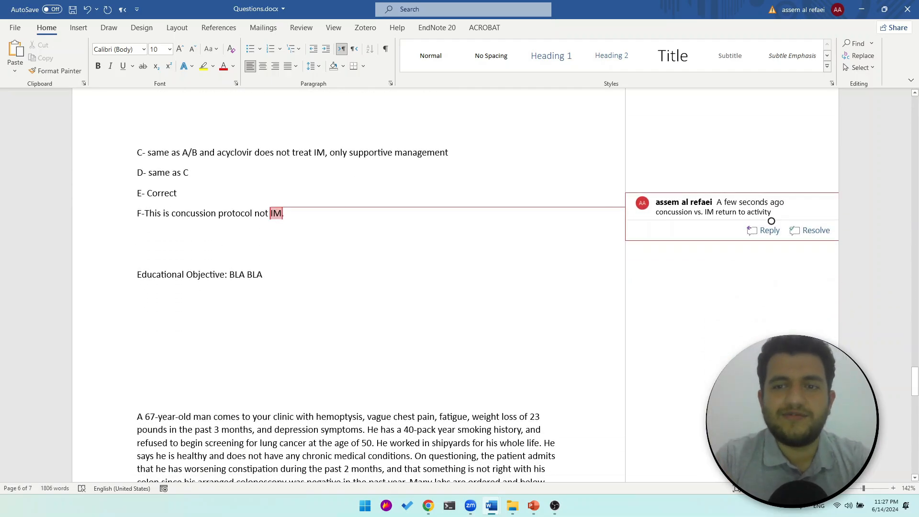
{"action": "scroll", "scroll_direction": "down", "scroll_amount": 3}
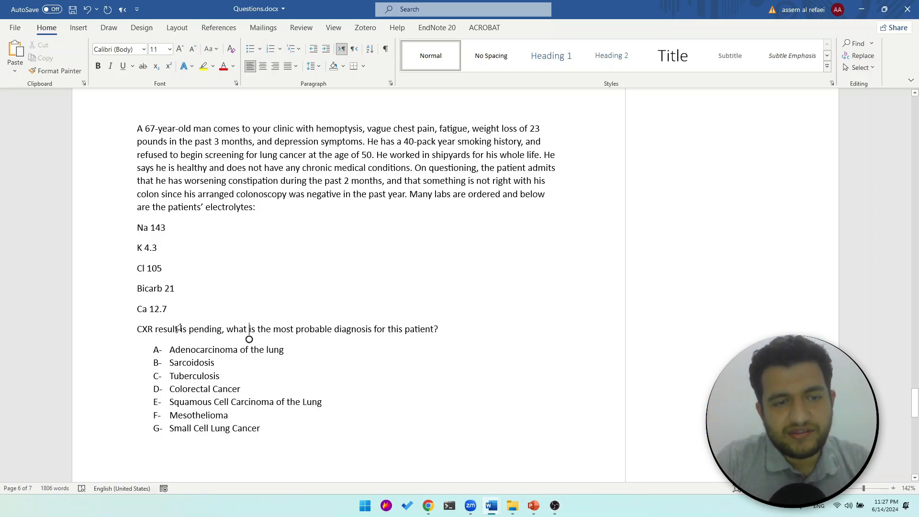
{"action": "double_click", "coordinate": [205, 329]}
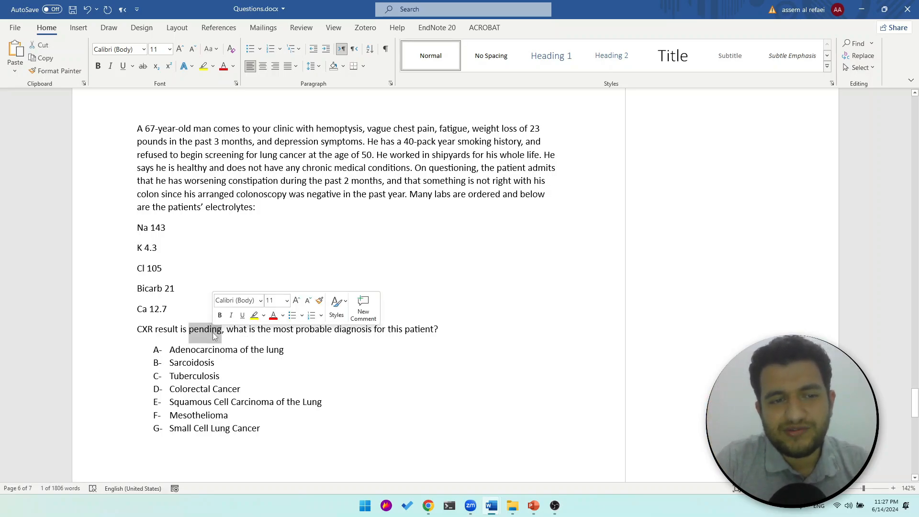
{"action": "left_click", "coordinate": [212, 328]}
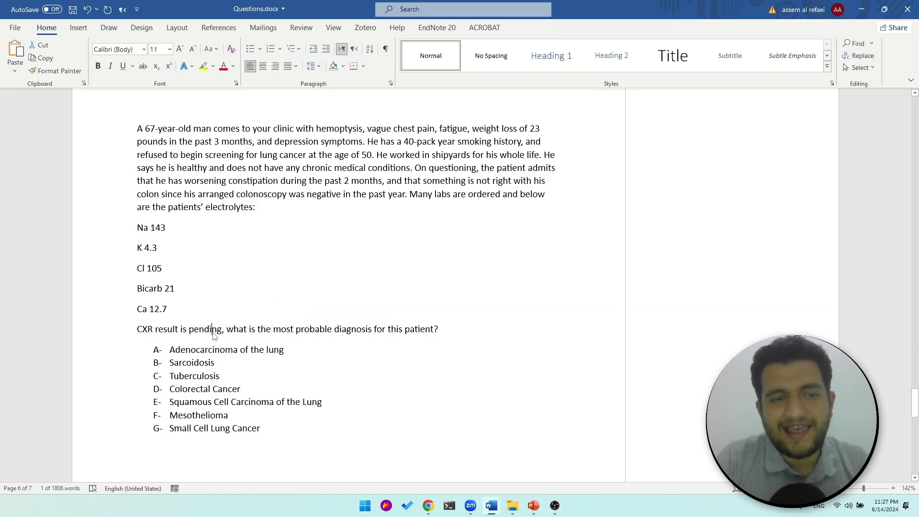
{"action": "double_click", "coordinate": [204, 329]}
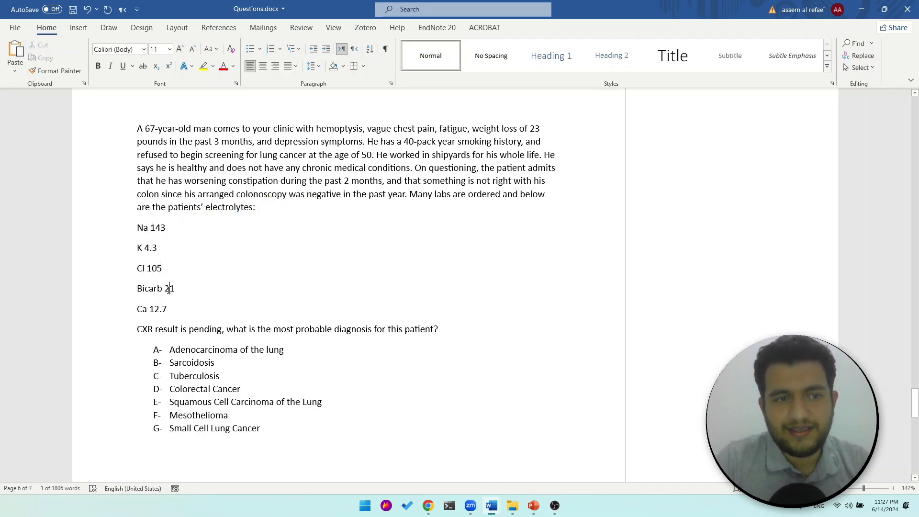
{"action": "double_click", "coordinate": [169, 287]}
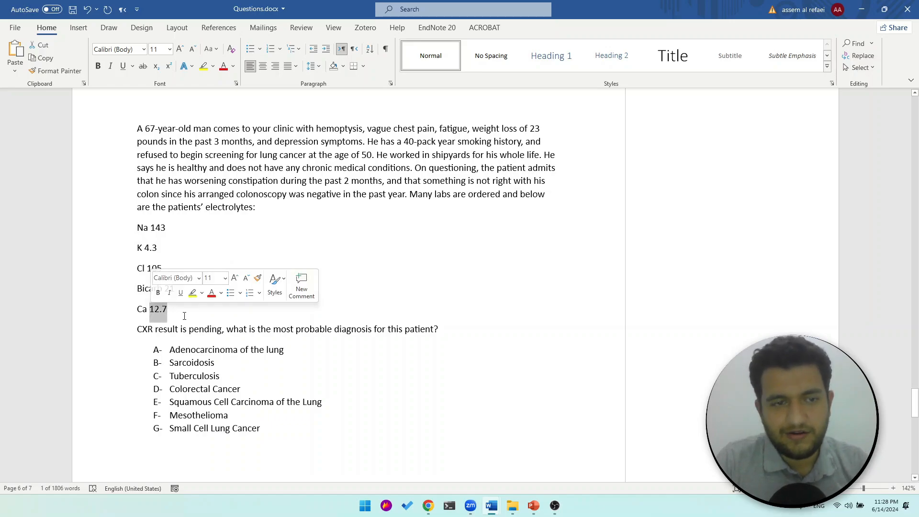
{"action": "left_click", "coordinate": [176, 319]}
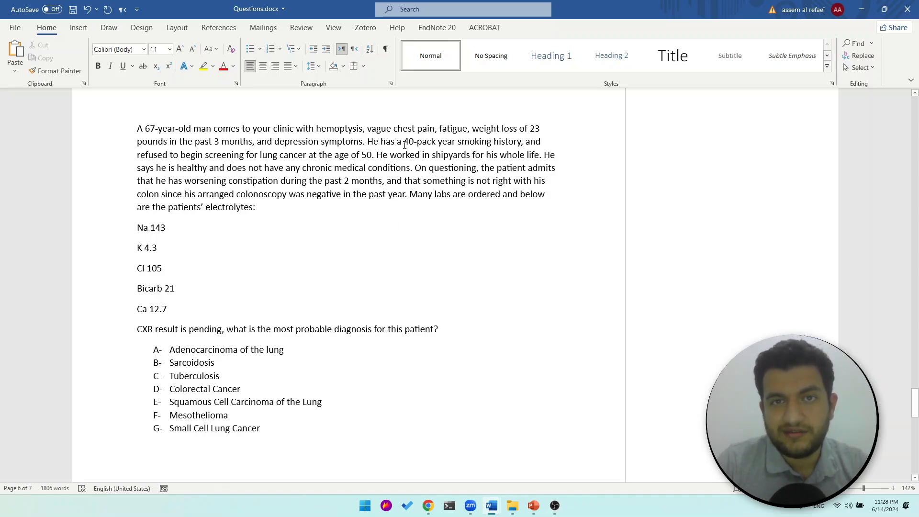
{"action": "left_click", "coordinate": [167, 309]}
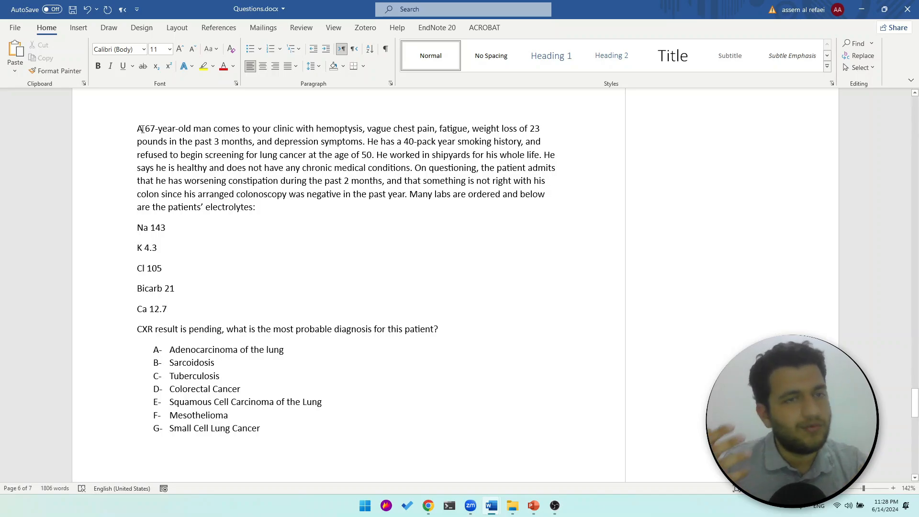
{"action": "left_click_drag", "start_coordinate": [136, 129], "coordinate": [315, 141]}
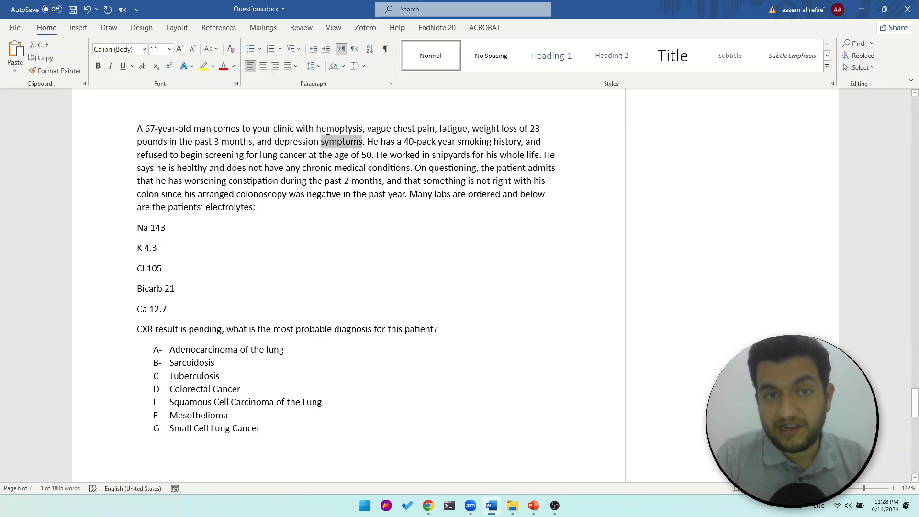
{"action": "left_click", "coordinate": [390, 132]}
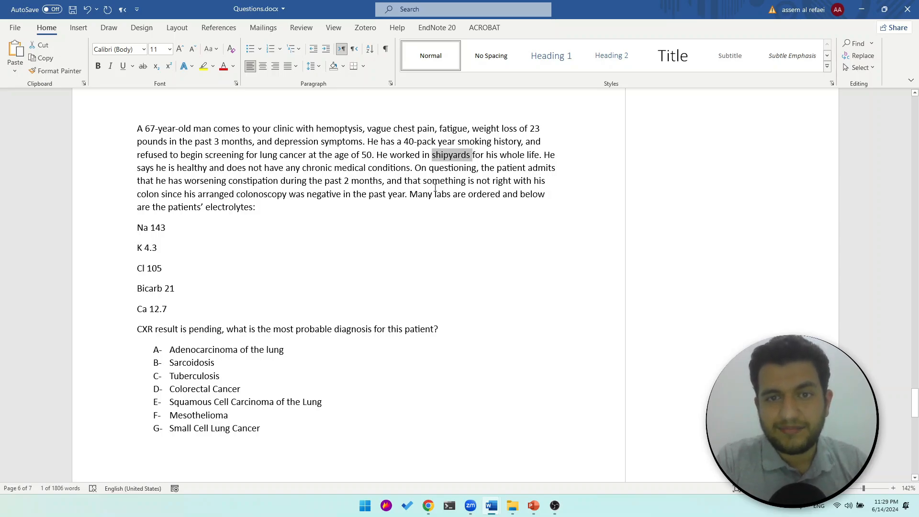
{"action": "mouse_move", "coordinate": [231, 208]}
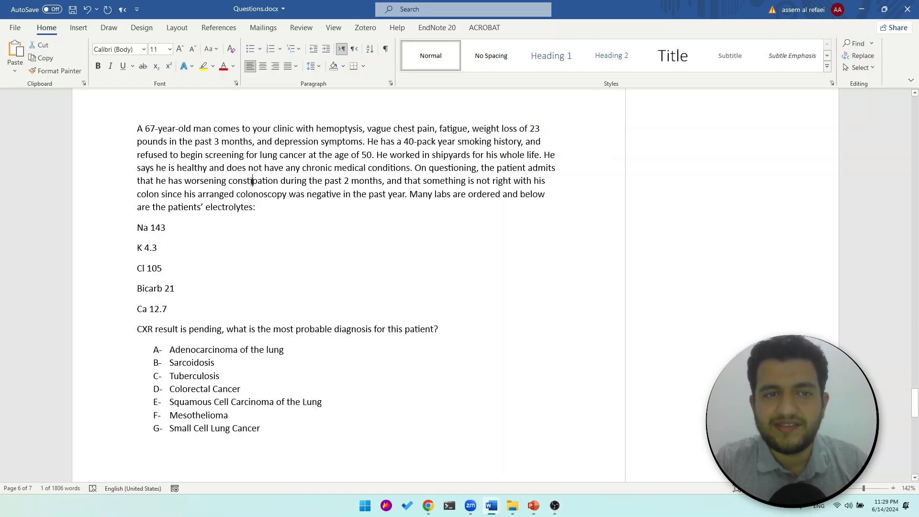
{"action": "double_click", "coordinate": [253, 180]}
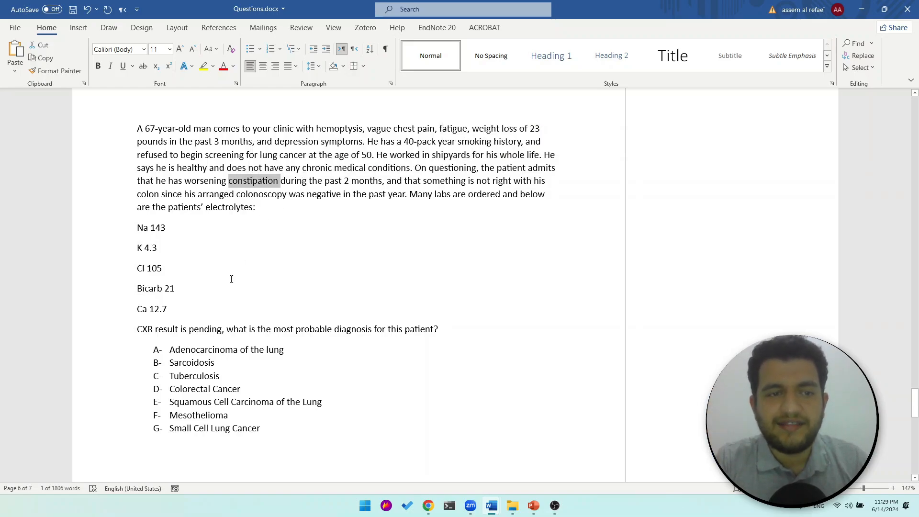
{"action": "left_click", "coordinate": [167, 308]}
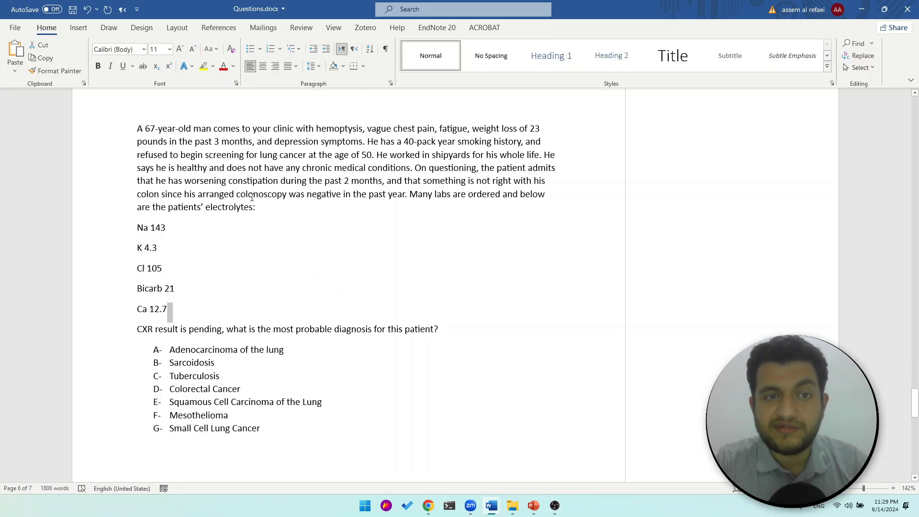
{"action": "double_click", "coordinate": [262, 193]}
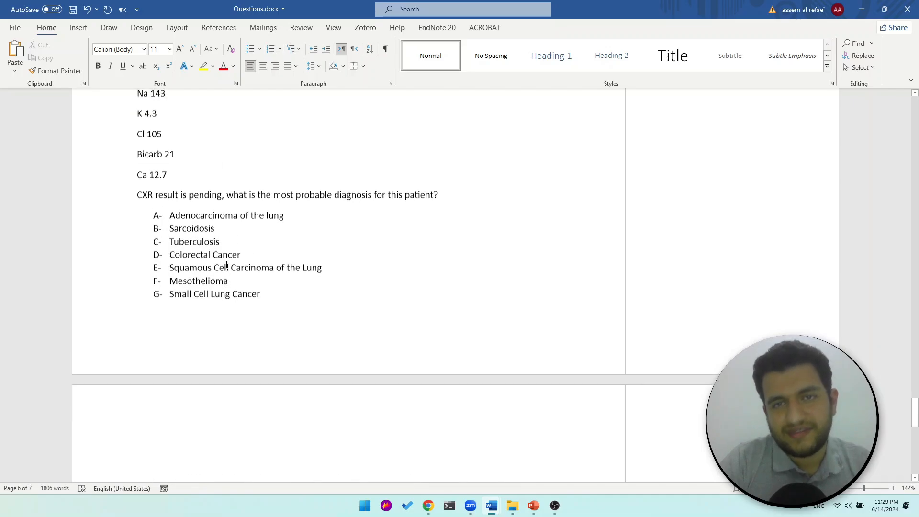
Bold answer choice E, 'Squamous Cell Carcinoma of the Lung', then deselect it
{"action": "scroll", "scroll_direction": "up", "scroll_amount": 3}
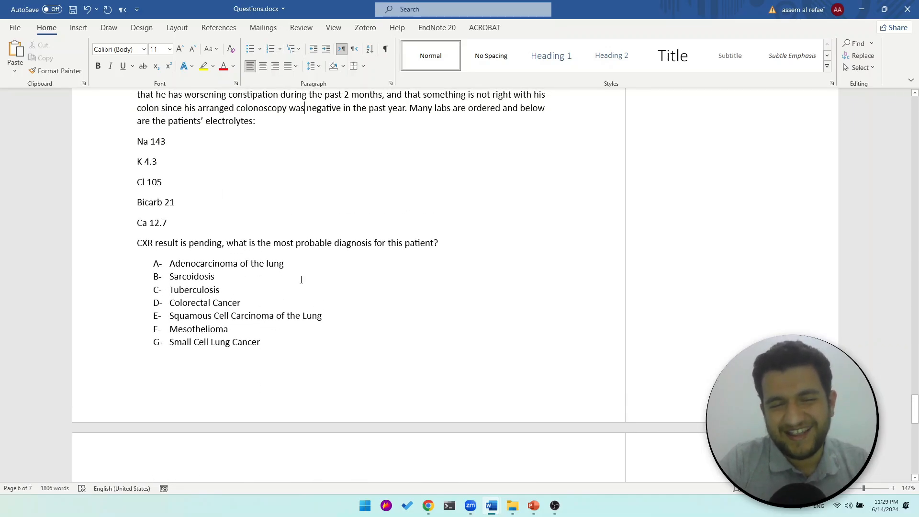
{"action": "left_click", "coordinate": [159, 161]}
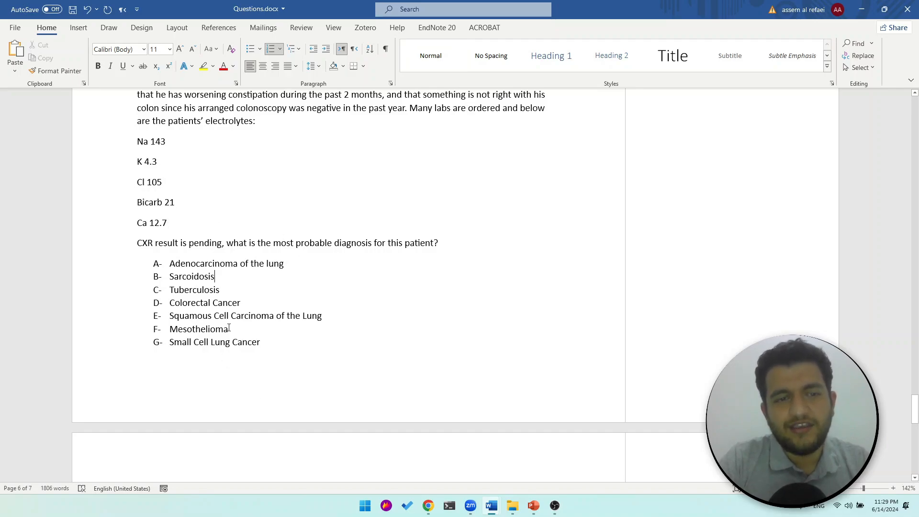
{"action": "double_click", "coordinate": [245, 315]}
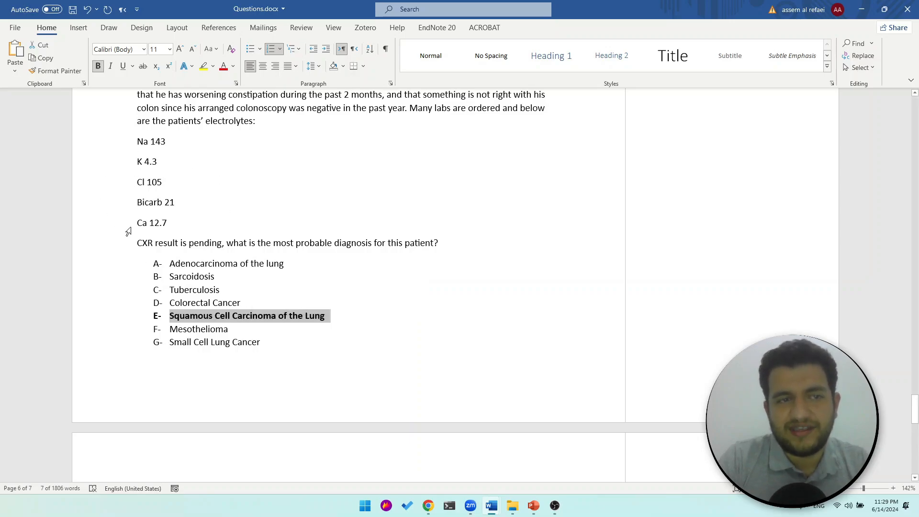
{"action": "mouse_move", "coordinate": [403, 126]}
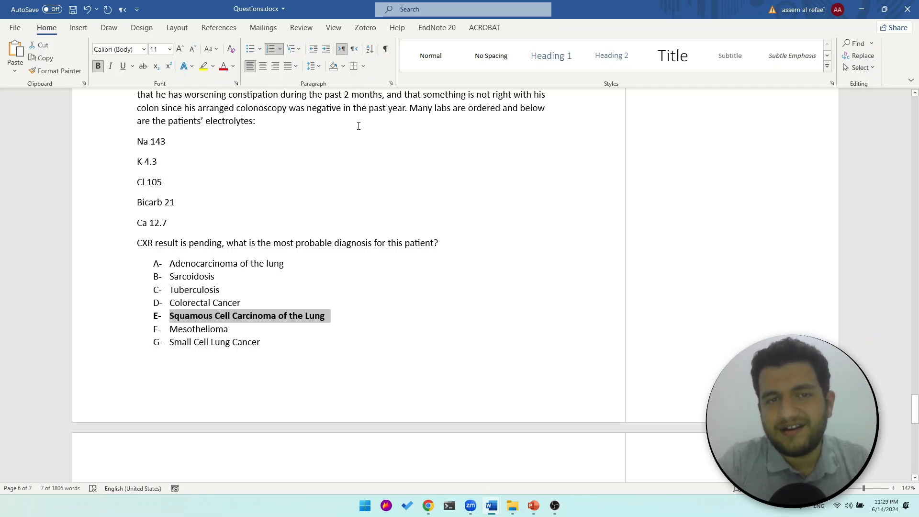
{"action": "mouse_move", "coordinate": [202, 326]}
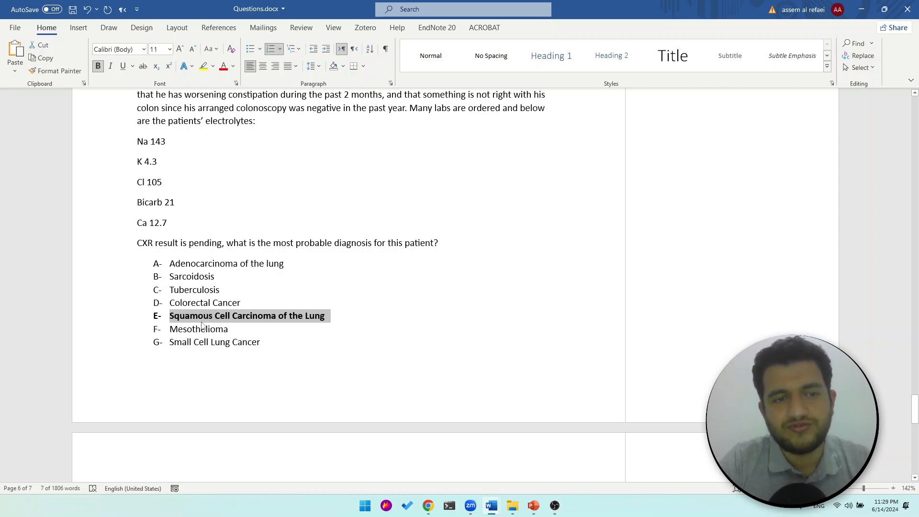
{"action": "left_click", "coordinate": [188, 329]}
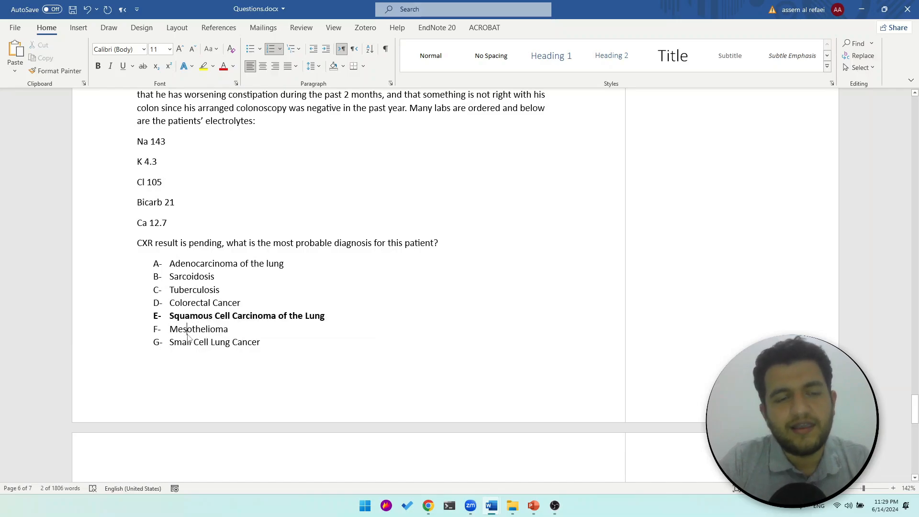
{"action": "double_click", "coordinate": [198, 329]}
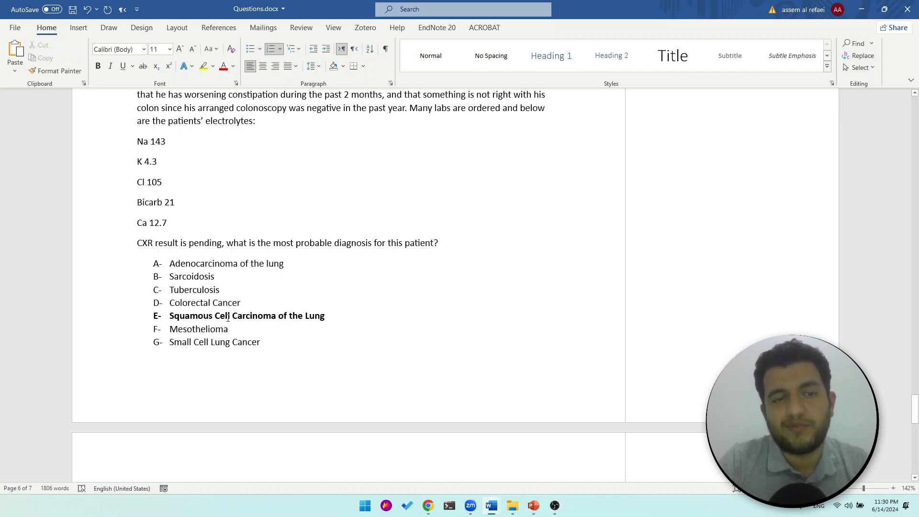
{"action": "scroll", "scroll_direction": "down", "scroll_amount": 3}
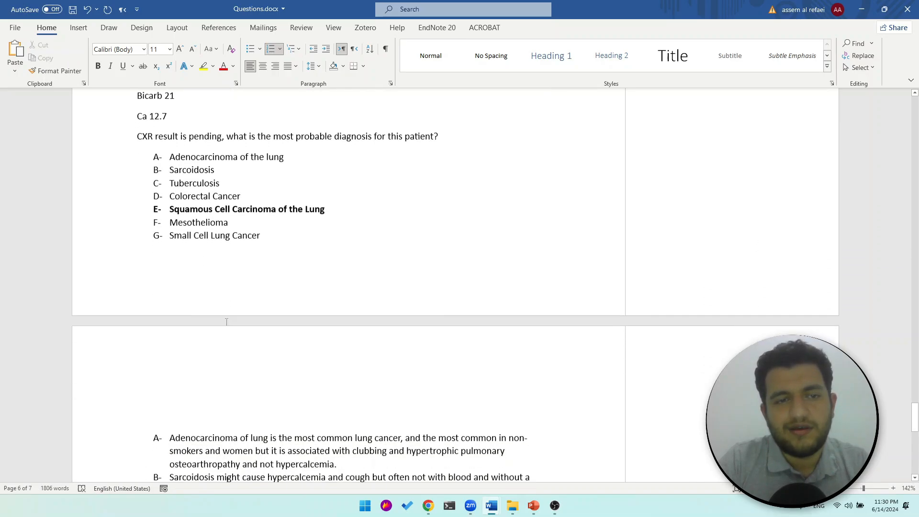
{"action": "scroll", "scroll_direction": "down", "scroll_amount": 3}
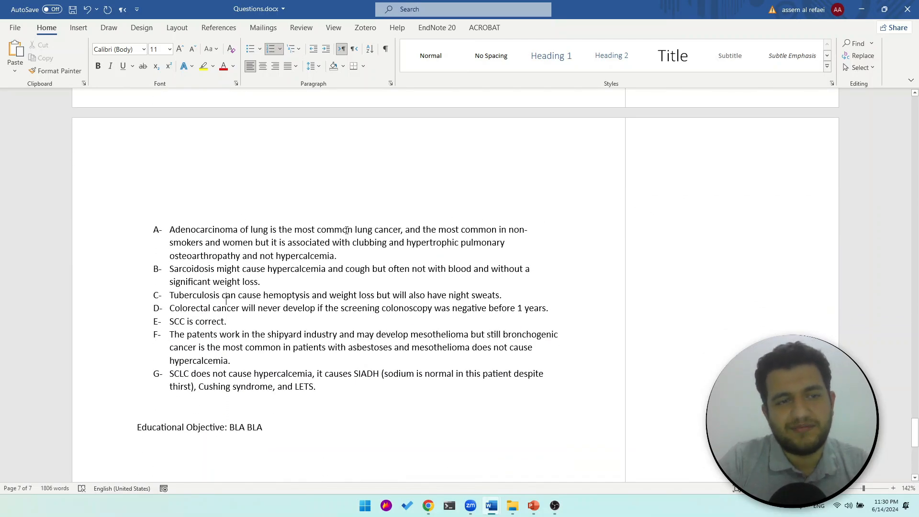
{"action": "scroll", "scroll_direction": "up", "scroll_amount": 3}
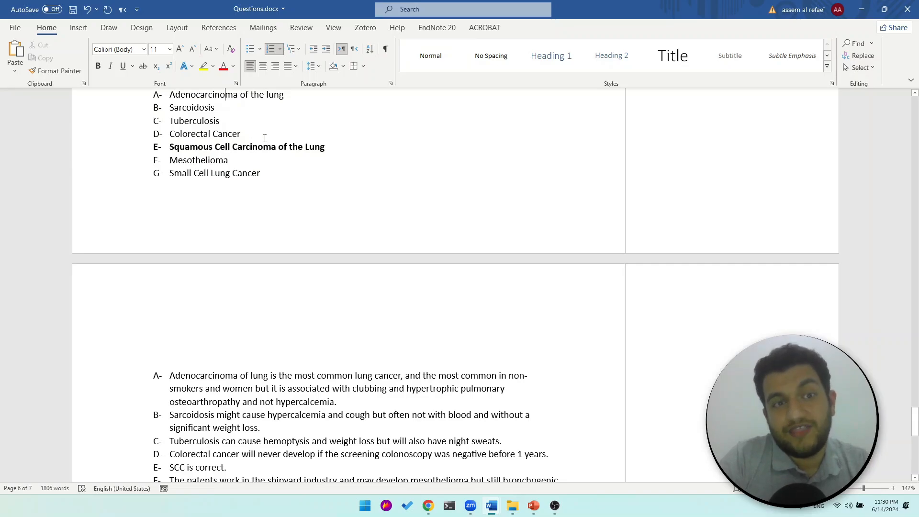
{"action": "double_click", "coordinate": [204, 133]}
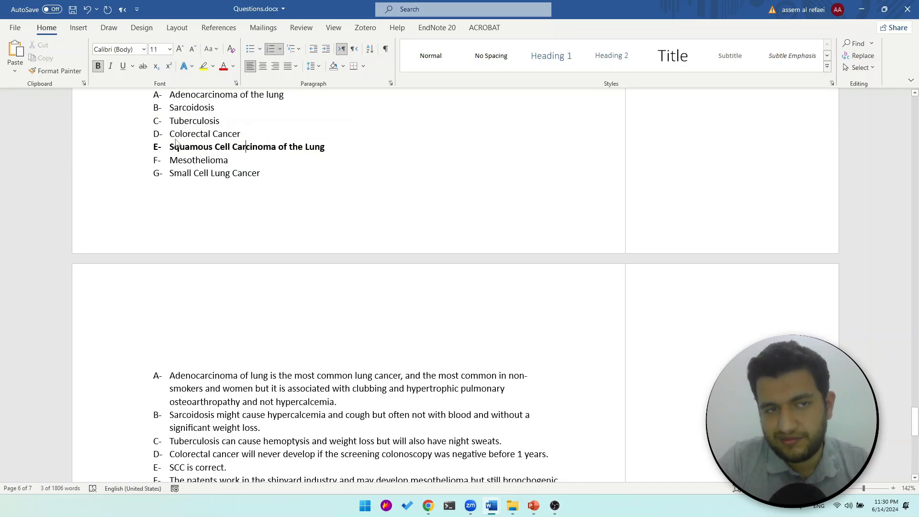
{"action": "scroll", "scroll_direction": "down", "scroll_amount": 3}
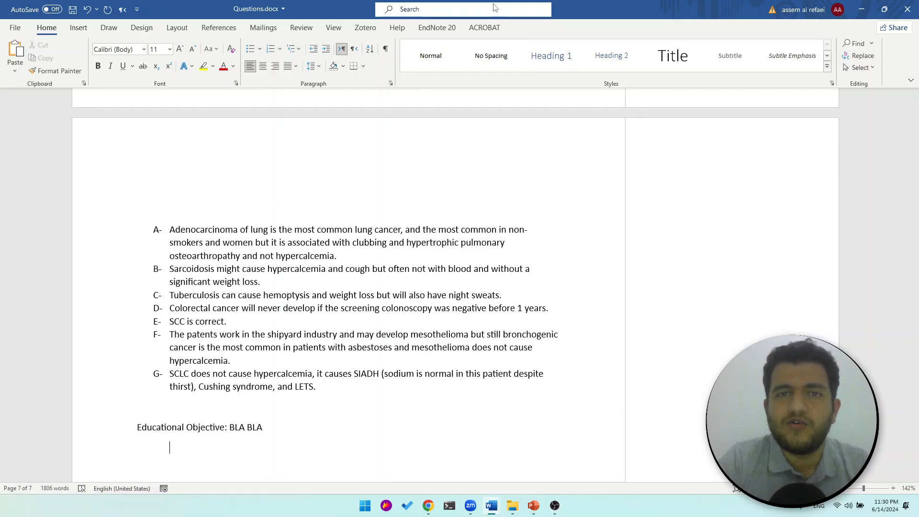
Comment on 'BLA' in the Educational Objective asking whether a colonoscopy-negative patient could have CRC now
{"action": "left_click", "coordinate": [462, 8]}
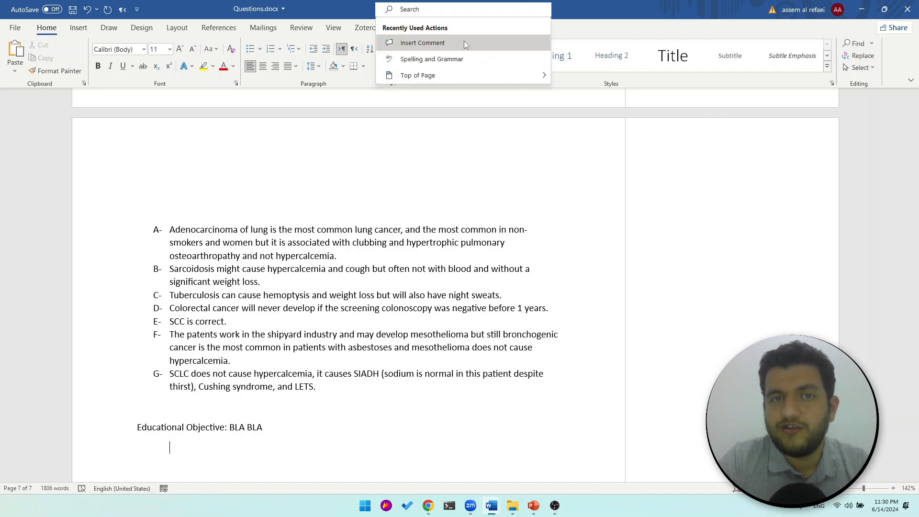
{"action": "left_click", "coordinate": [422, 42]}
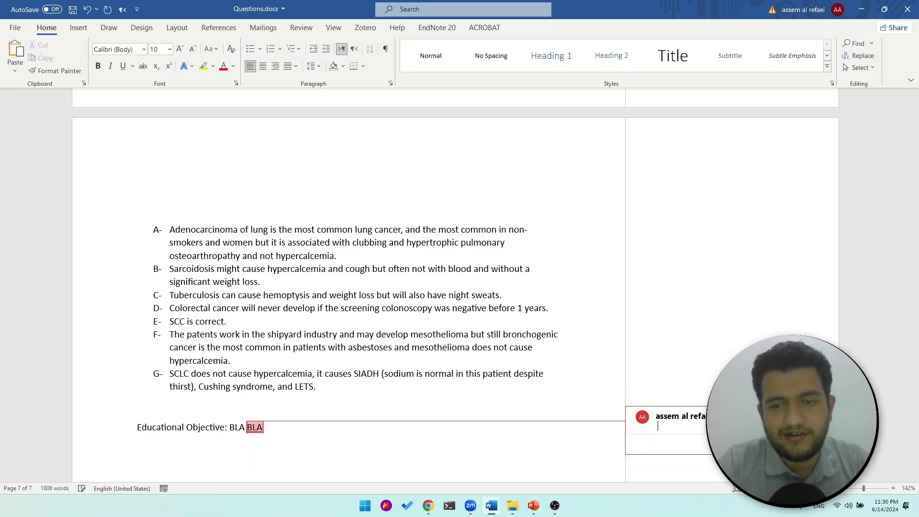
{"action": "type", "text": "if co"}
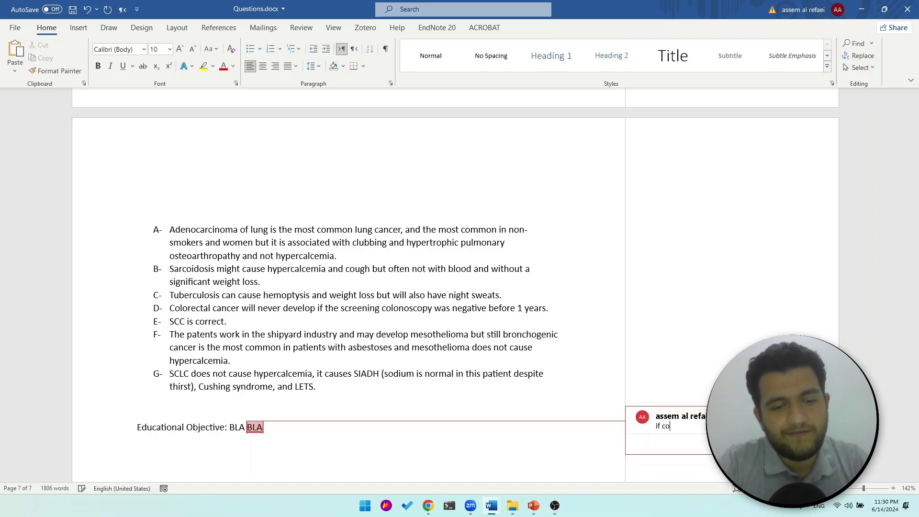
{"action": "type", "text": "lonoscopy v"}
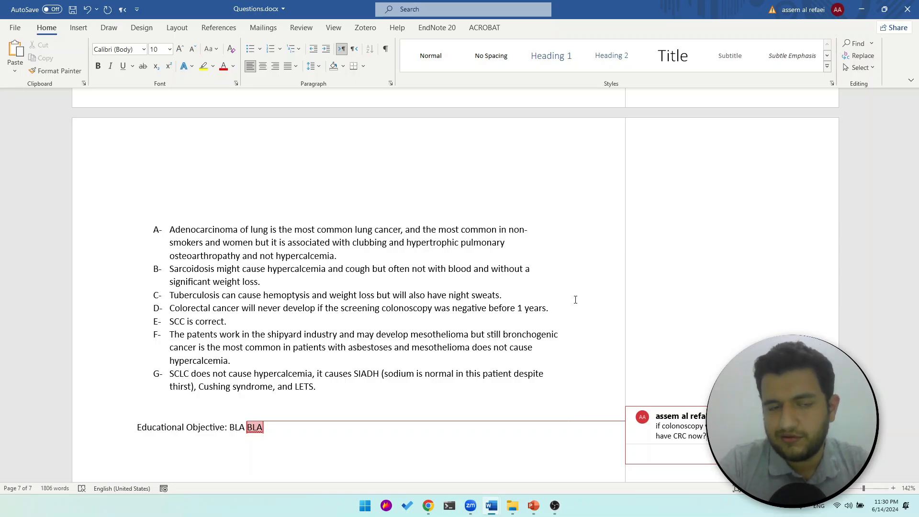
{"action": "mouse_move", "coordinate": [205, 246]}
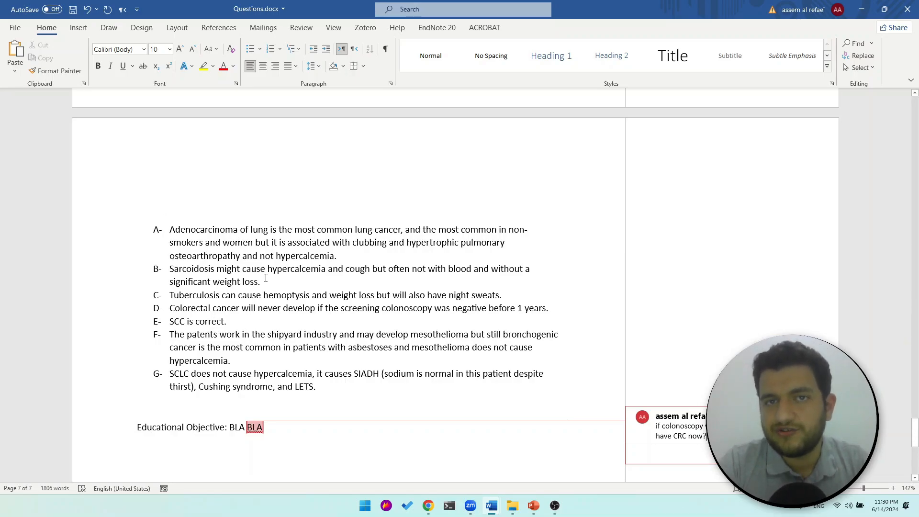
{"action": "scroll", "scroll_direction": "down", "scroll_amount": 3}
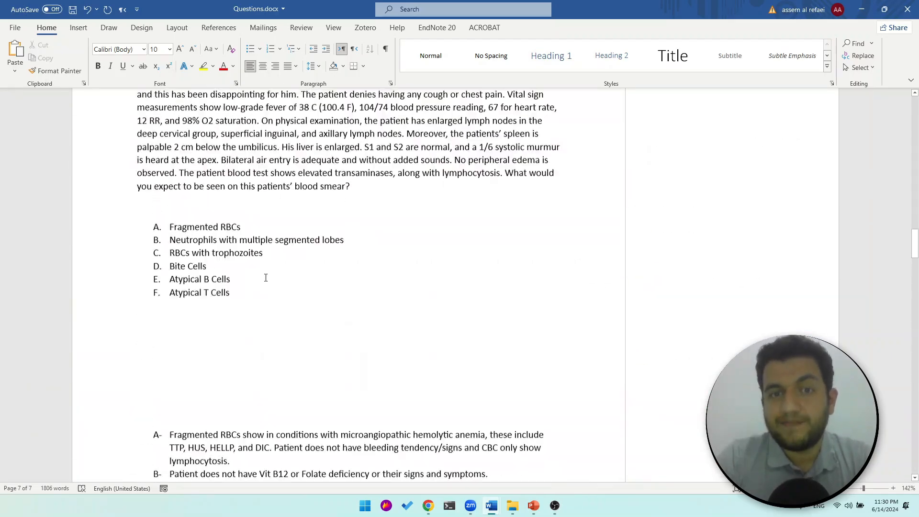
{"action": "scroll", "scroll_direction": "up", "scroll_amount": 3}
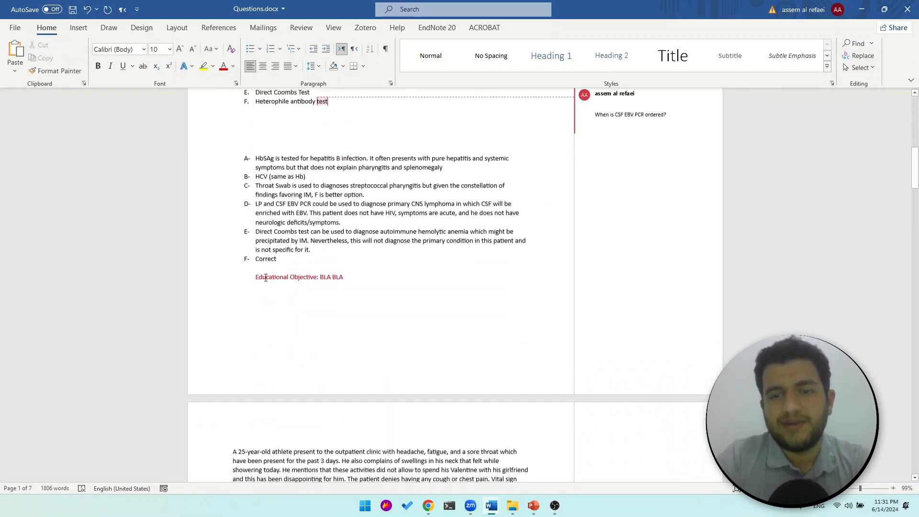
{"action": "scroll", "scroll_direction": "down", "scroll_amount": 3}
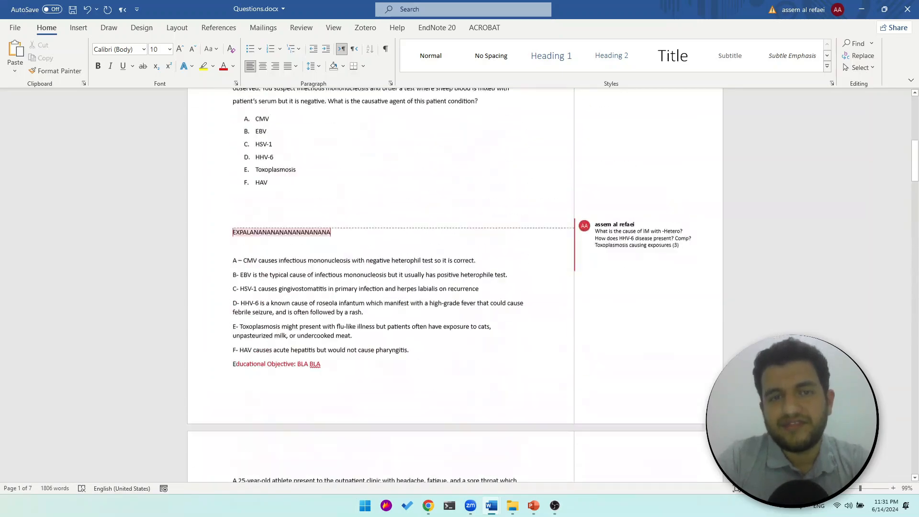
{"action": "scroll", "scroll_direction": "up", "scroll_amount": 3}
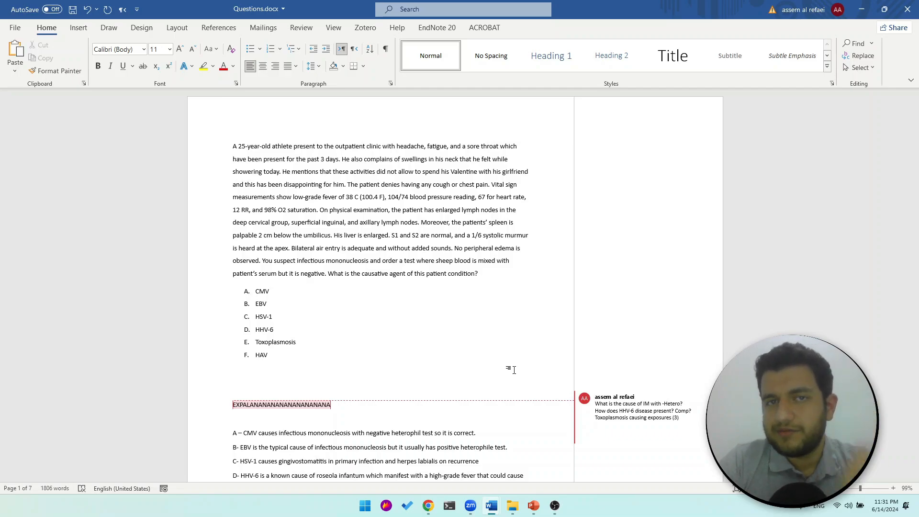
{"action": "left_click", "coordinate": [233, 371]}
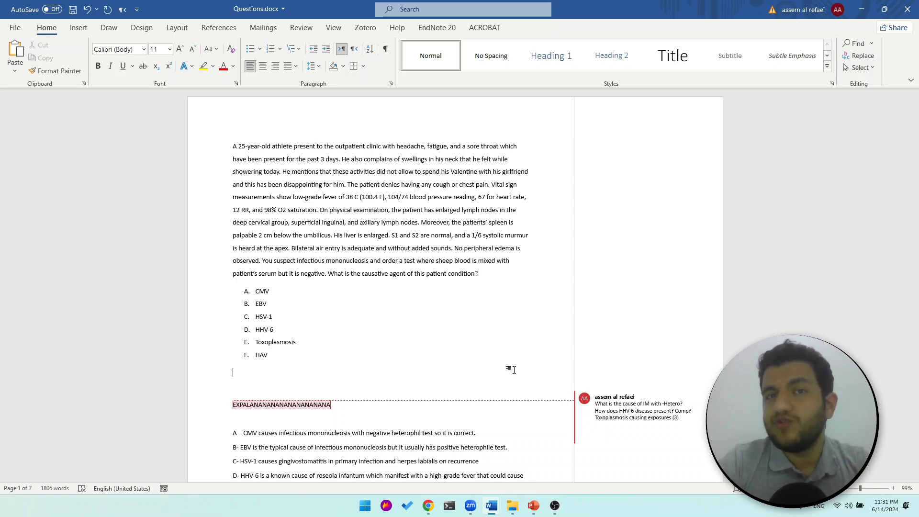
{"action": "scroll", "scroll_direction": "down", "scroll_amount": 3}
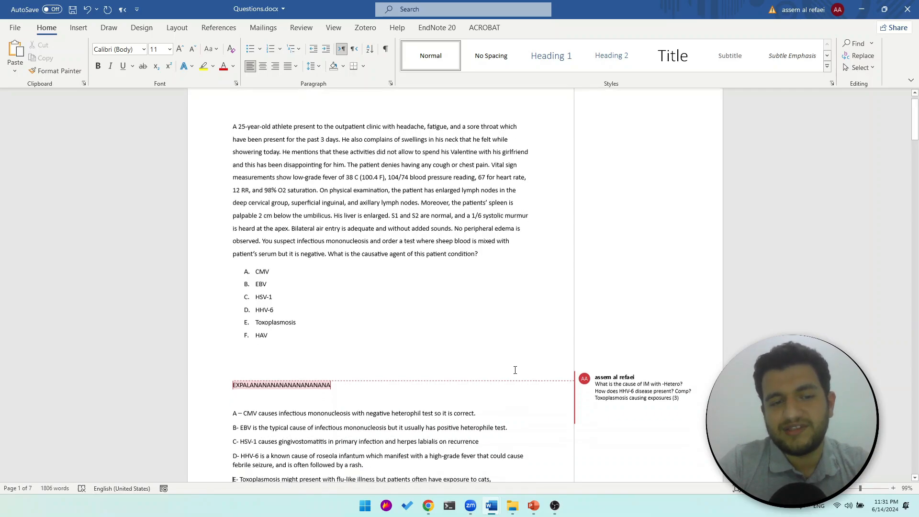
{"action": "scroll", "scroll_direction": "down", "scroll_amount": 3}
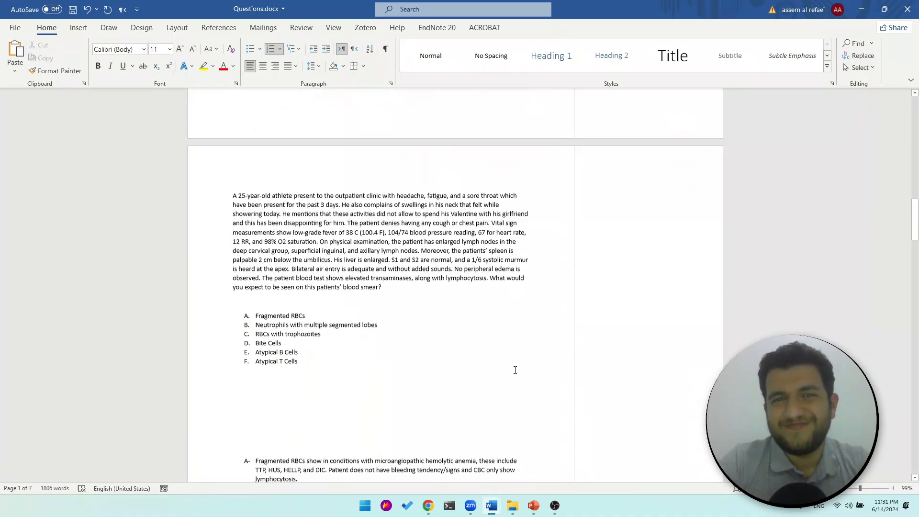